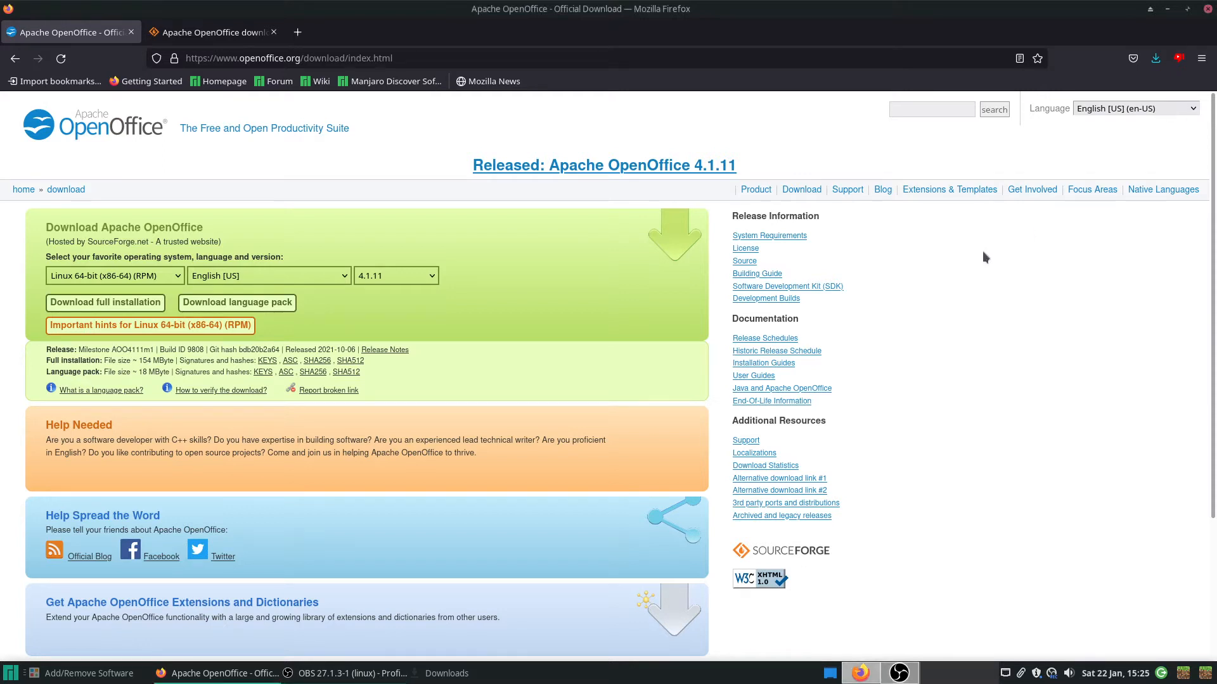
pyautogui.moveTo(952, 287)
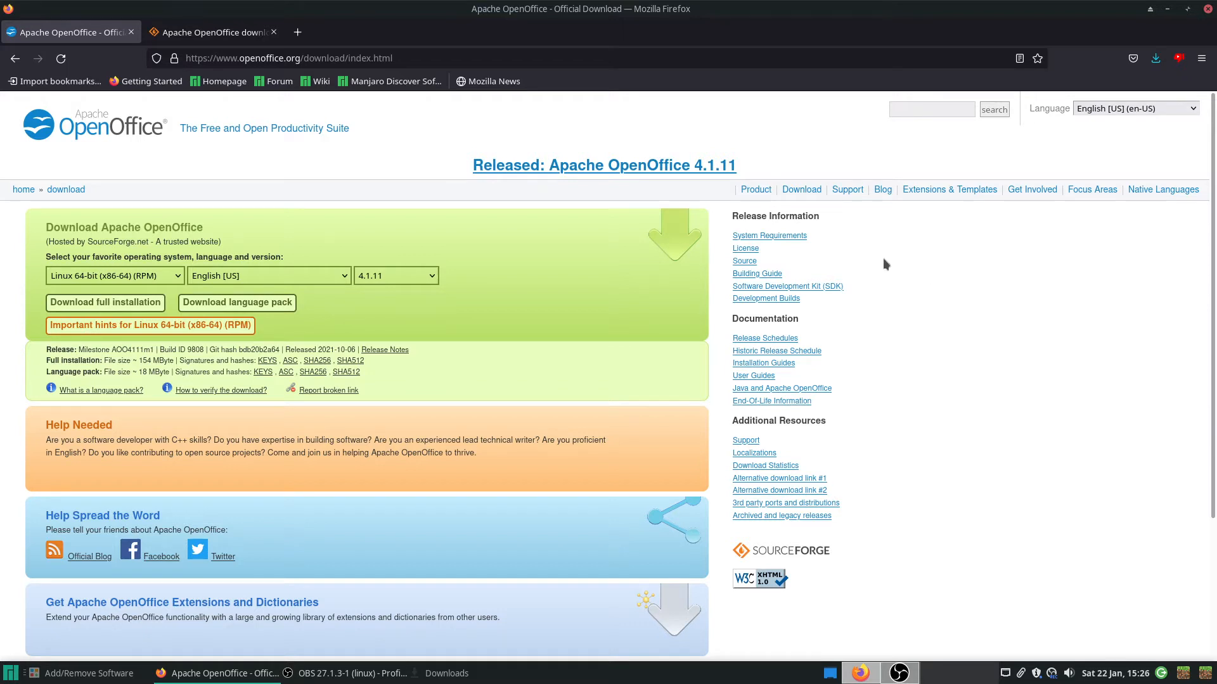
pyautogui.moveTo(886, 339)
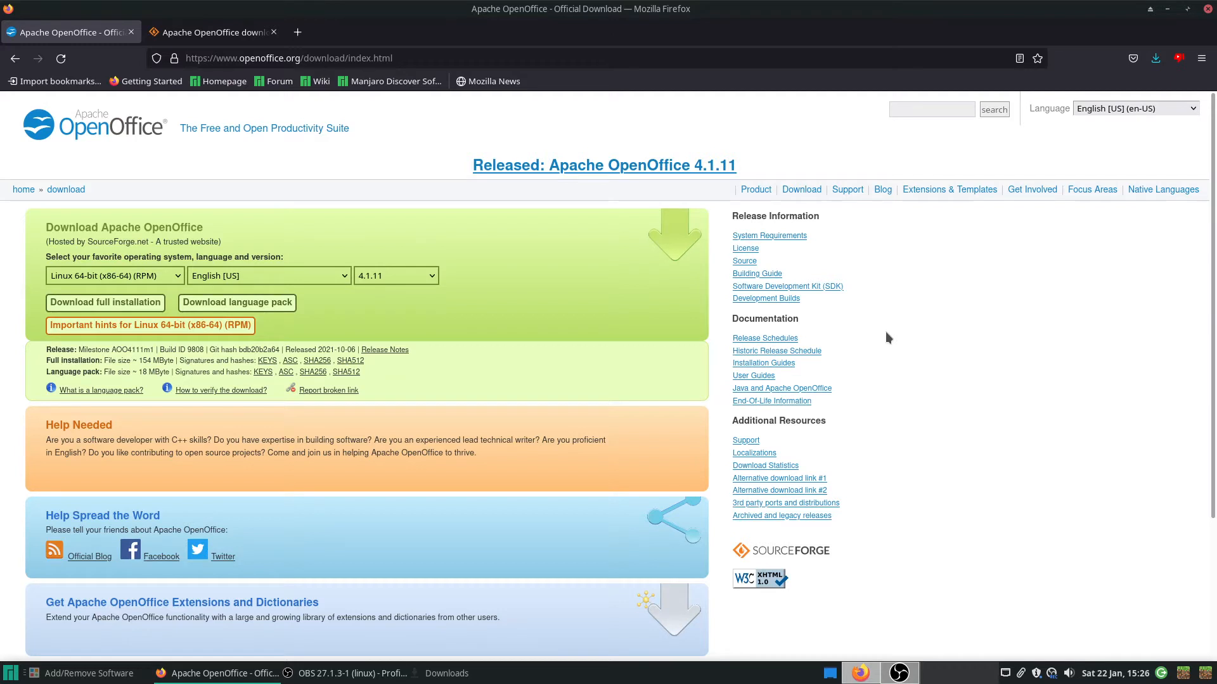
pyautogui.moveTo(973, 332)
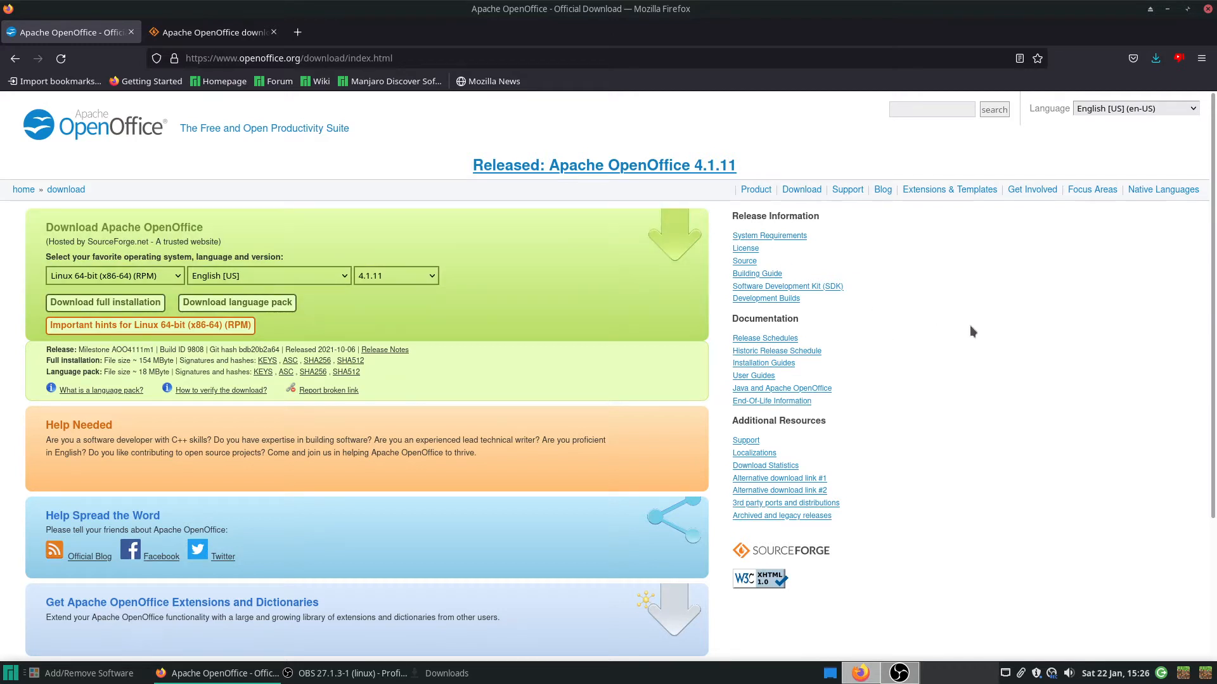
pyautogui.moveTo(939, 518)
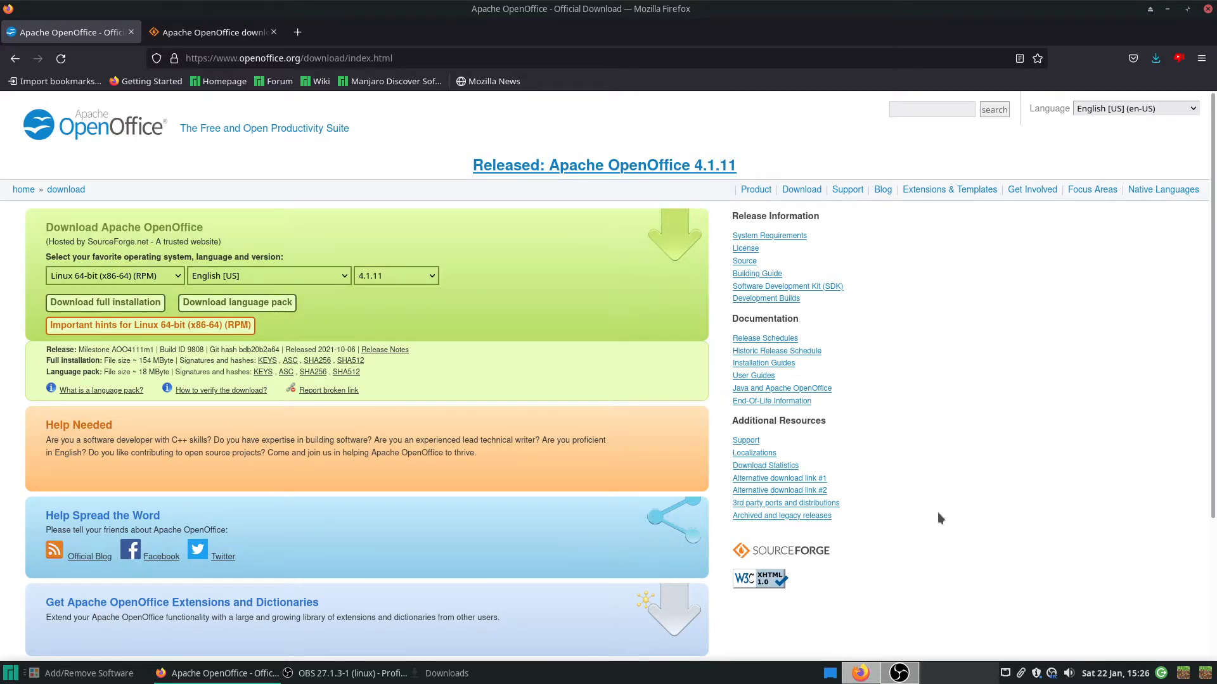
pyautogui.moveTo(954, 523)
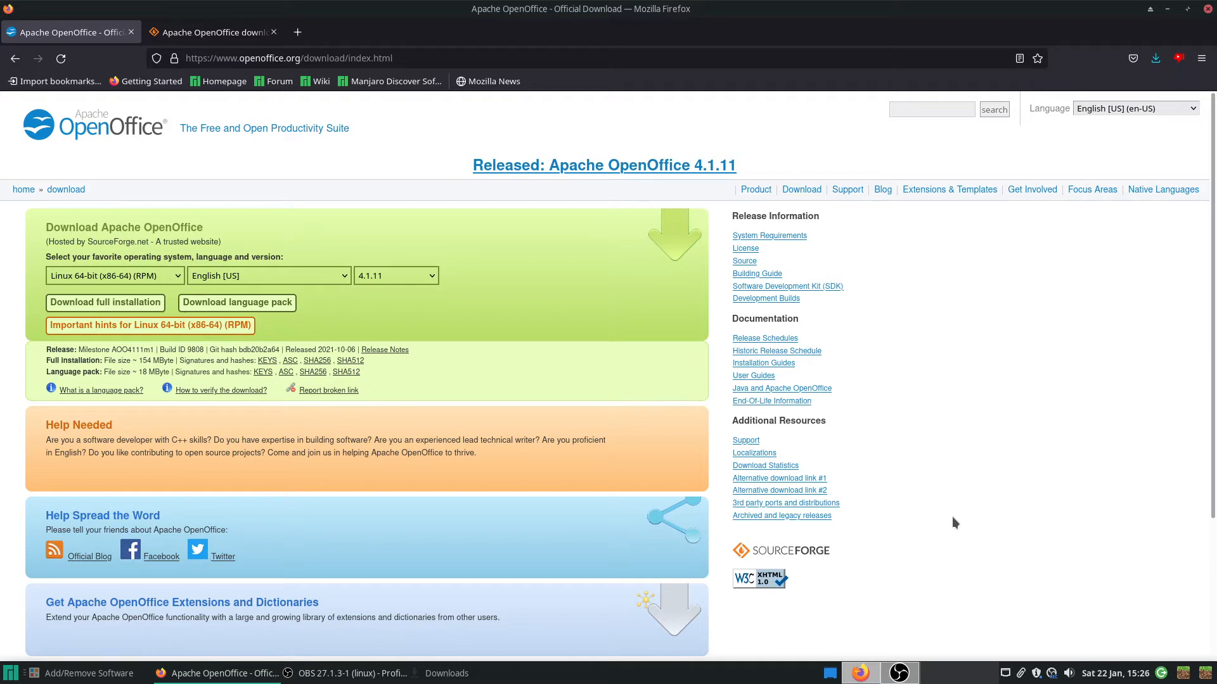
pyautogui.moveTo(483, 123)
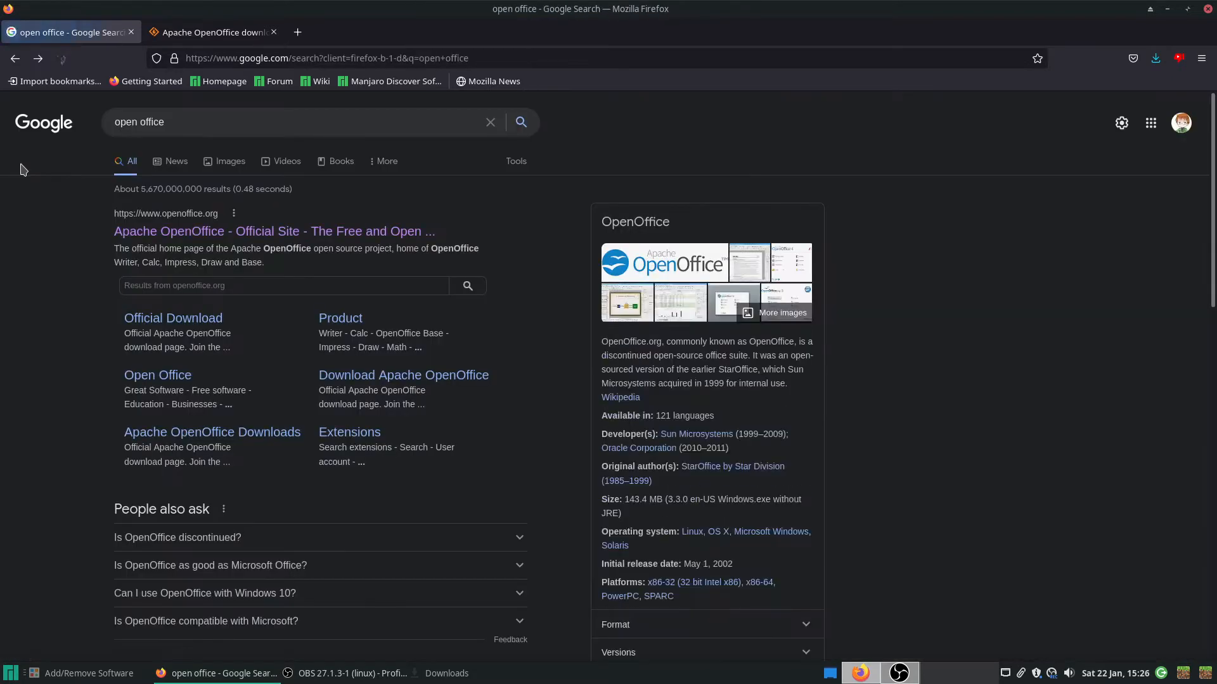
# Follow the Apache OpenOffice result to its full-installation download page for Linux 64-bit RPM
pyautogui.click(274, 232)
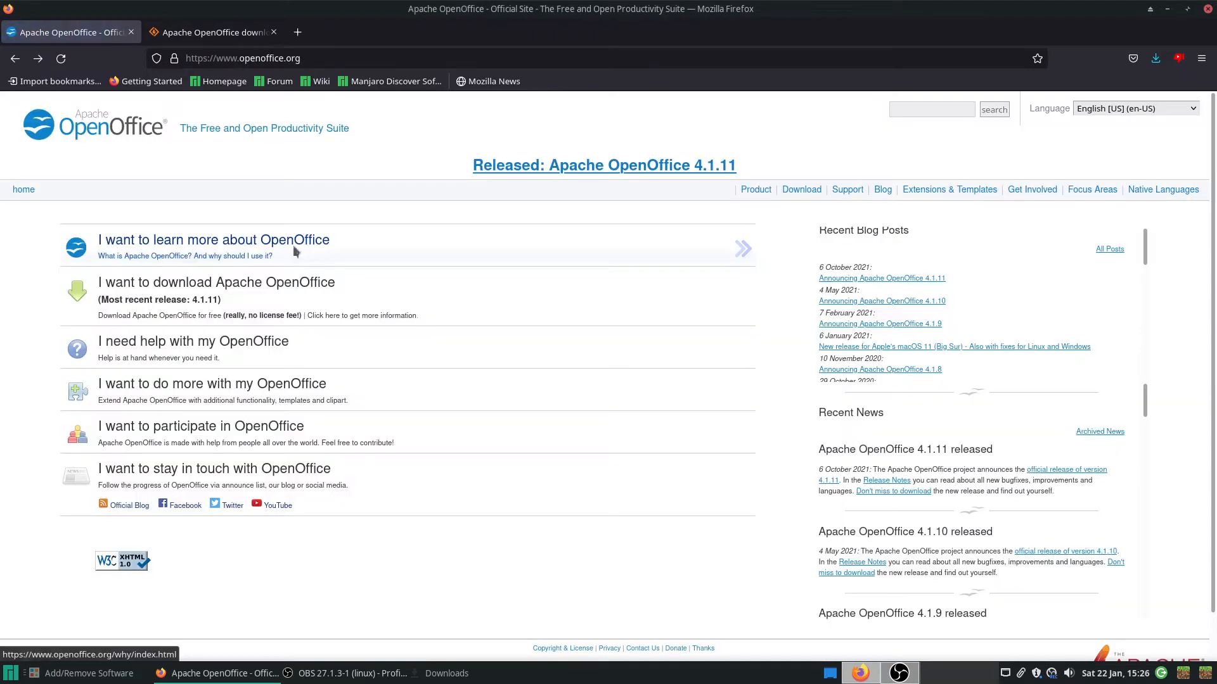
pyautogui.click(216, 281)
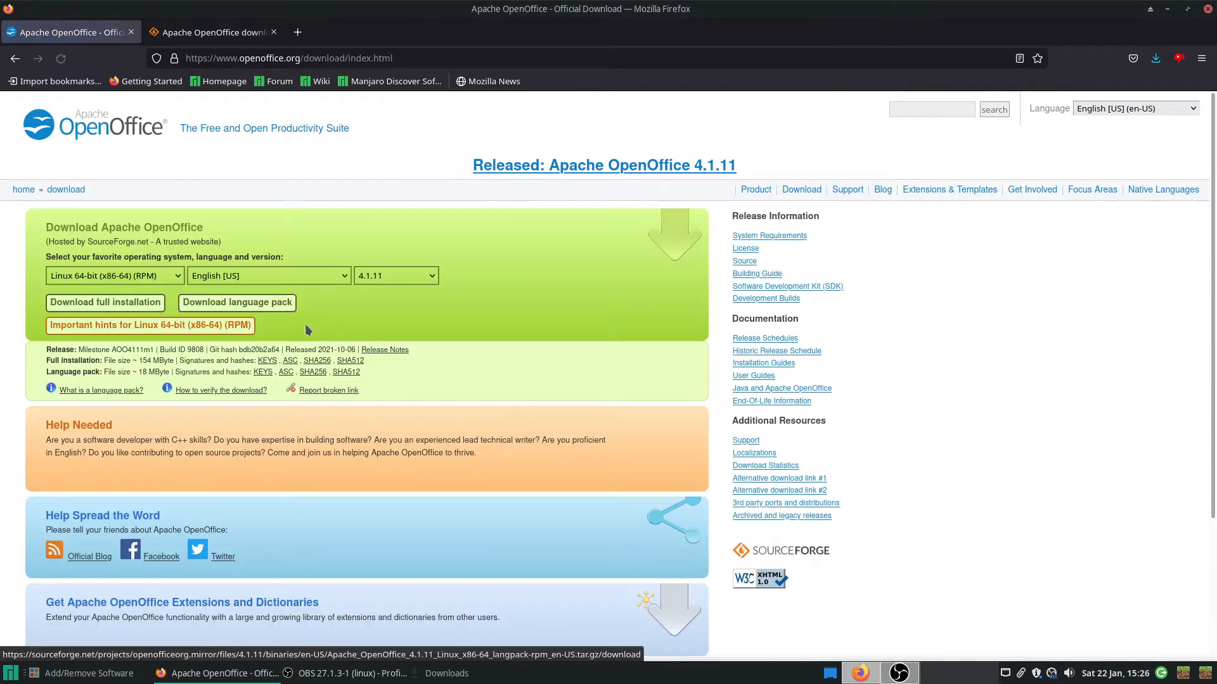
pyautogui.moveTo(310, 269)
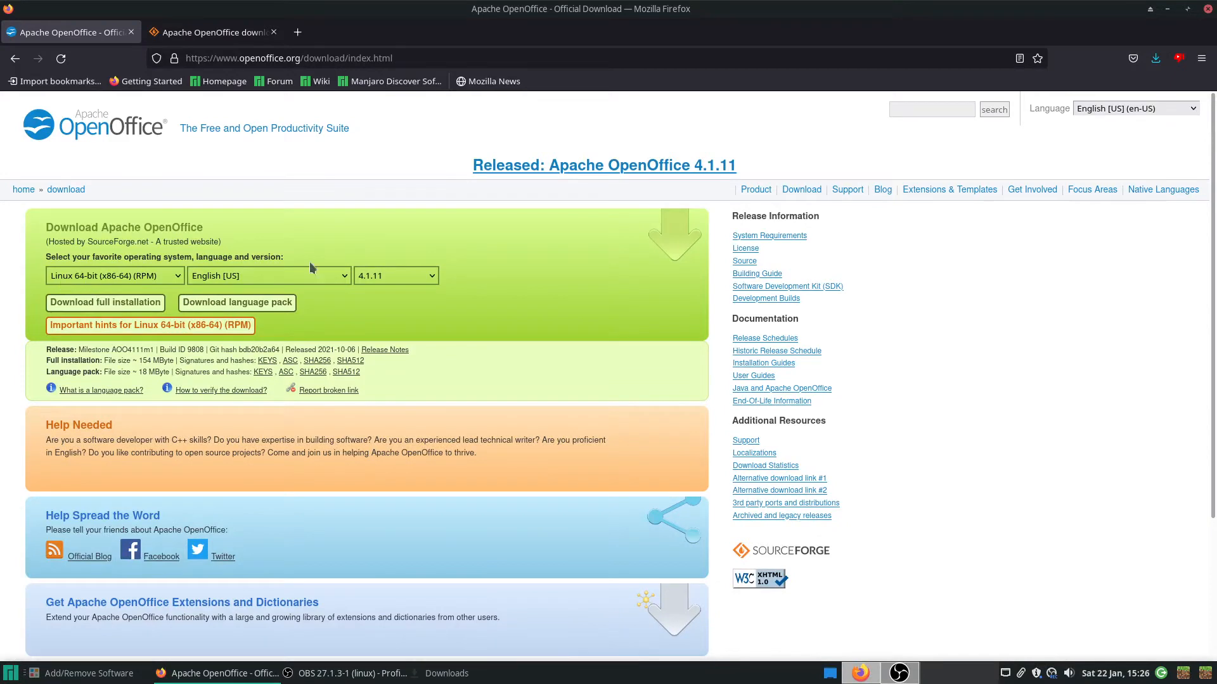
pyautogui.moveTo(355, 325)
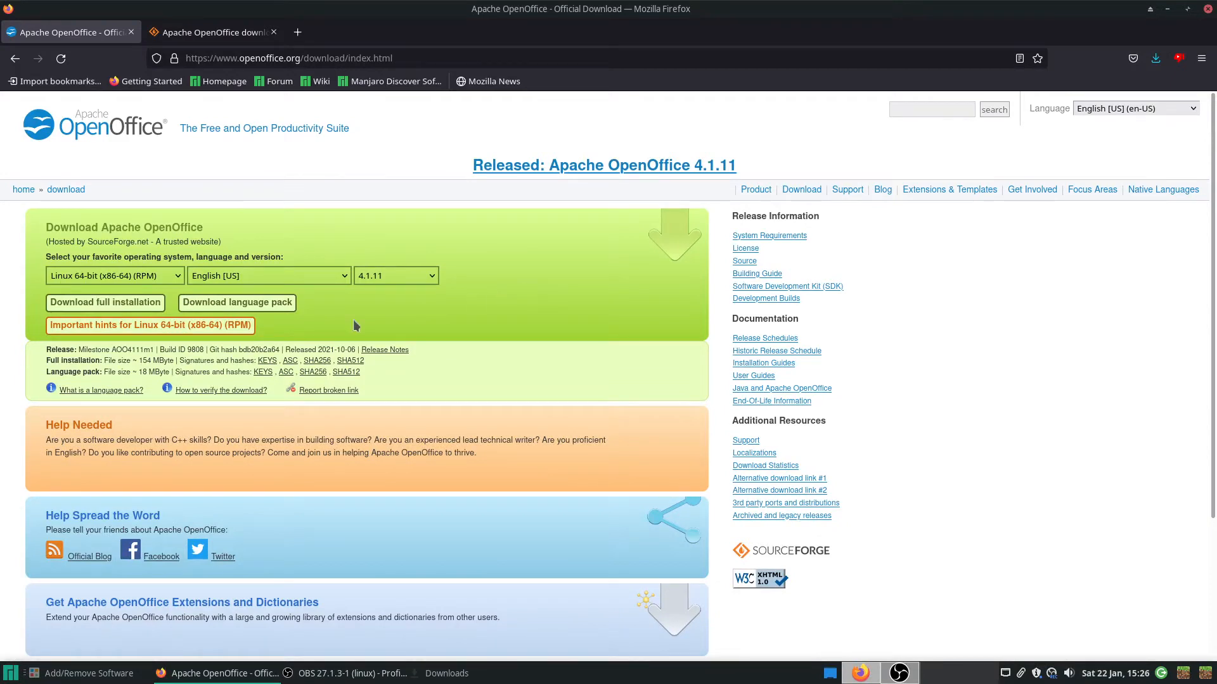
pyautogui.moveTo(105, 301)
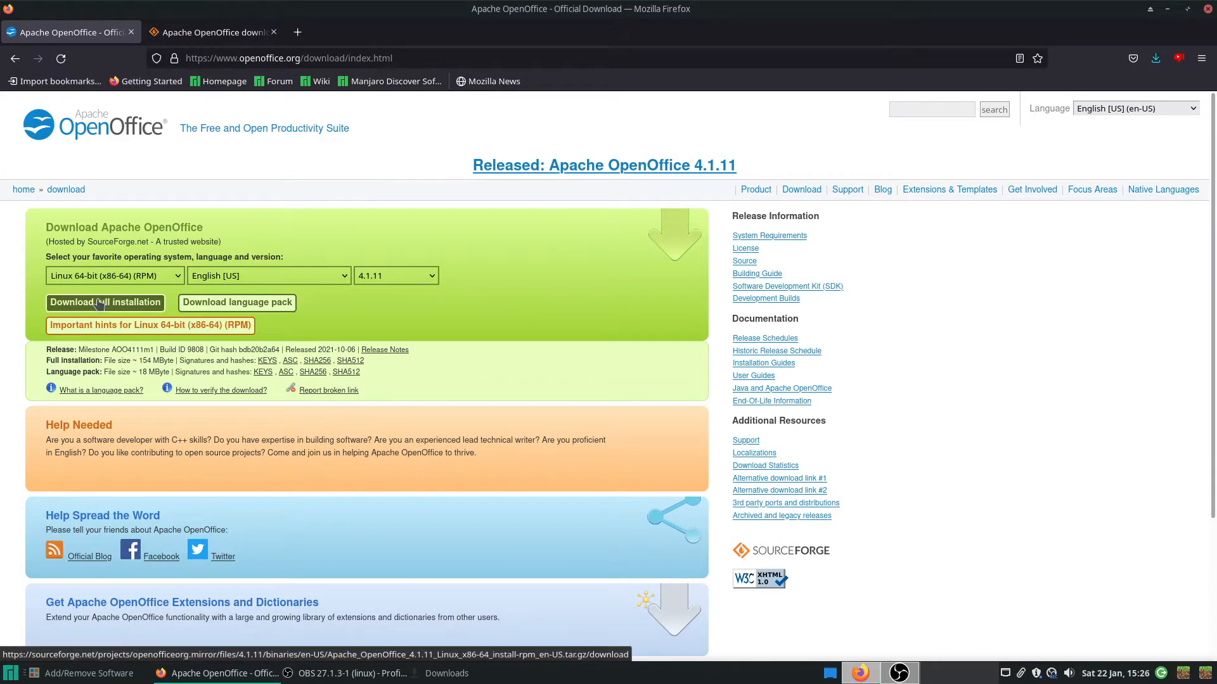
pyautogui.click(105, 301)
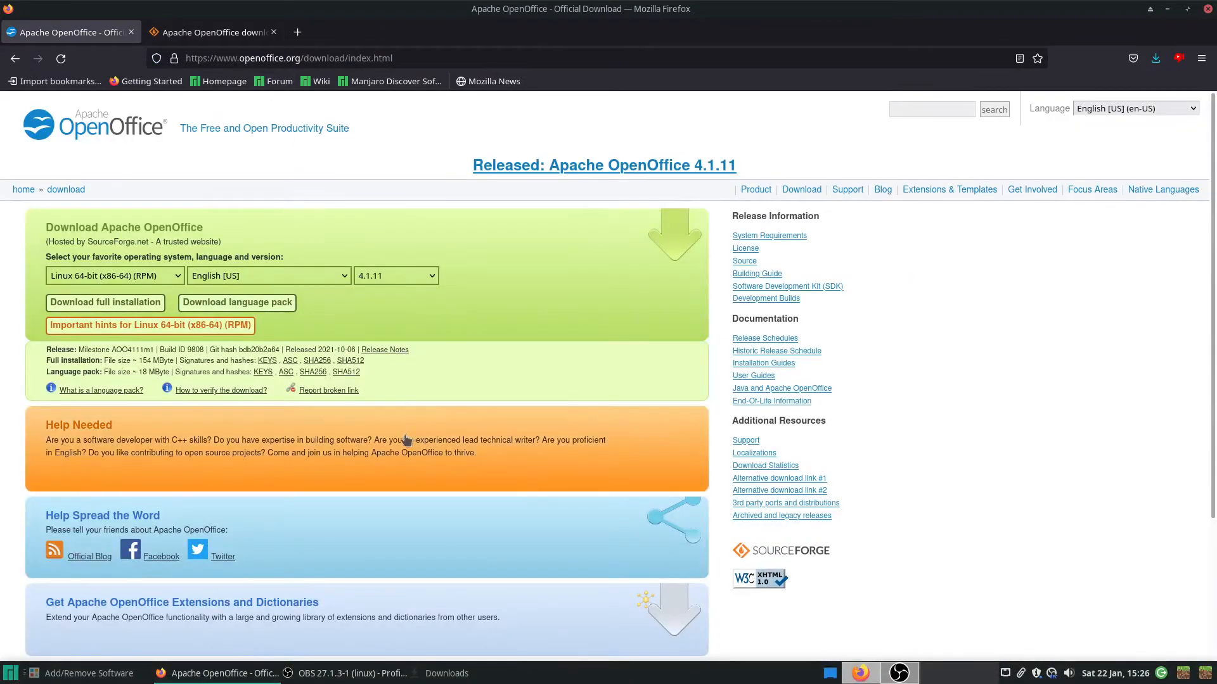
# In Pamac, mark libreoffice-fresh for installation and apply the change
pyautogui.click(86, 673)
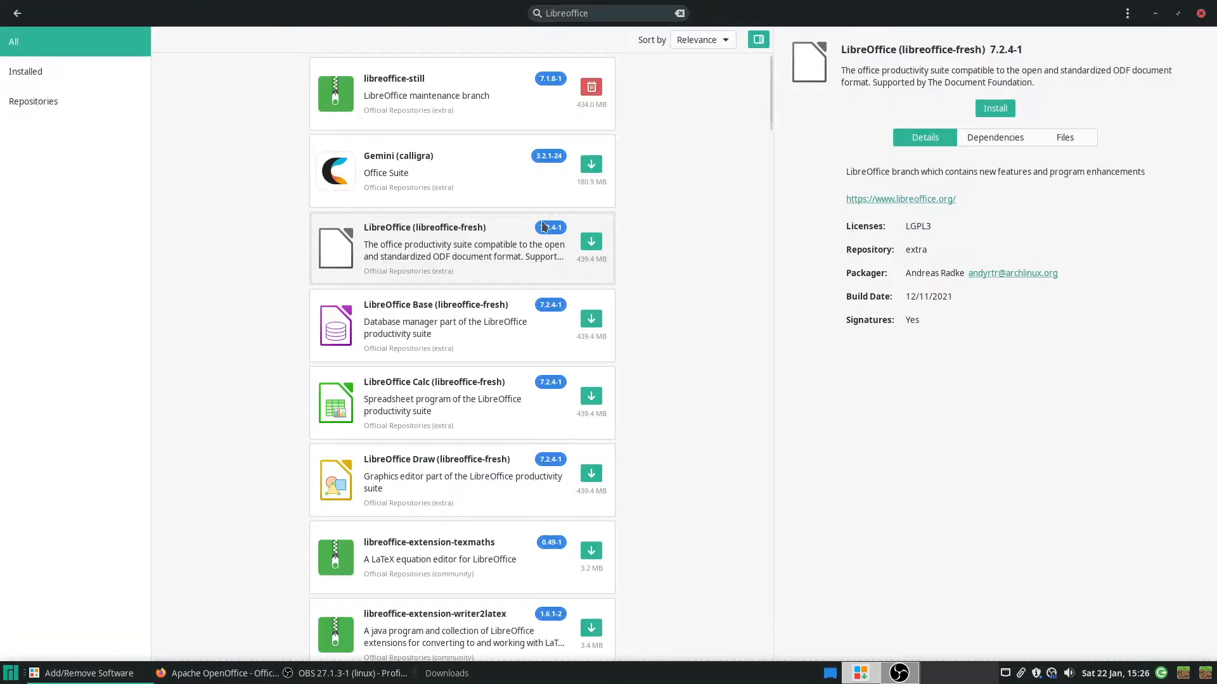
pyautogui.moveTo(531, 206)
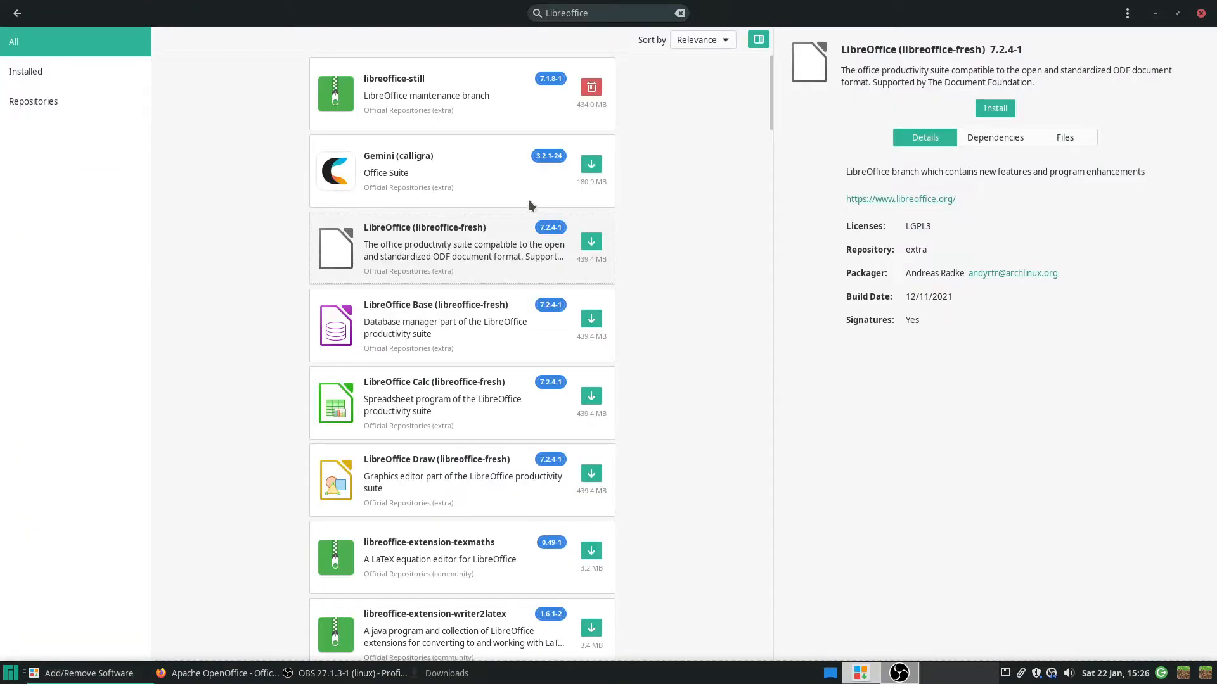
pyautogui.moveTo(509, 196)
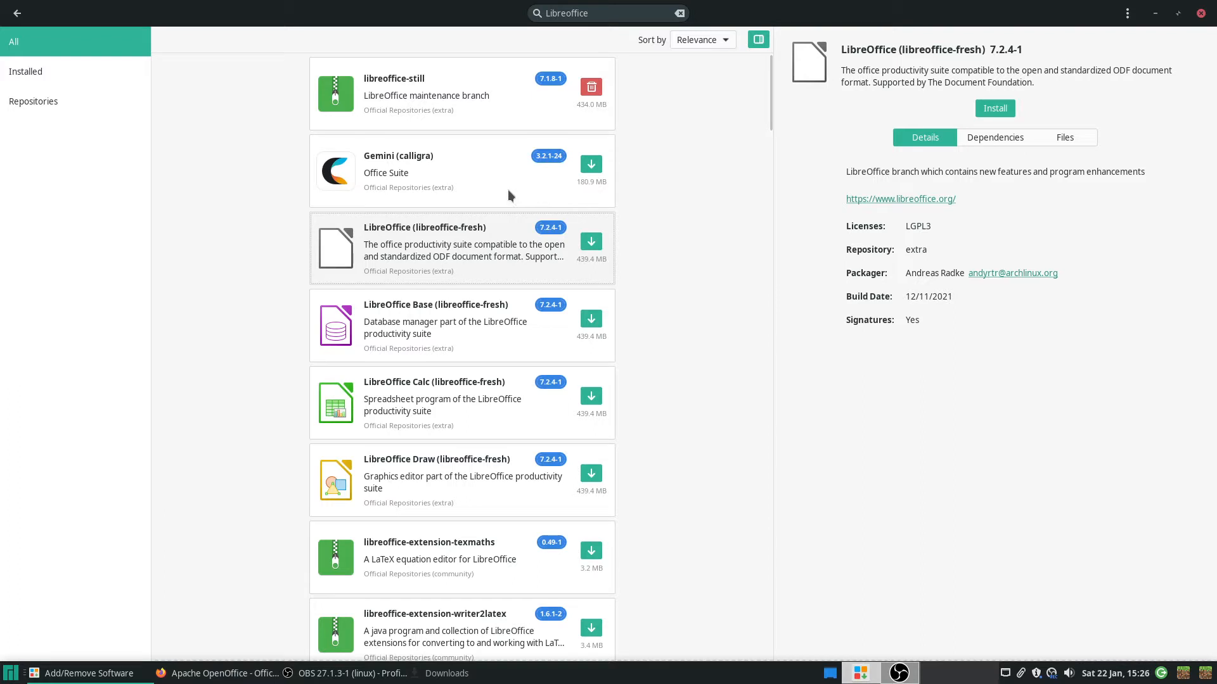
pyautogui.moveTo(916, 110)
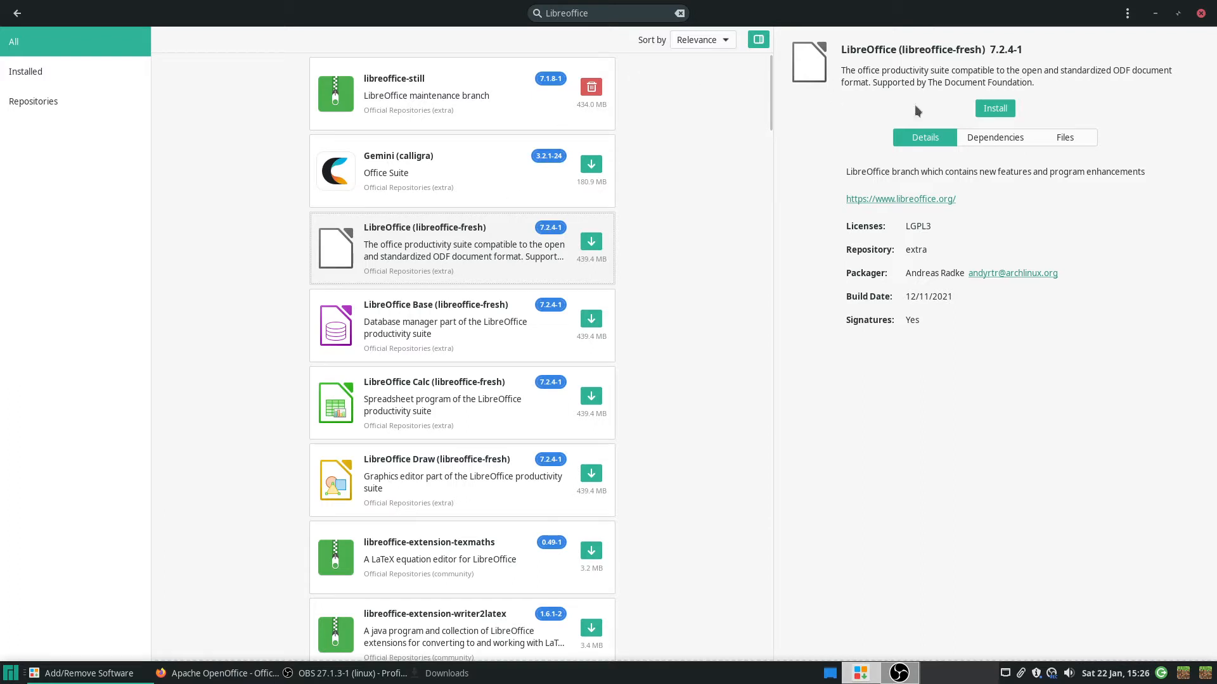
pyautogui.click(590, 241)
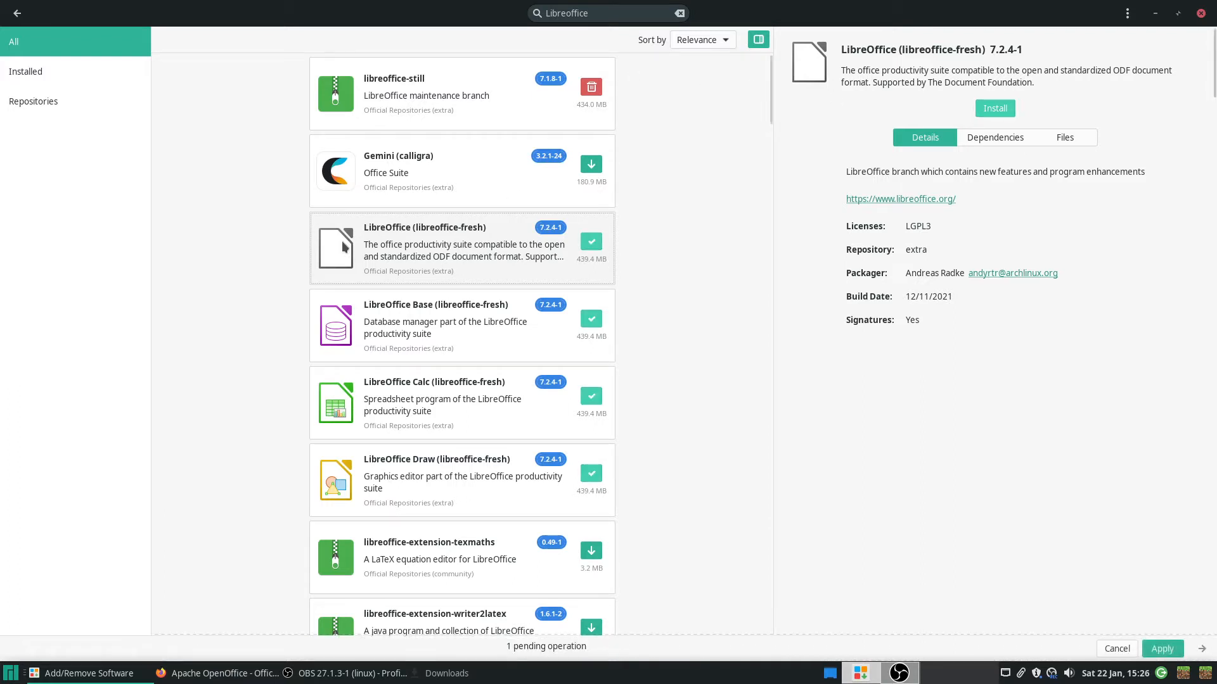
pyautogui.click(1162, 649)
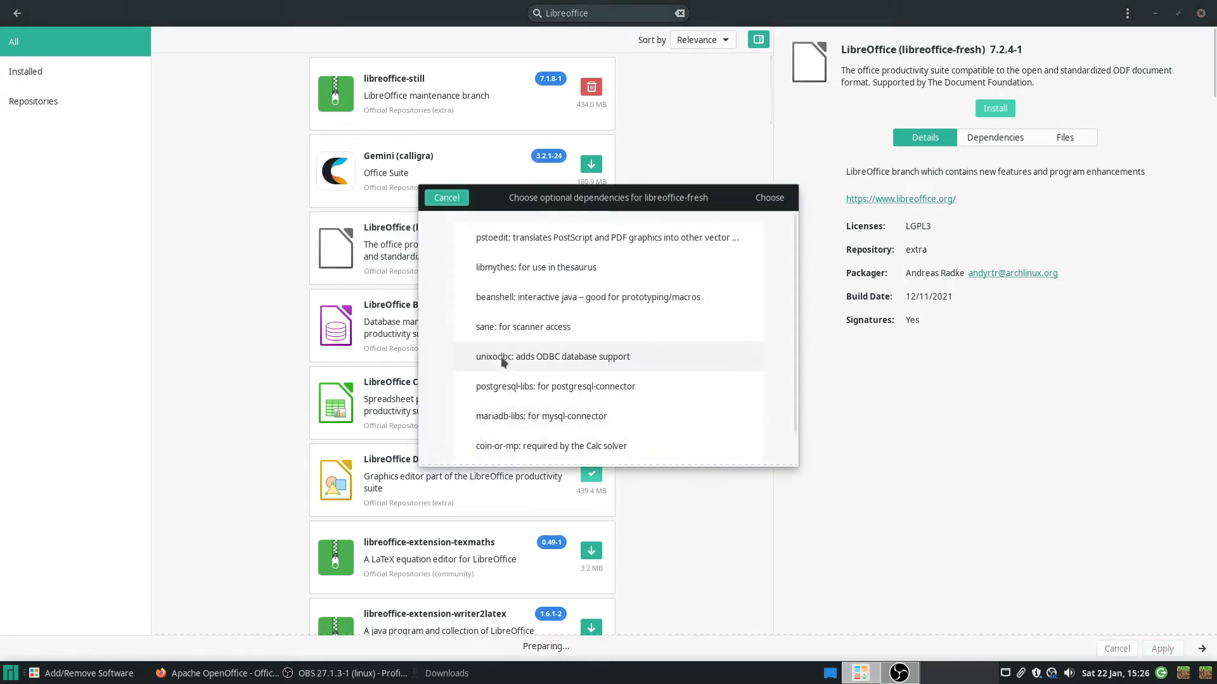
pyautogui.moveTo(685, 237)
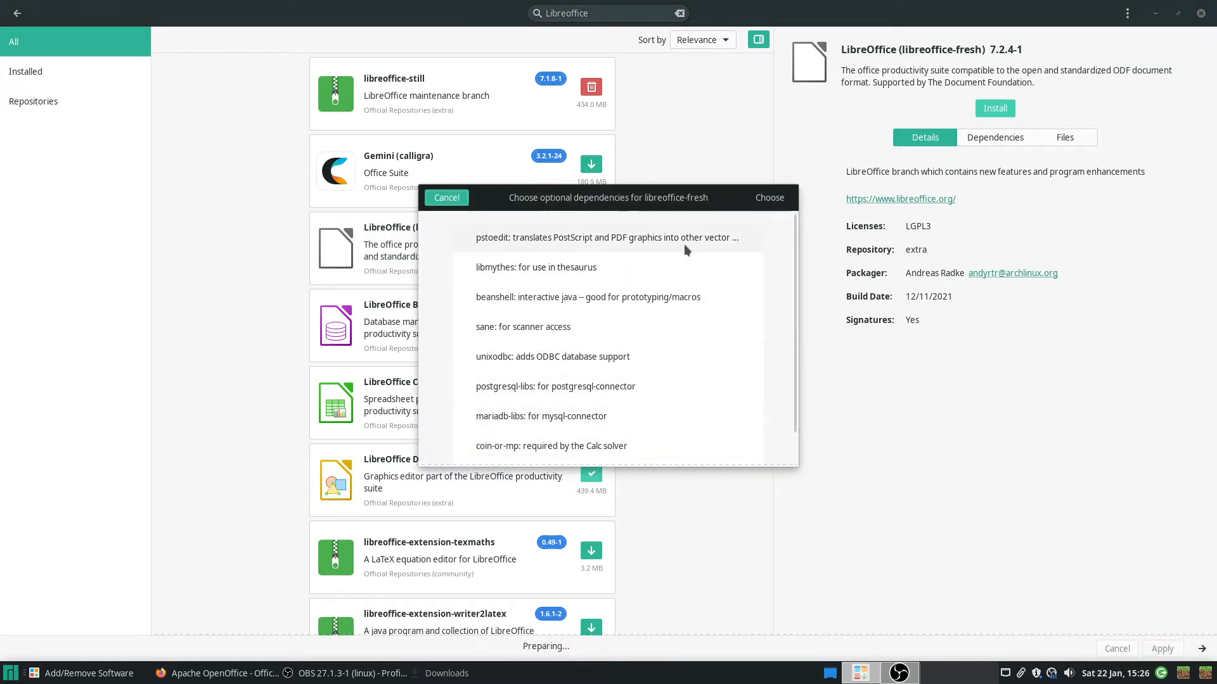
# Accept the optional dependencies and authenticate the install with the password
pyautogui.scroll(-3)
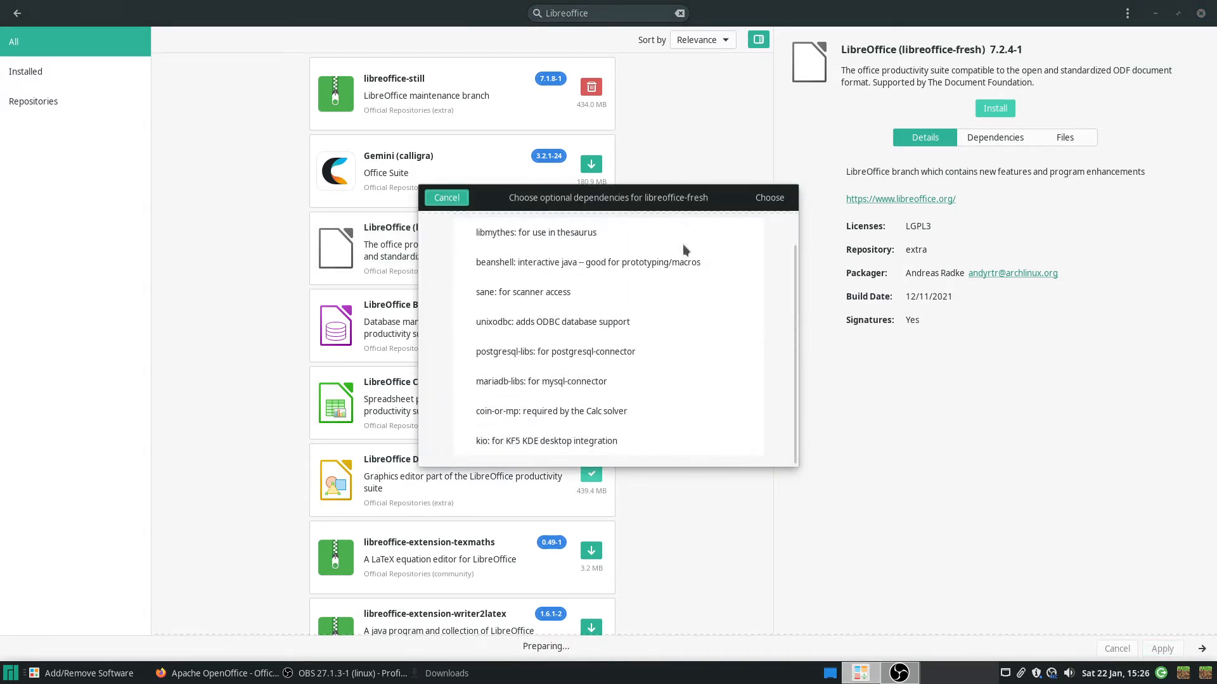
pyautogui.click(767, 197)
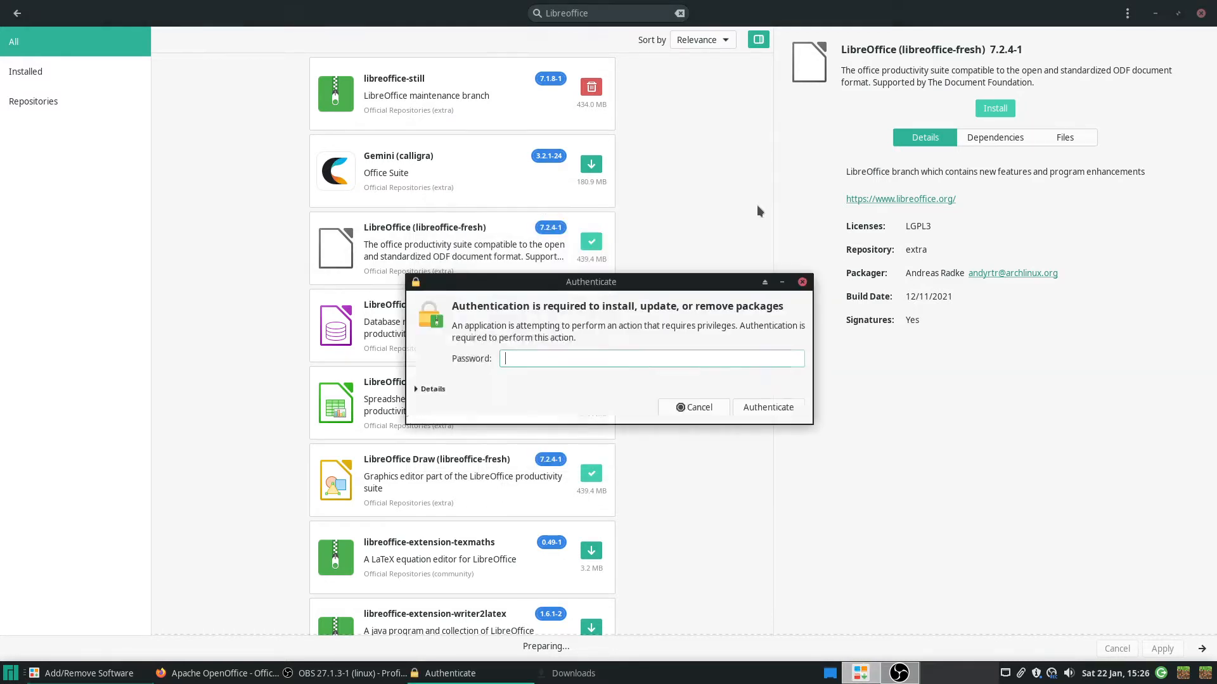
pyautogui.write('password')
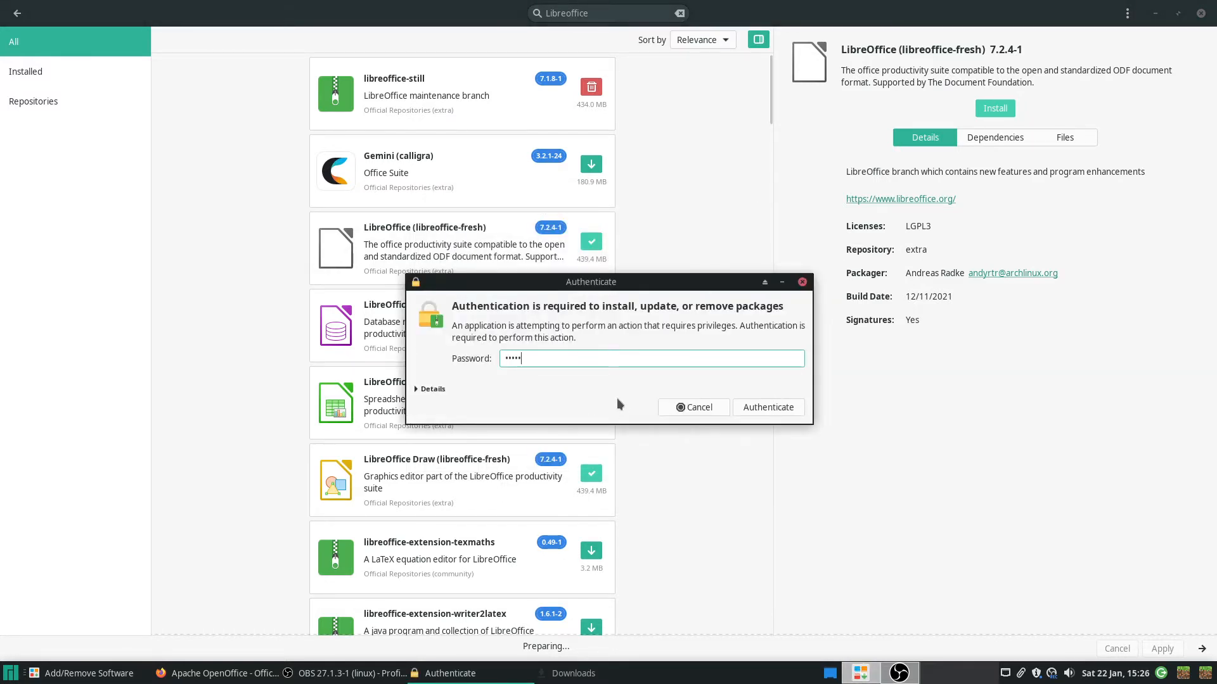
pyautogui.click(767, 407)
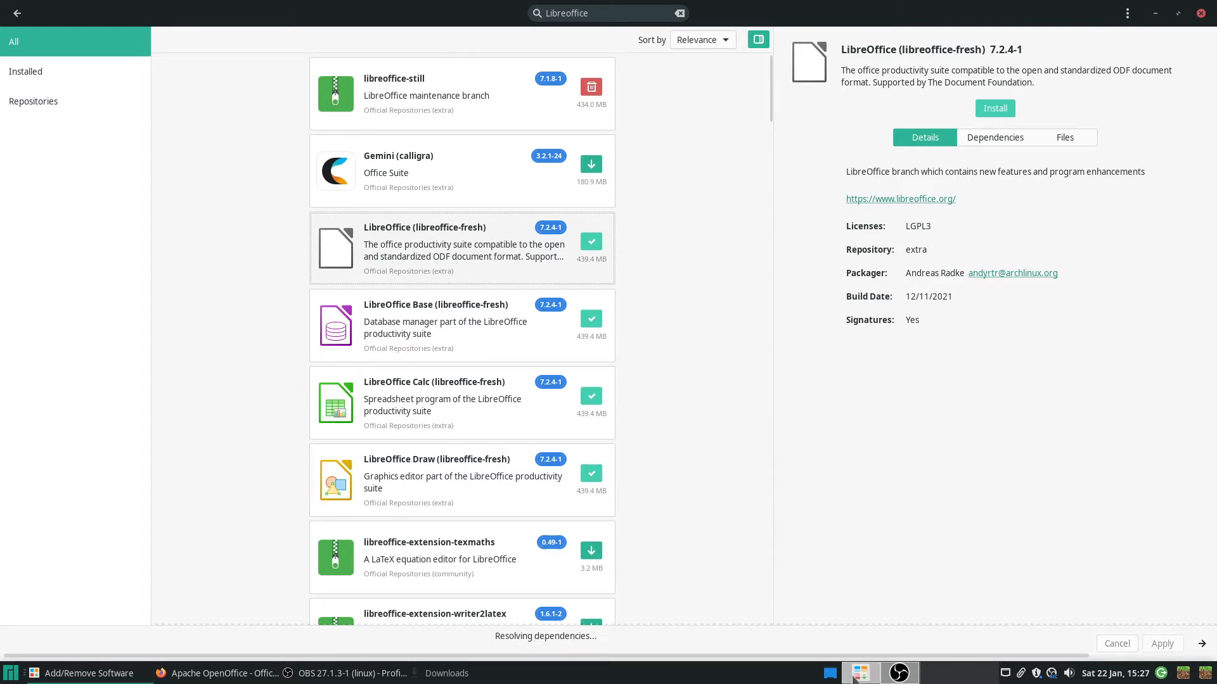
# Close the libreoffice-still conflict error and scroll through the pending package list
pyautogui.click(1161, 643)
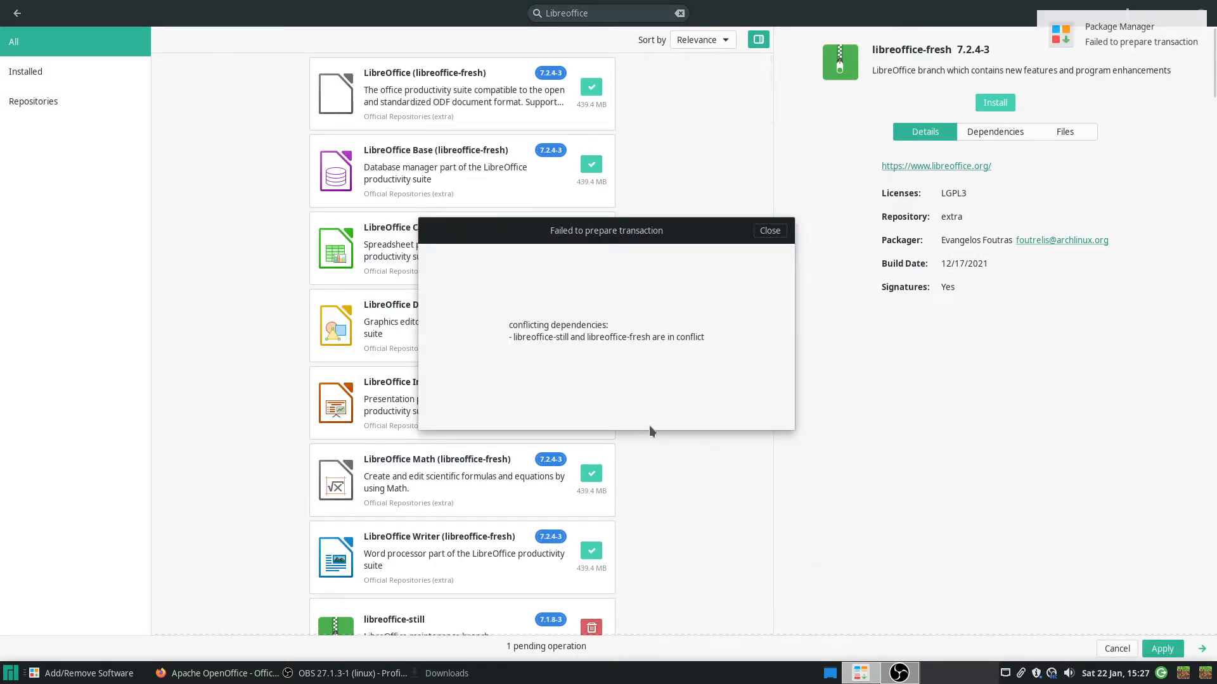
pyautogui.moveTo(742, 245)
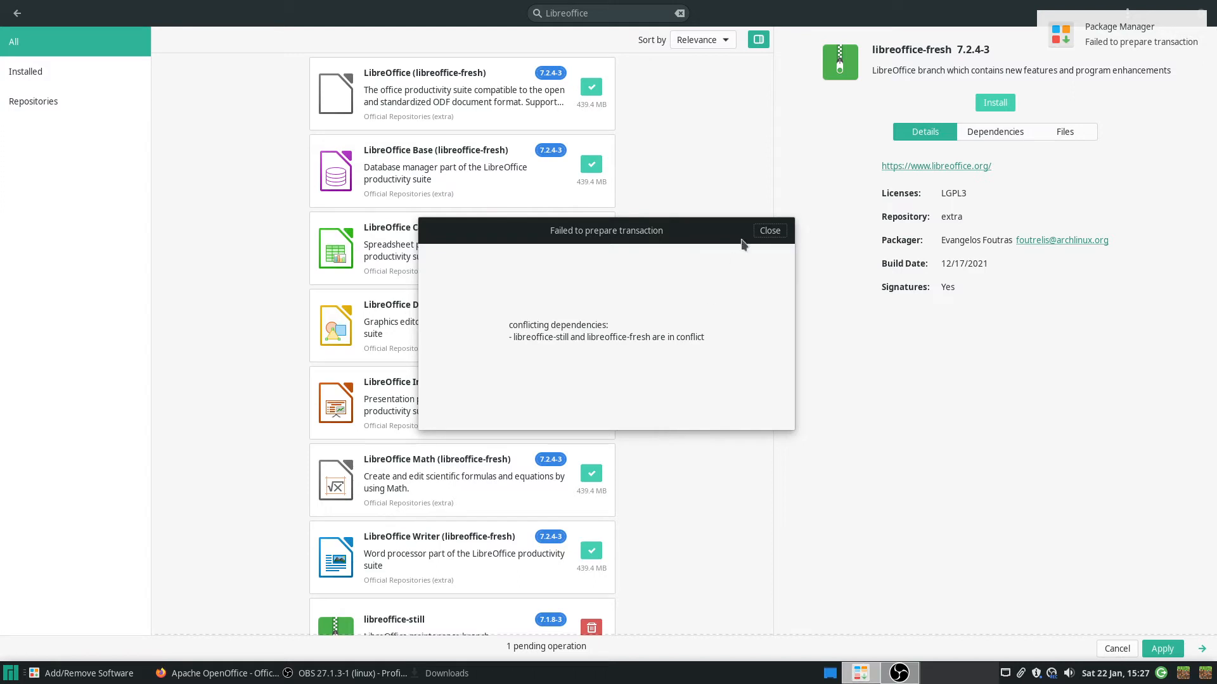
pyautogui.click(768, 230)
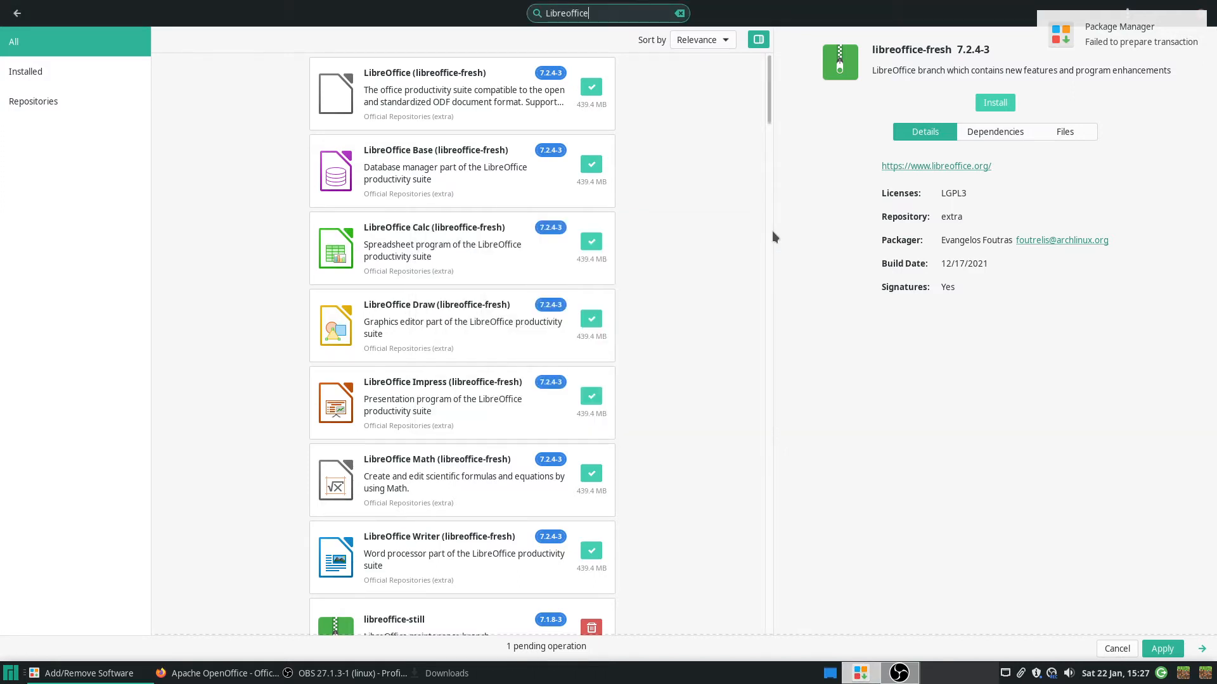
pyautogui.moveTo(767, 236)
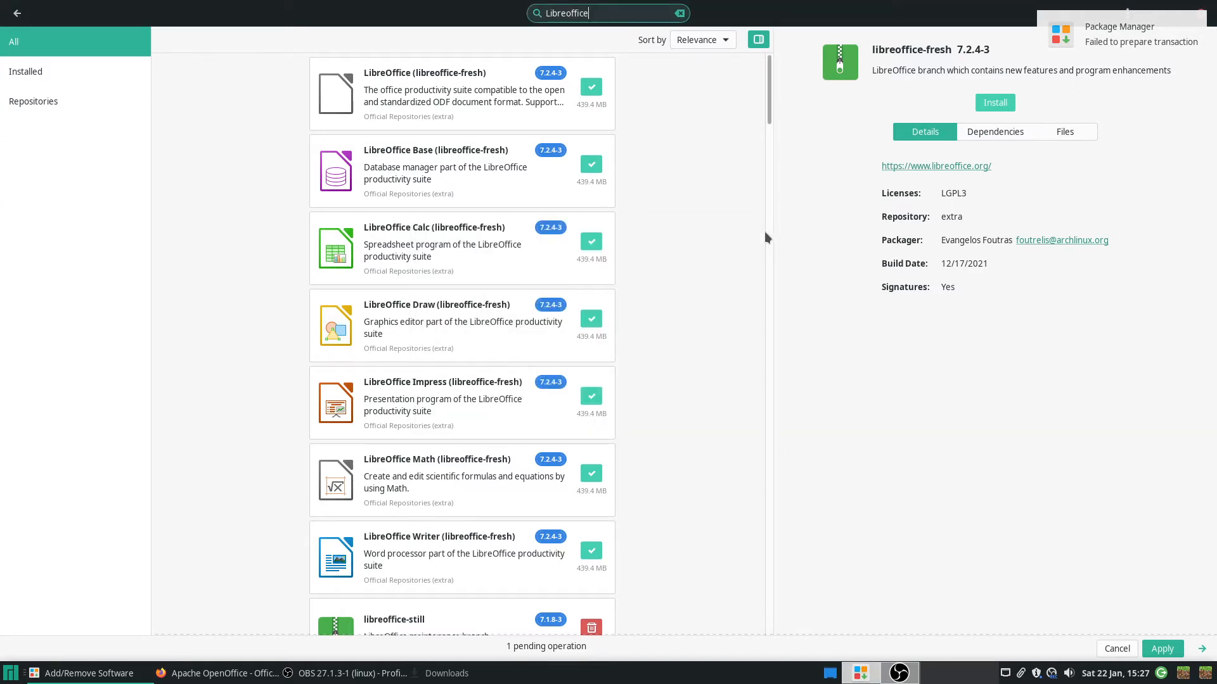
pyautogui.moveTo(750, 232)
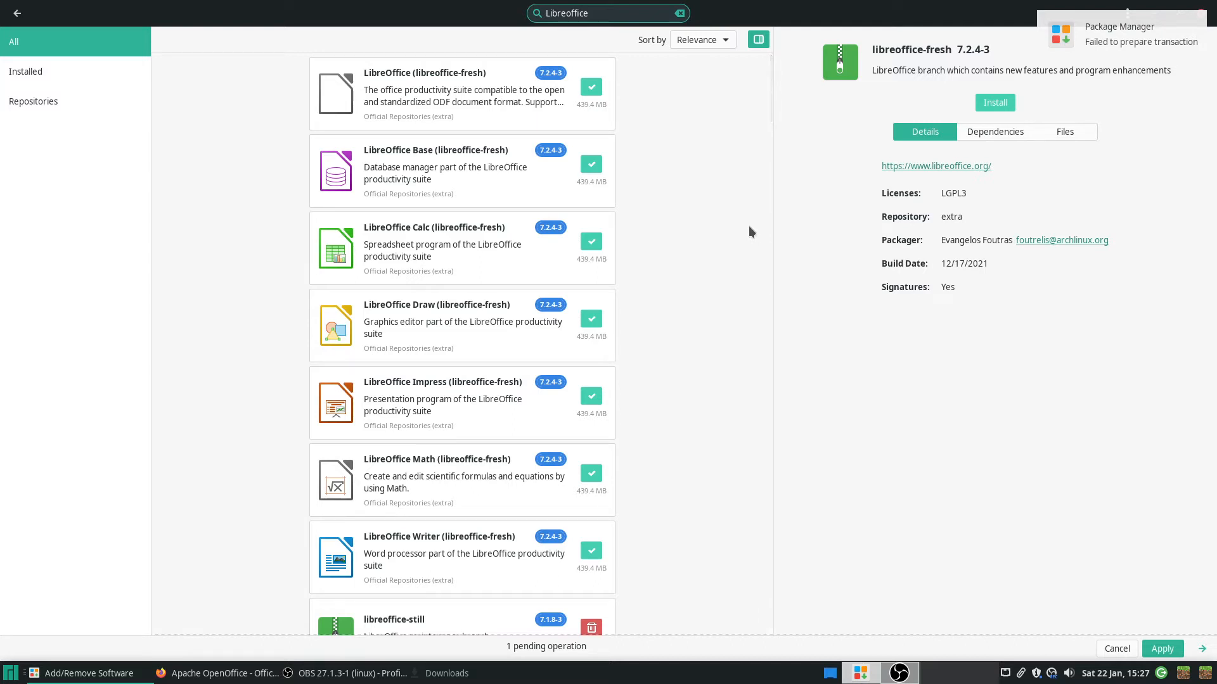
pyautogui.scroll(-3)
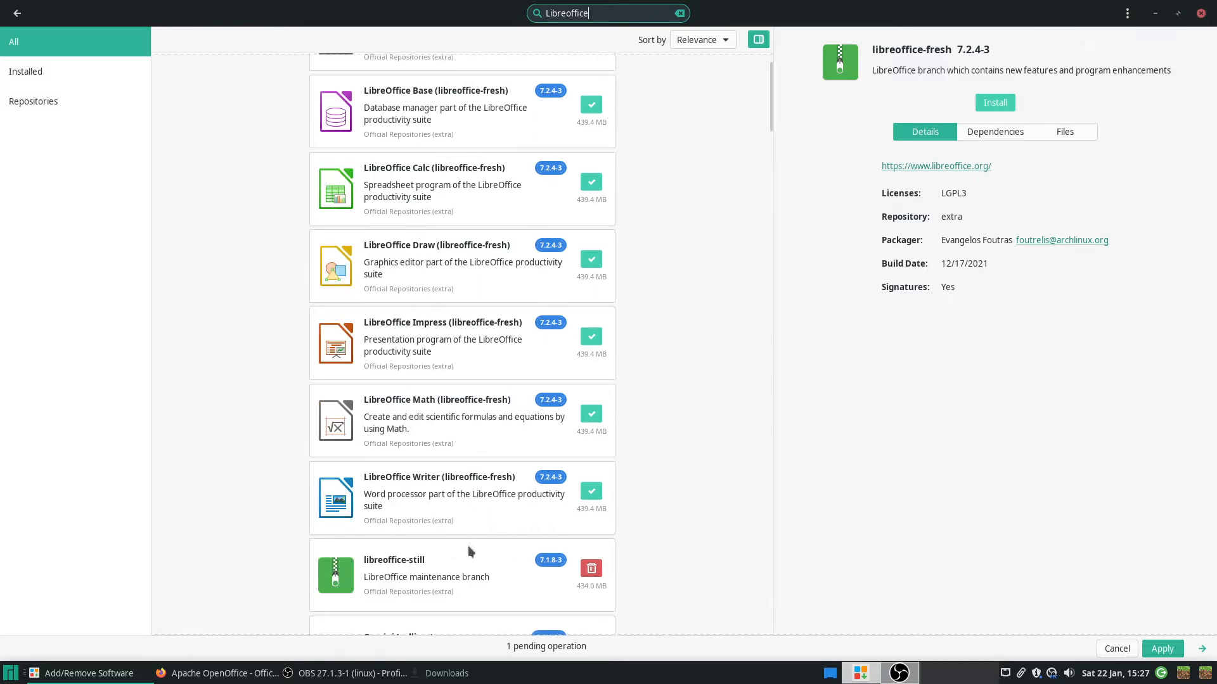
pyautogui.moveTo(466, 556)
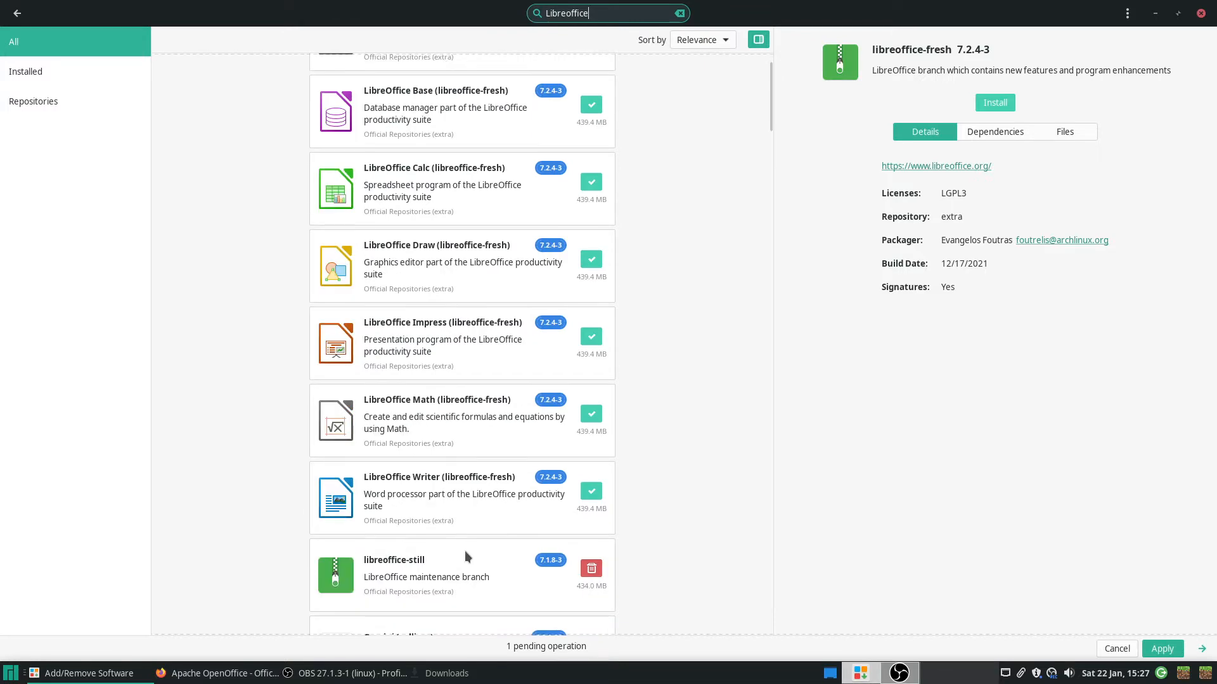
pyautogui.scroll(3)
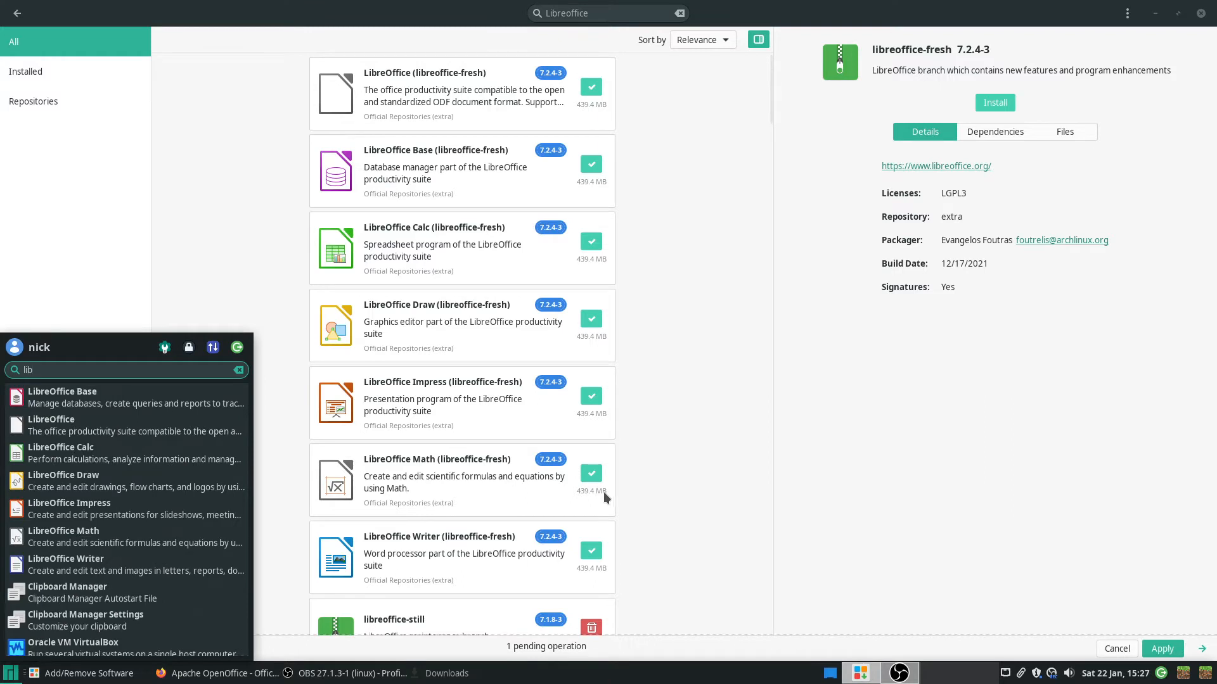
# Launch LibreOffice from the 'lib' application menu search results
pyautogui.click(51, 425)
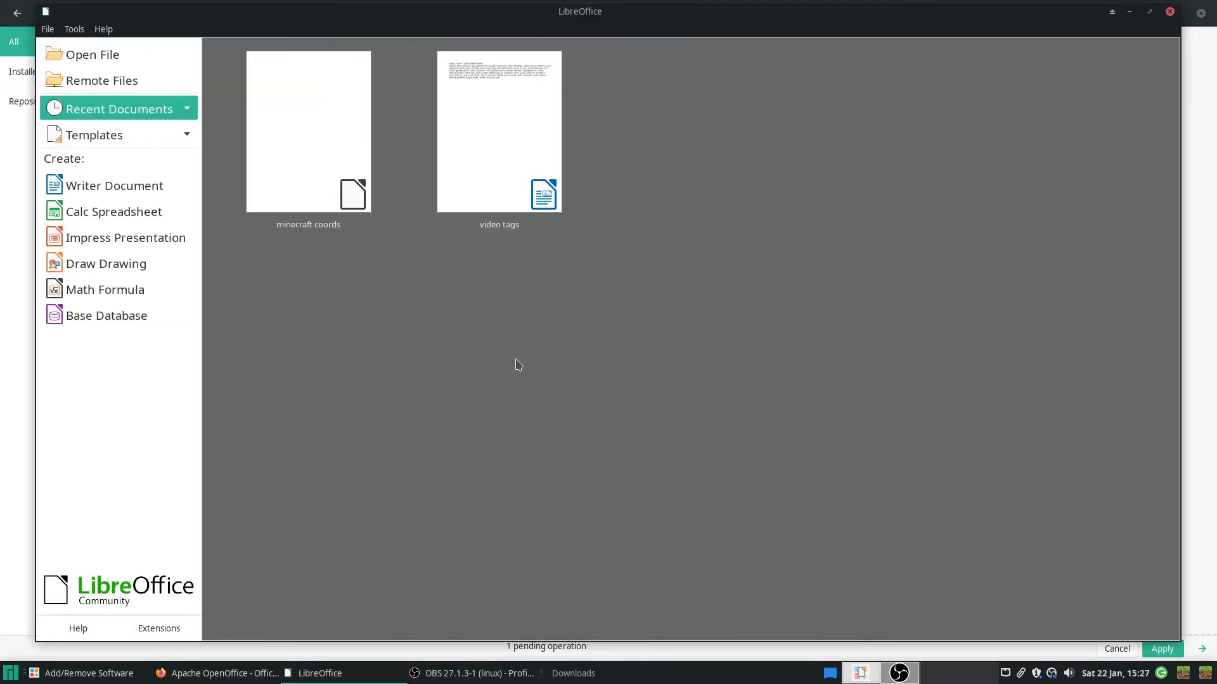
pyautogui.moveTo(508, 368)
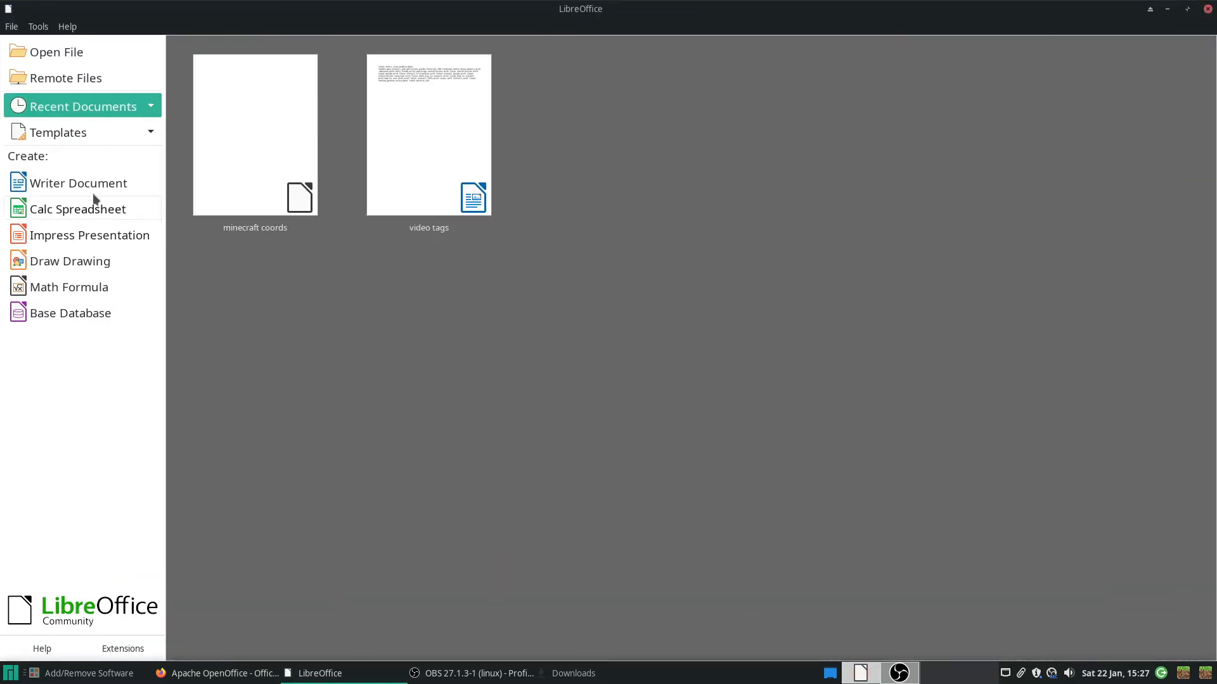
pyautogui.moveTo(73, 224)
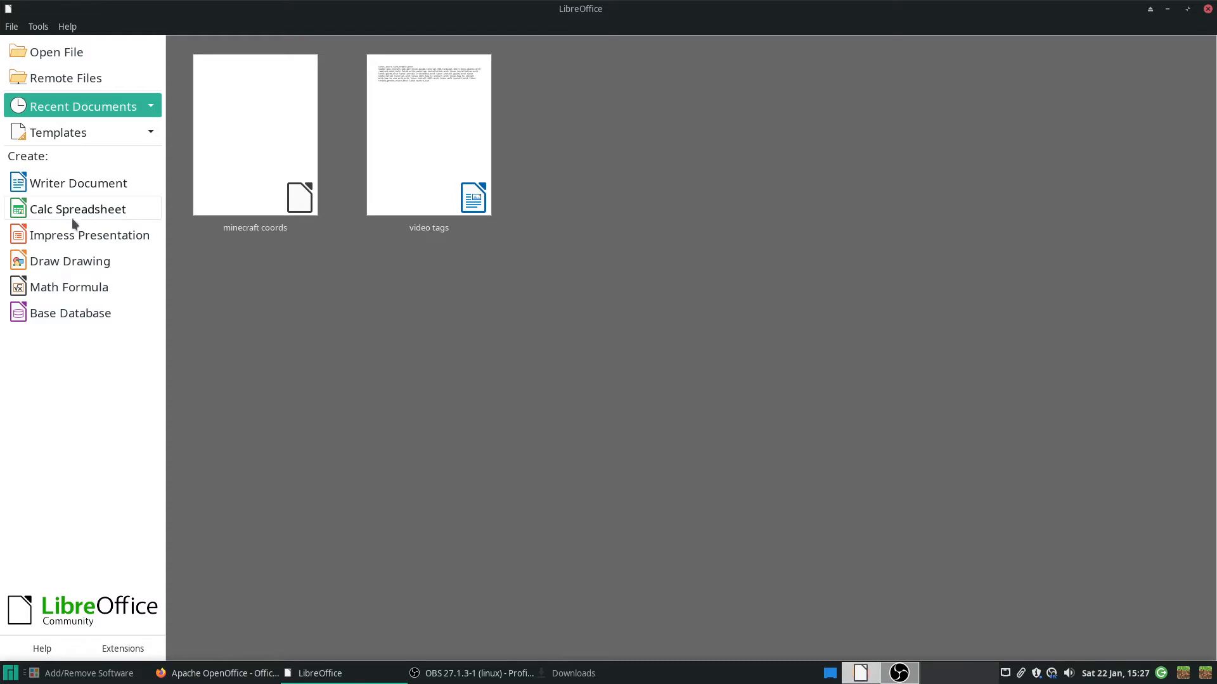
pyautogui.moveTo(90, 234)
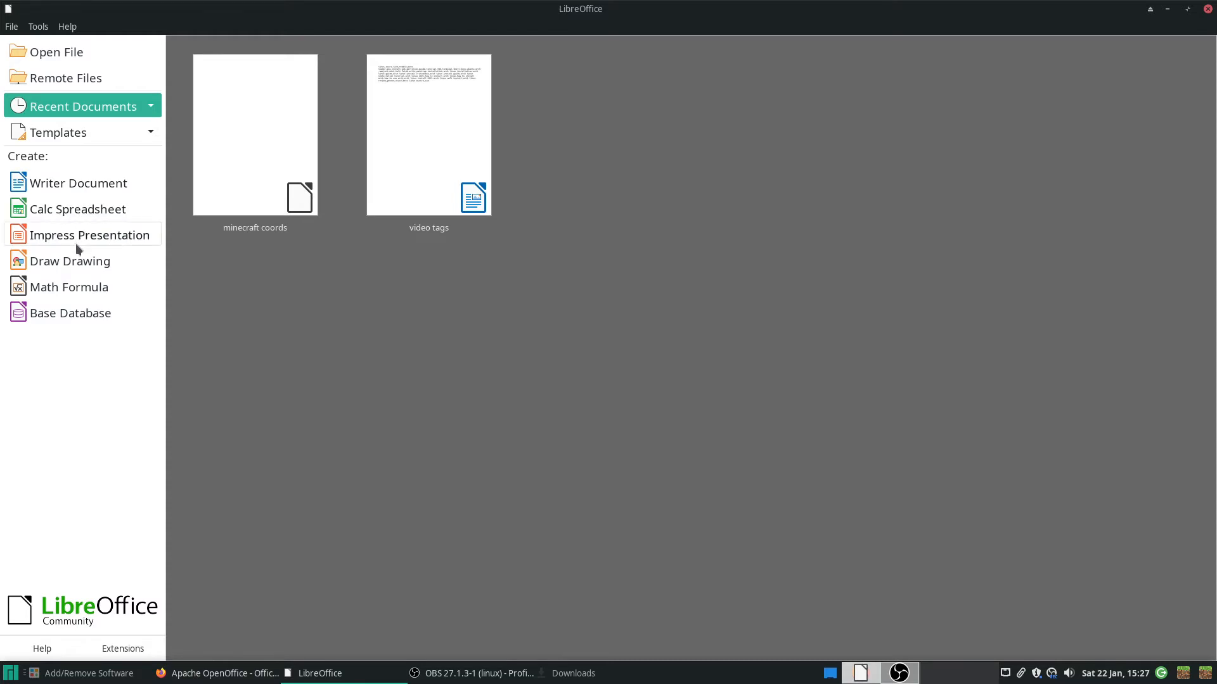
pyautogui.moveTo(139, 235)
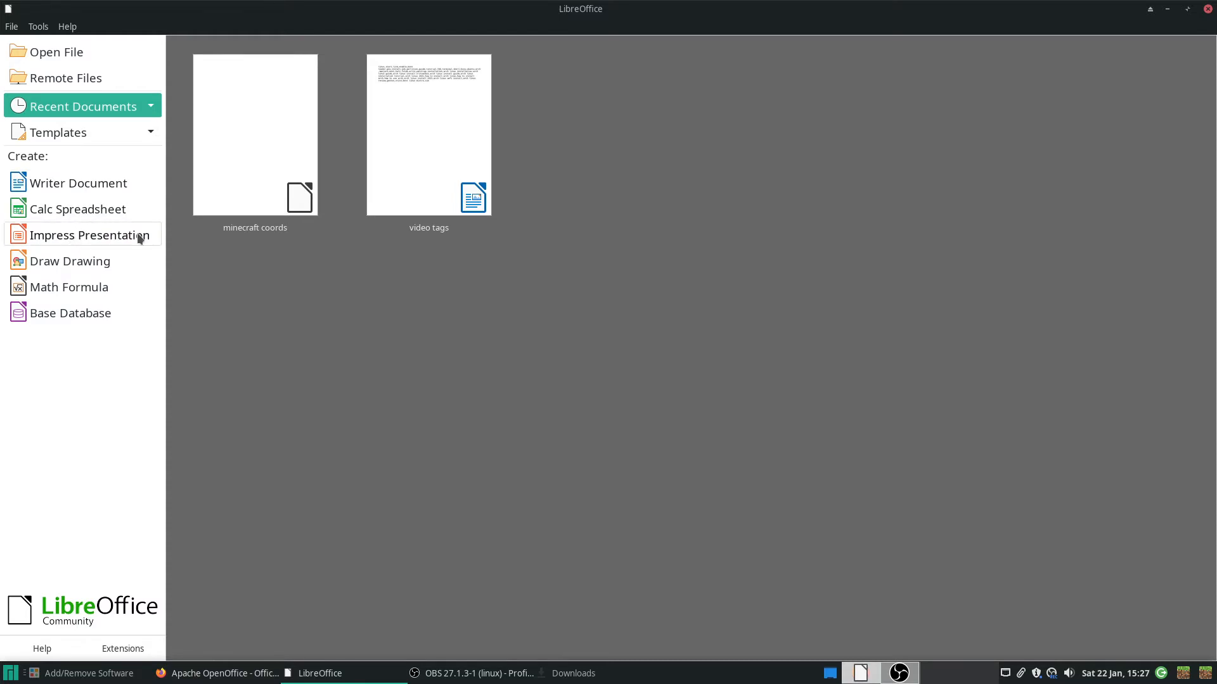
pyautogui.moveTo(115, 261)
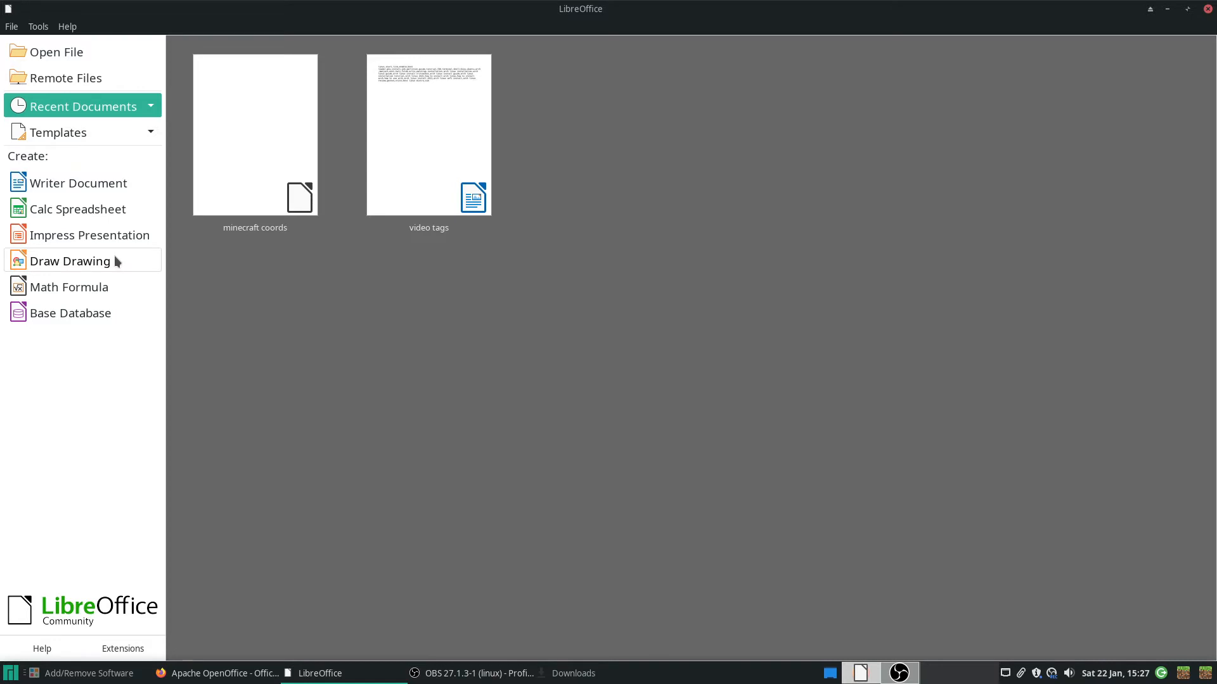
pyautogui.moveTo(91, 263)
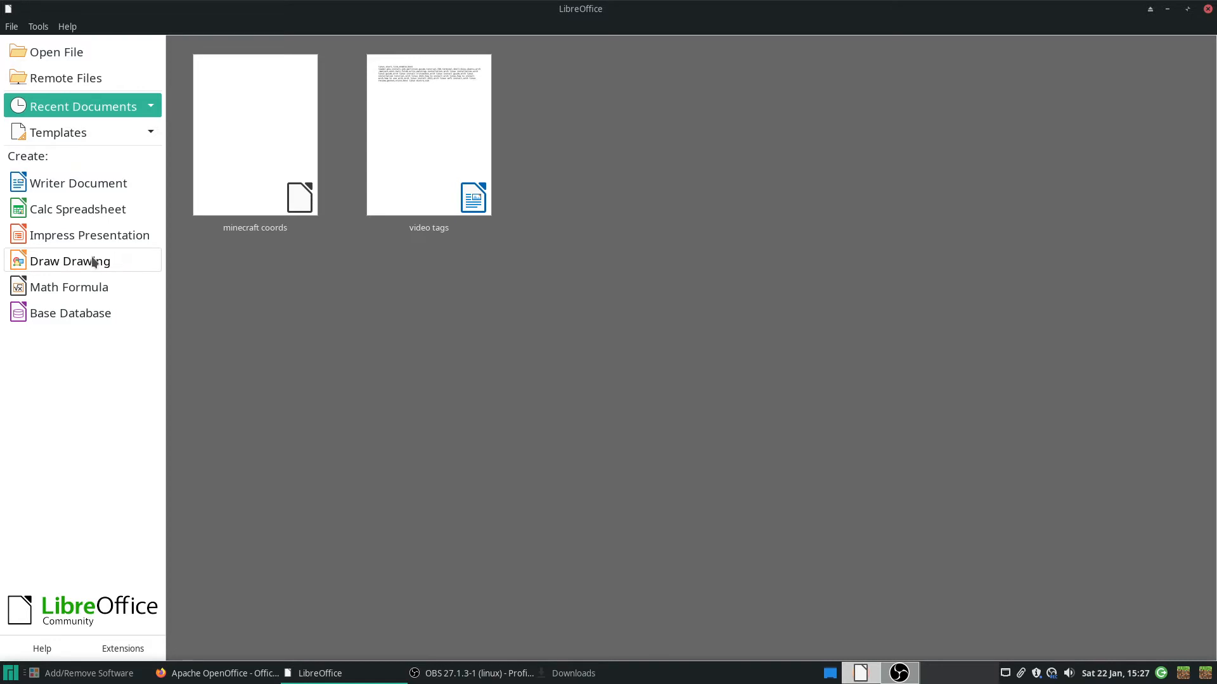
pyautogui.moveTo(99, 272)
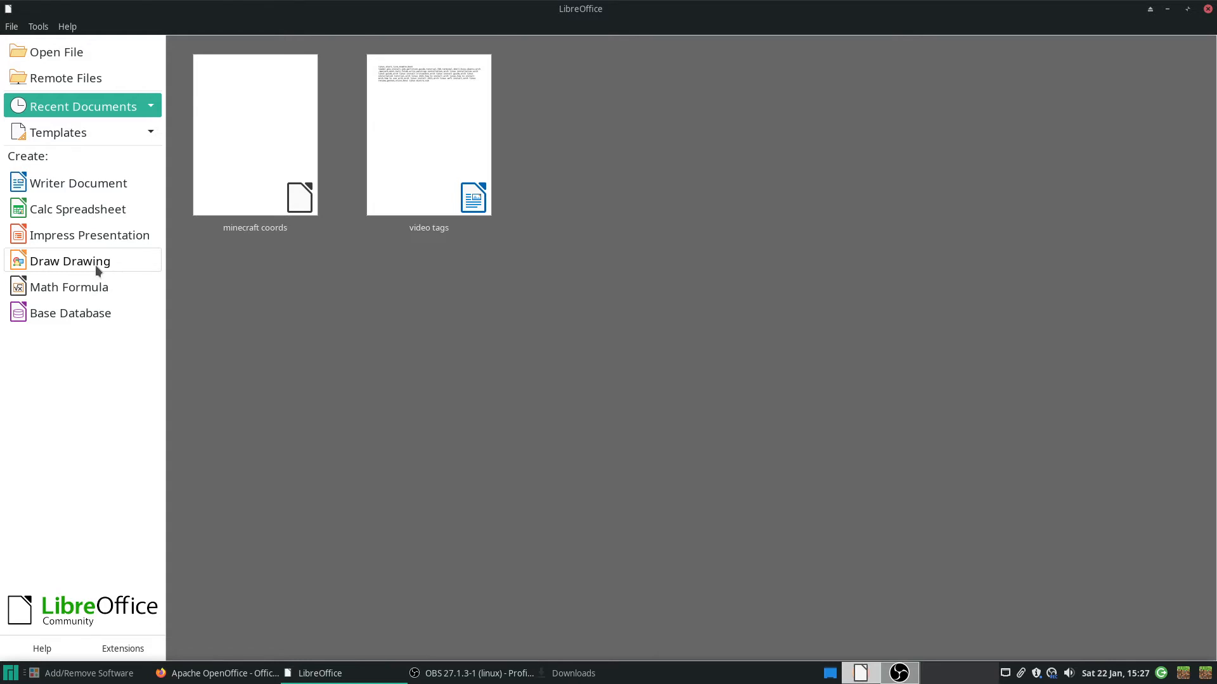
pyautogui.moveTo(124, 311)
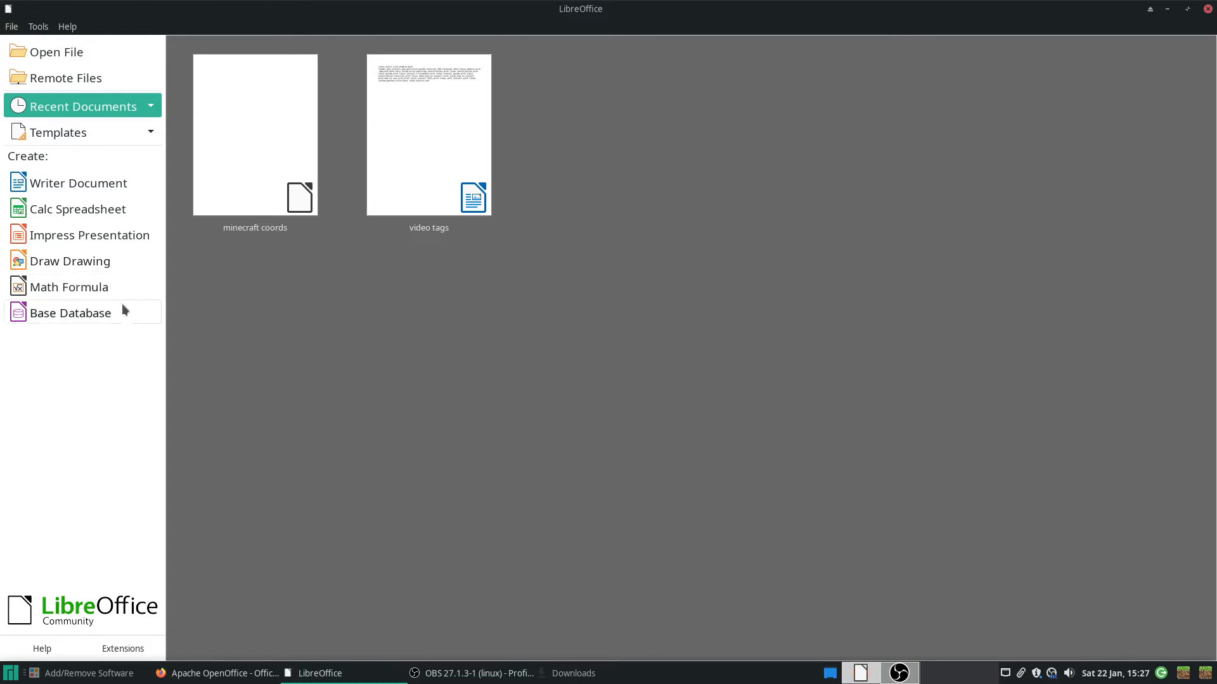
pyautogui.moveTo(117, 322)
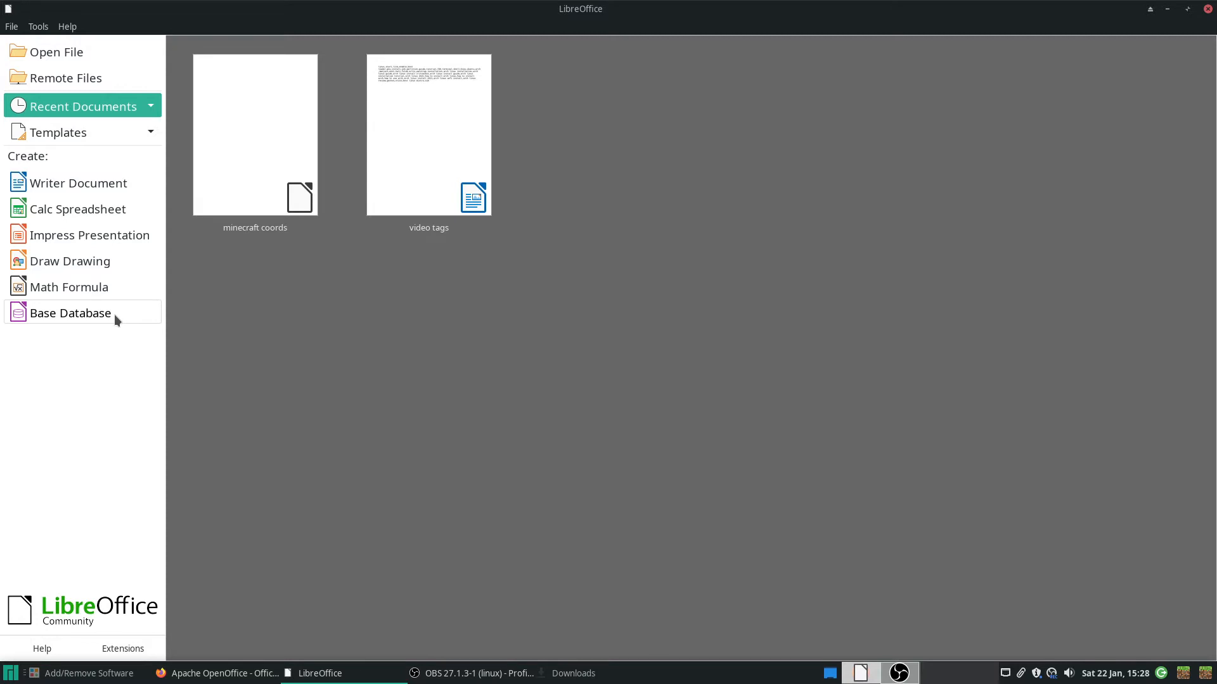
pyautogui.moveTo(73, 193)
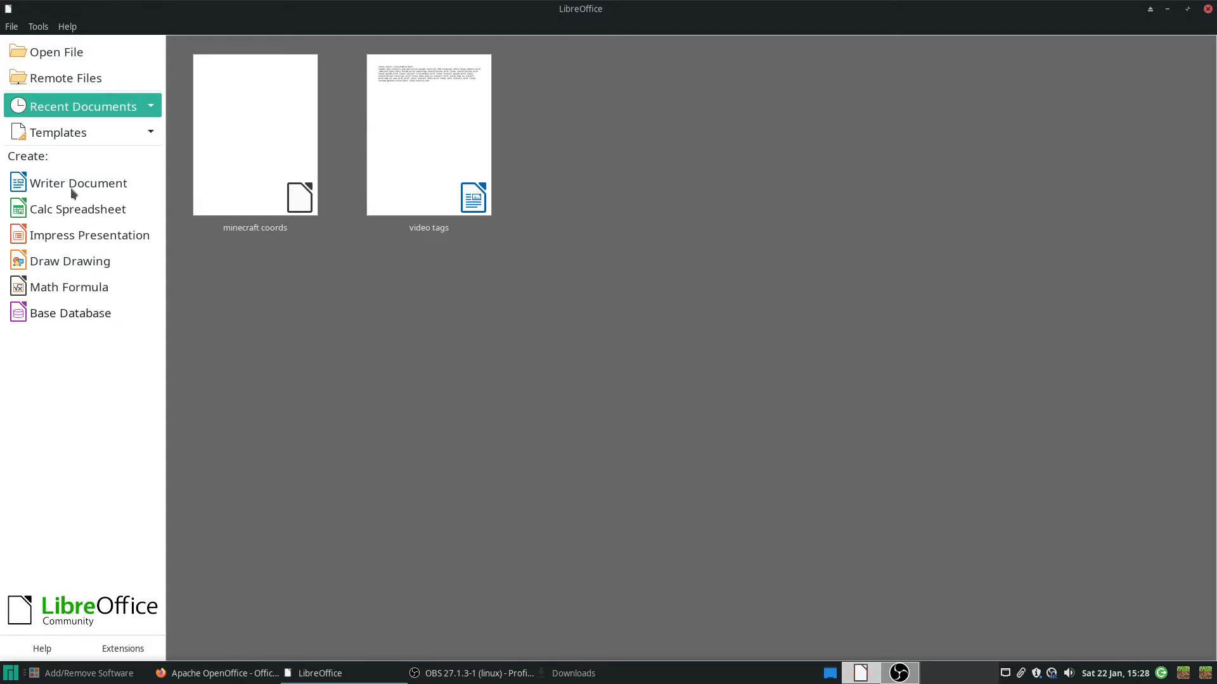
# Create a blank Writer document (Untitled 1) from the Start Center
pyautogui.click(77, 183)
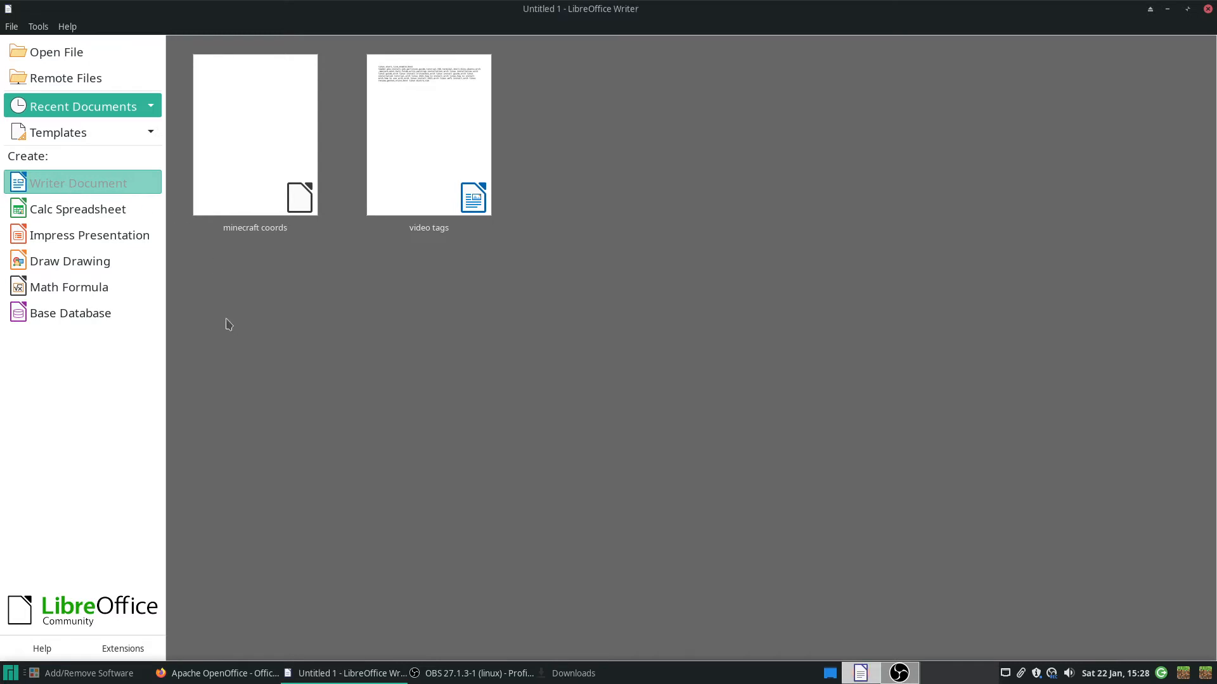
pyautogui.click(78, 183)
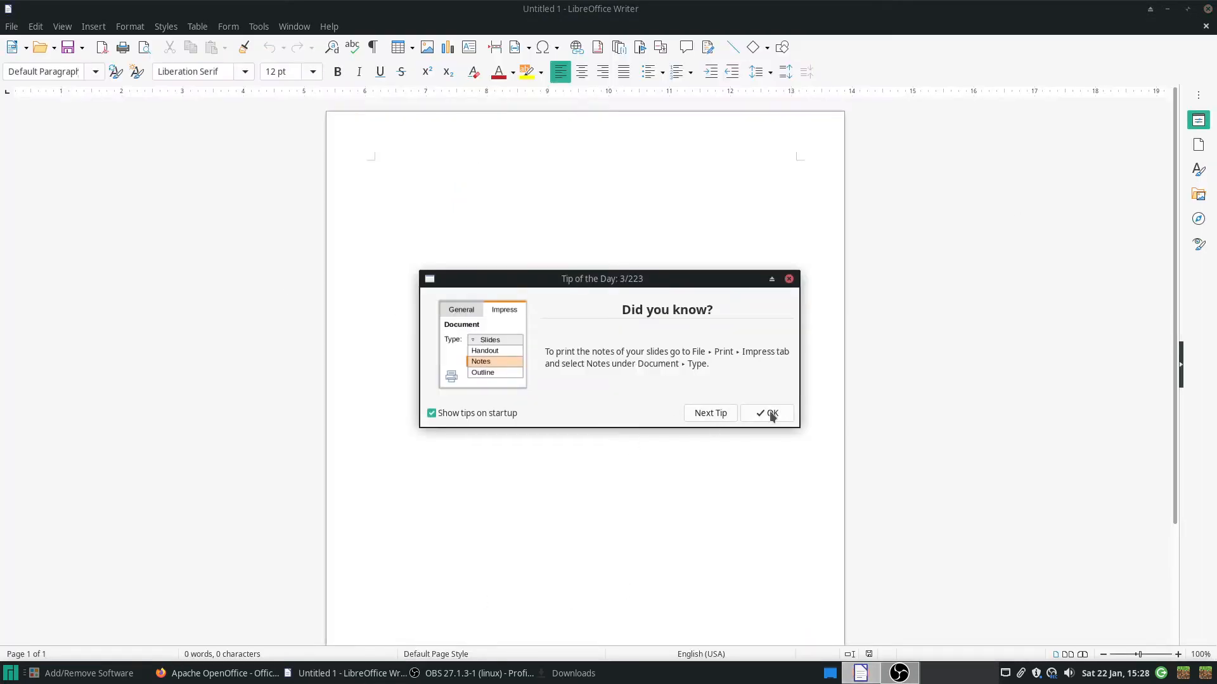
# Dismiss the Tip of the Day, close Writer, and relaunch LibreOffice via menu search
pyautogui.click(222, 673)
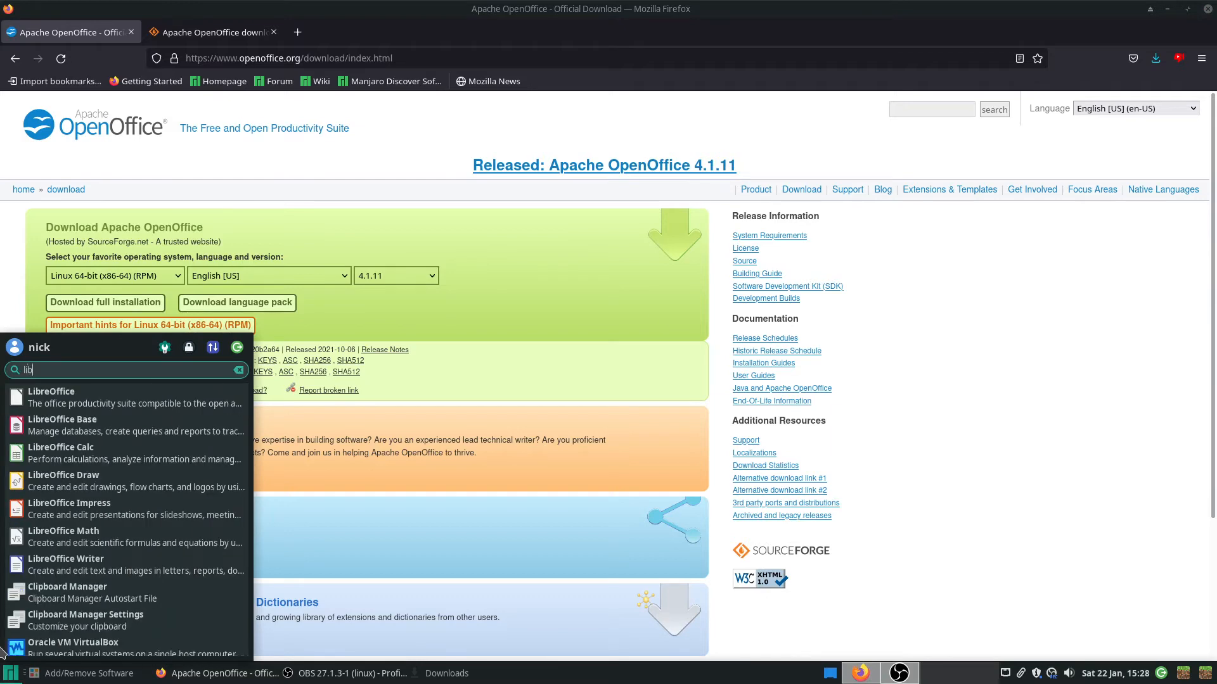
pyautogui.write('re')
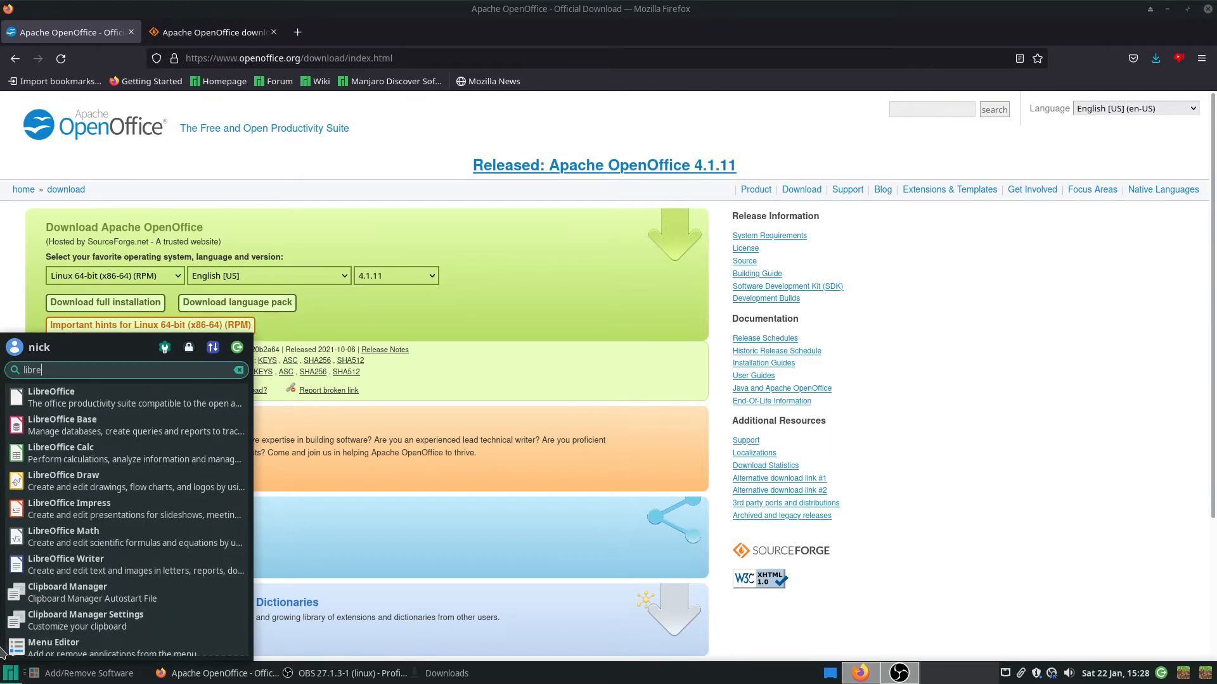
pyautogui.click(51, 391)
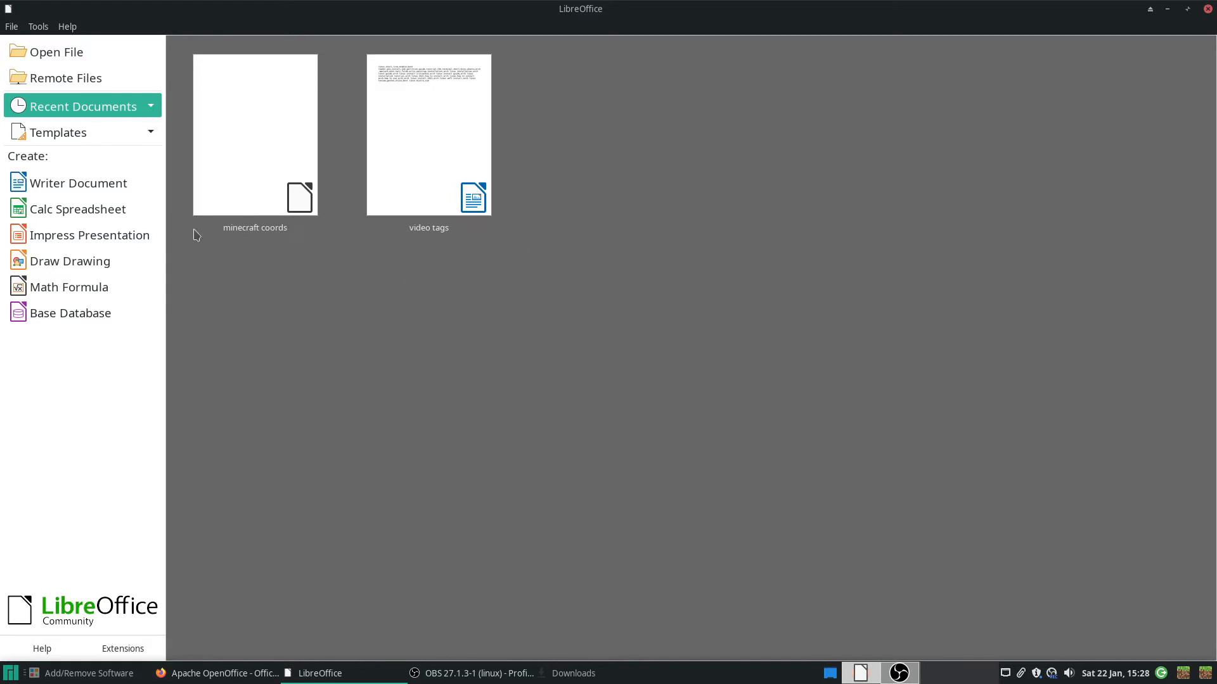
pyautogui.moveTo(104, 216)
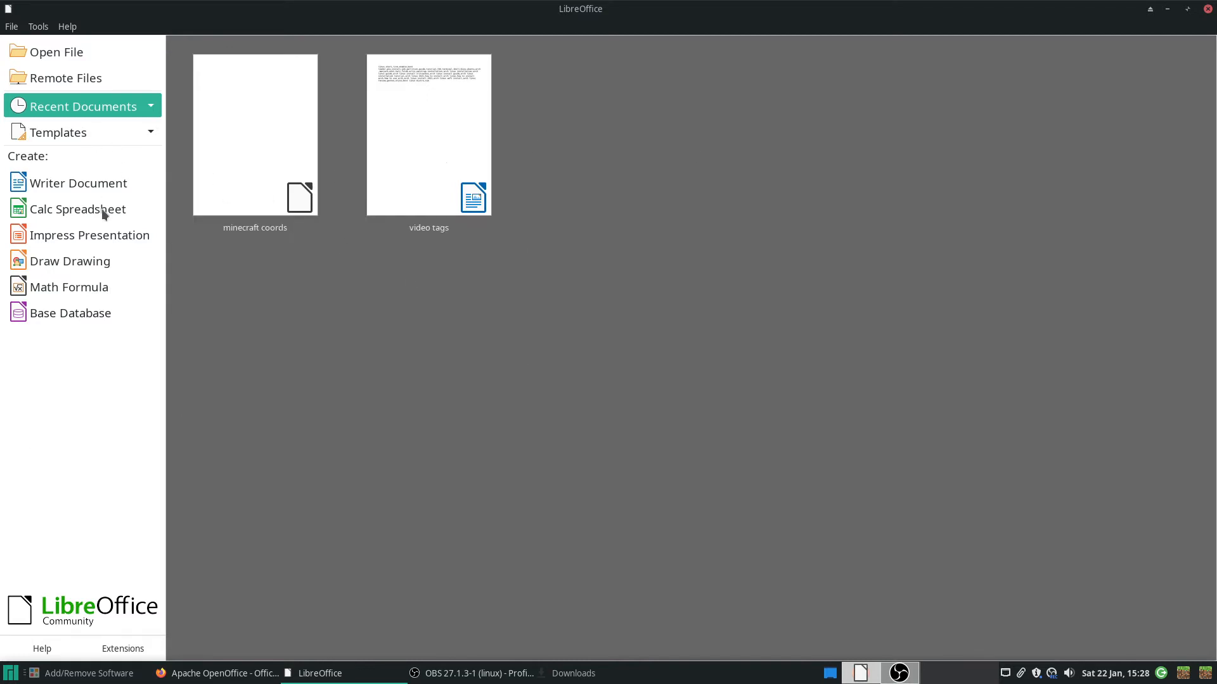
# Create a new Calc spreadsheet and enter 69+420 in cell A1
pyautogui.click(77, 210)
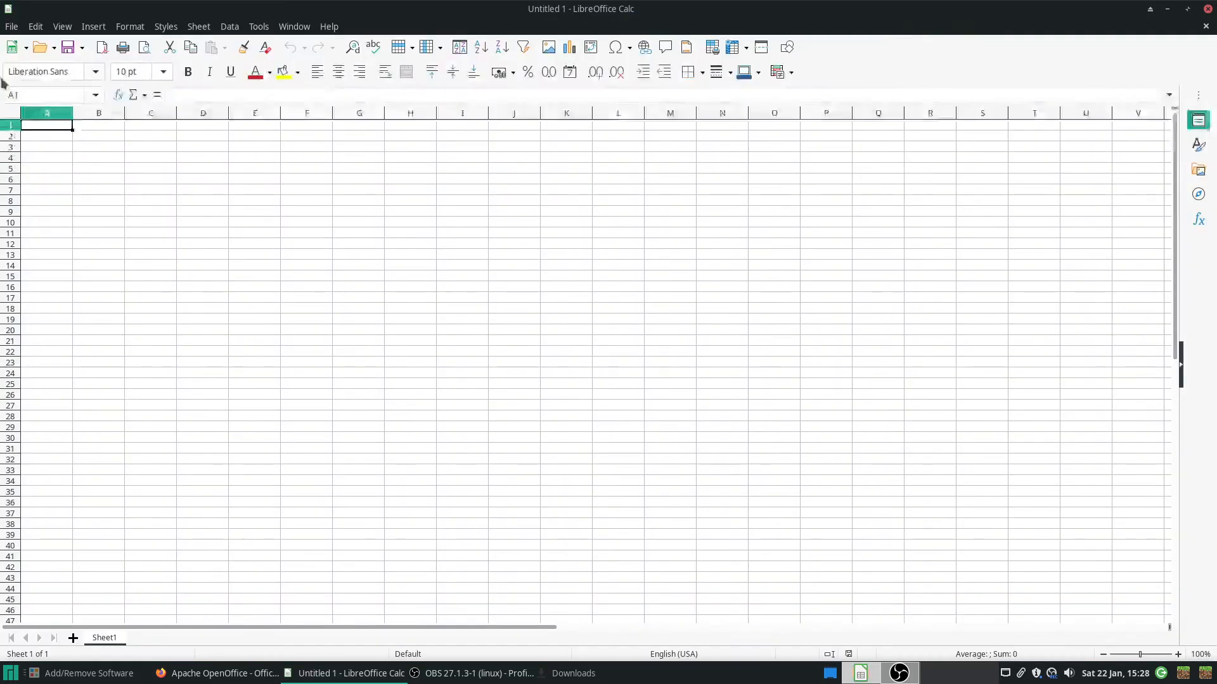
pyautogui.write('69')
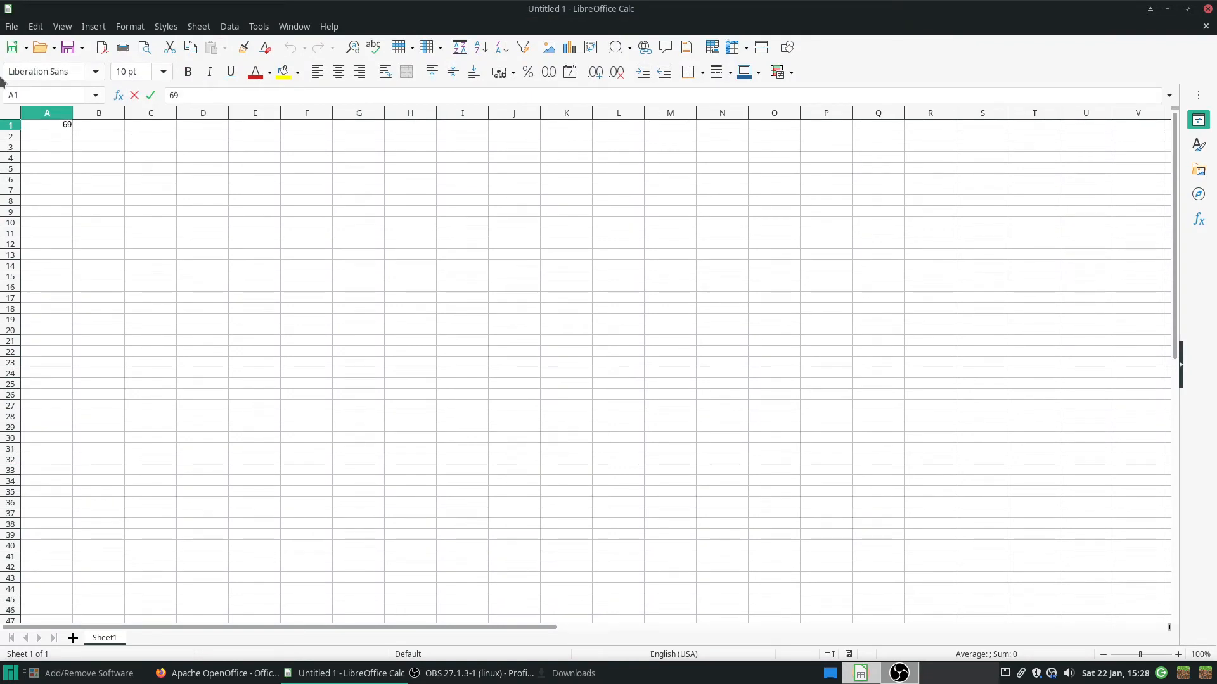
pyautogui.write('+4')
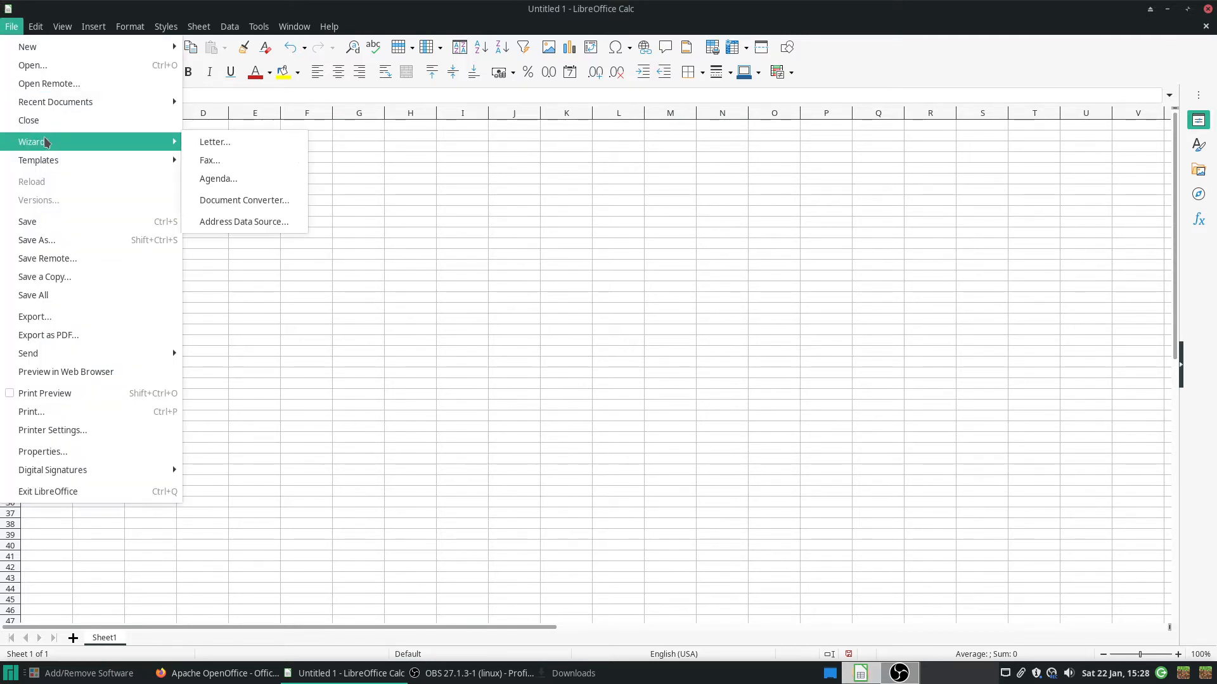
pyautogui.moveTo(37, 240)
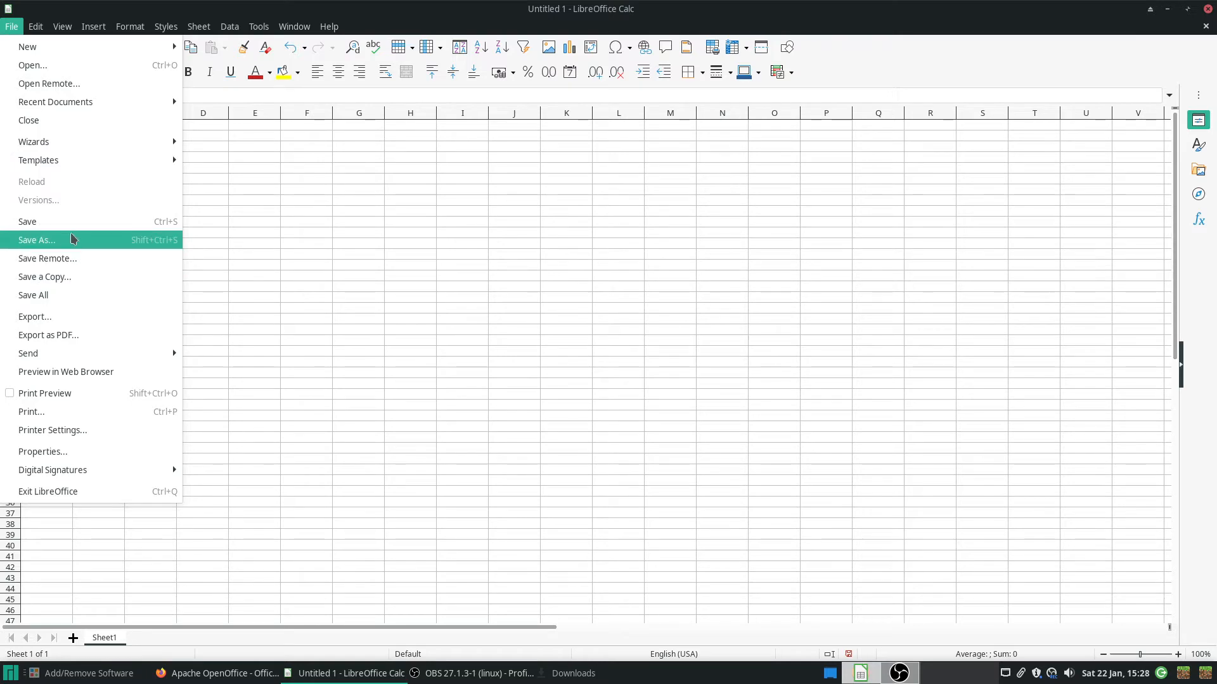
# Save the spreadsheet under the name 'thing'
pyautogui.click(37, 239)
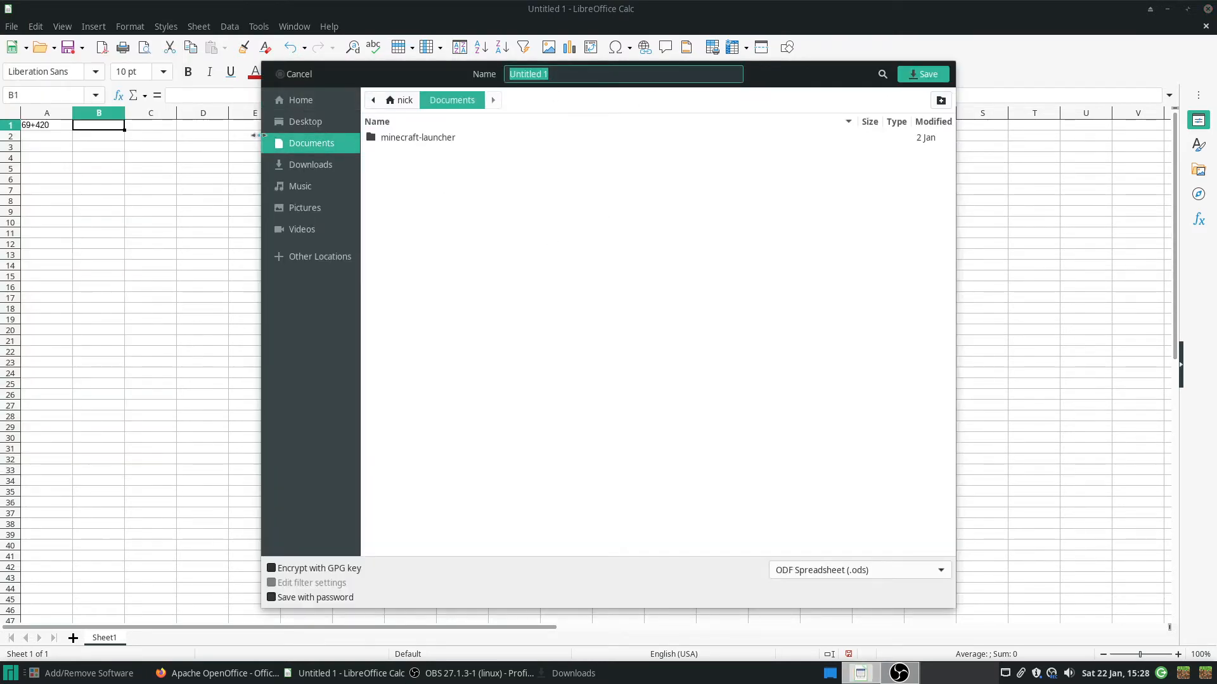
pyautogui.write('thing')
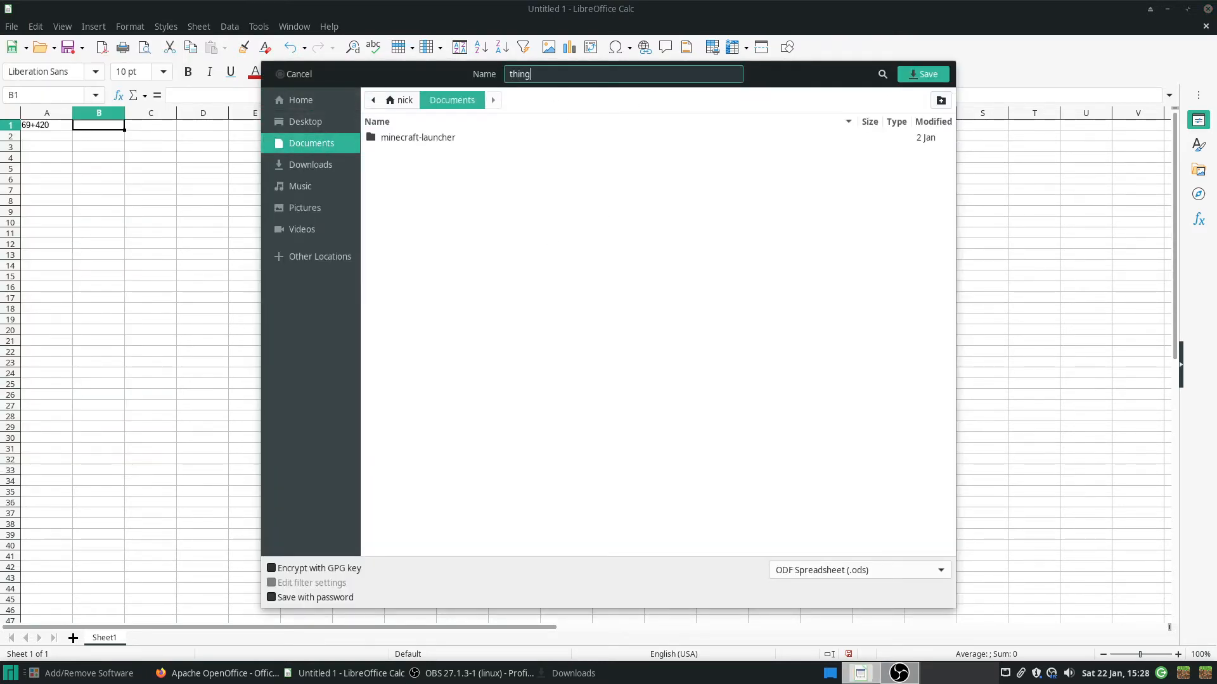
pyautogui.click(923, 73)
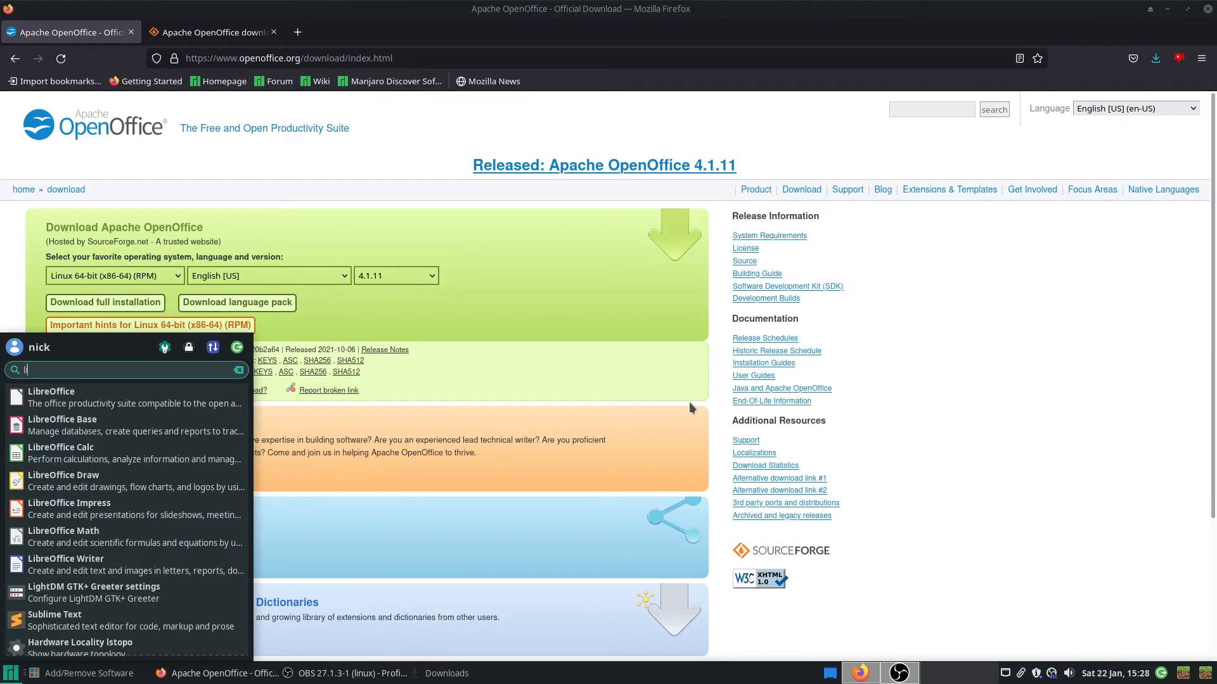
# Relaunch LibreOffice so the Start Center lists 'thing' among recent documents
pyautogui.click(52, 391)
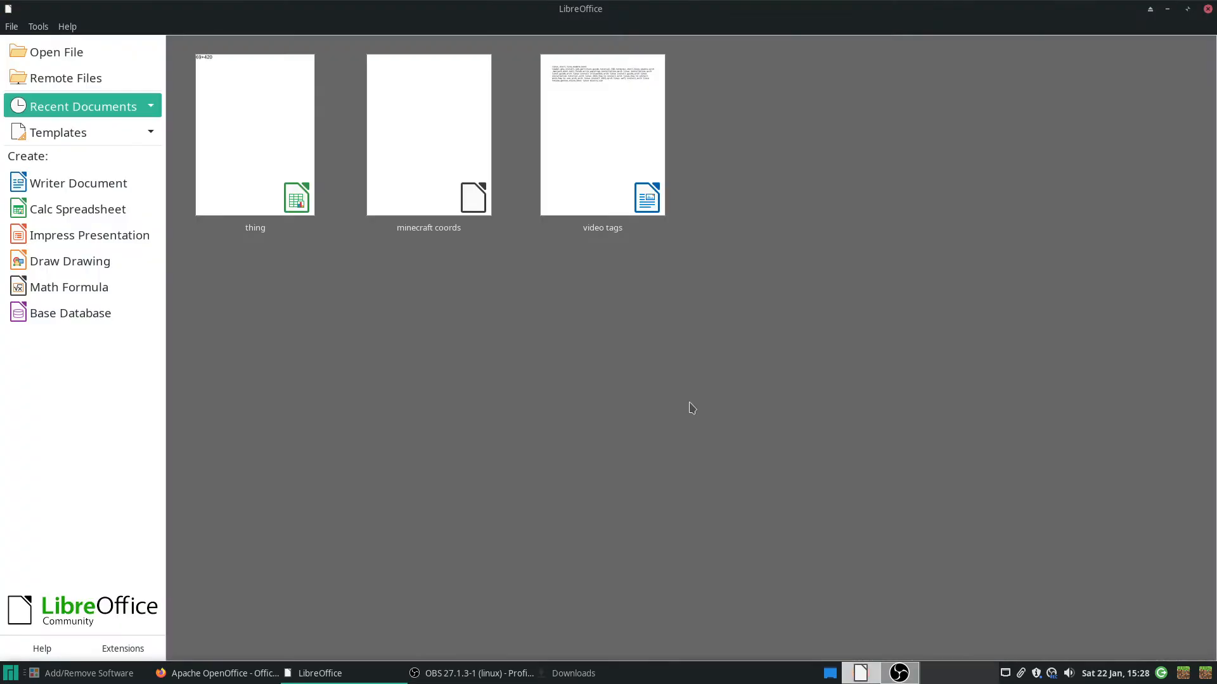
pyautogui.moveTo(266, 216)
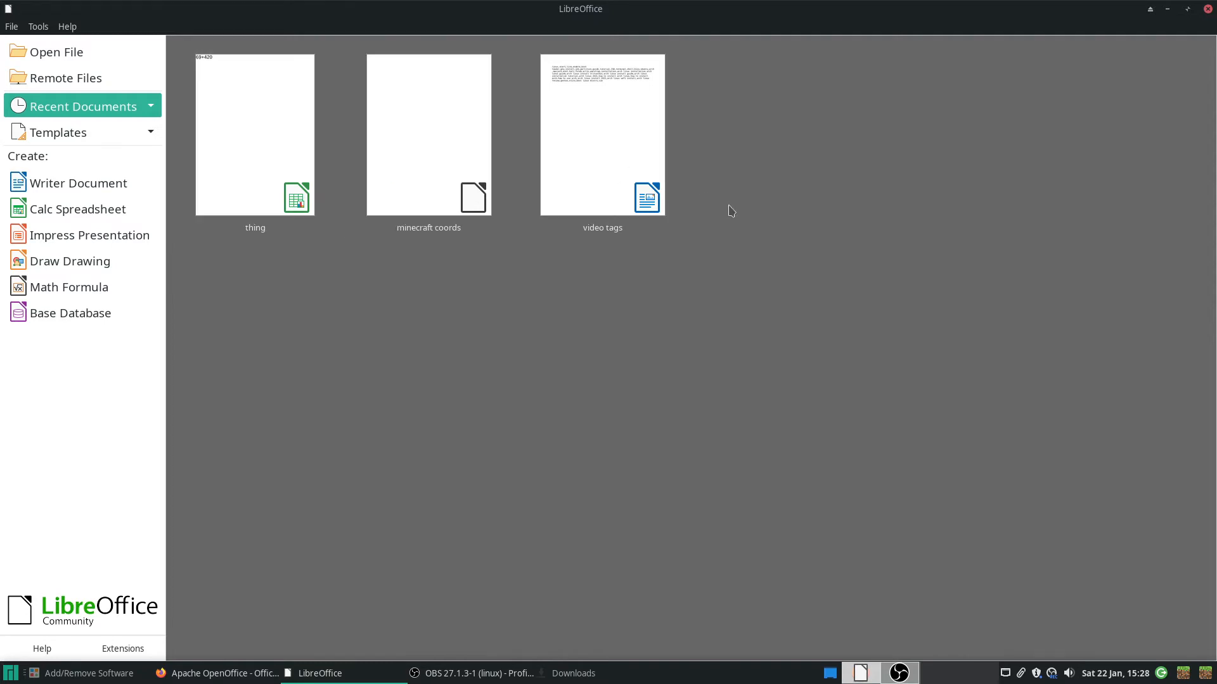
pyautogui.moveTo(45, 105)
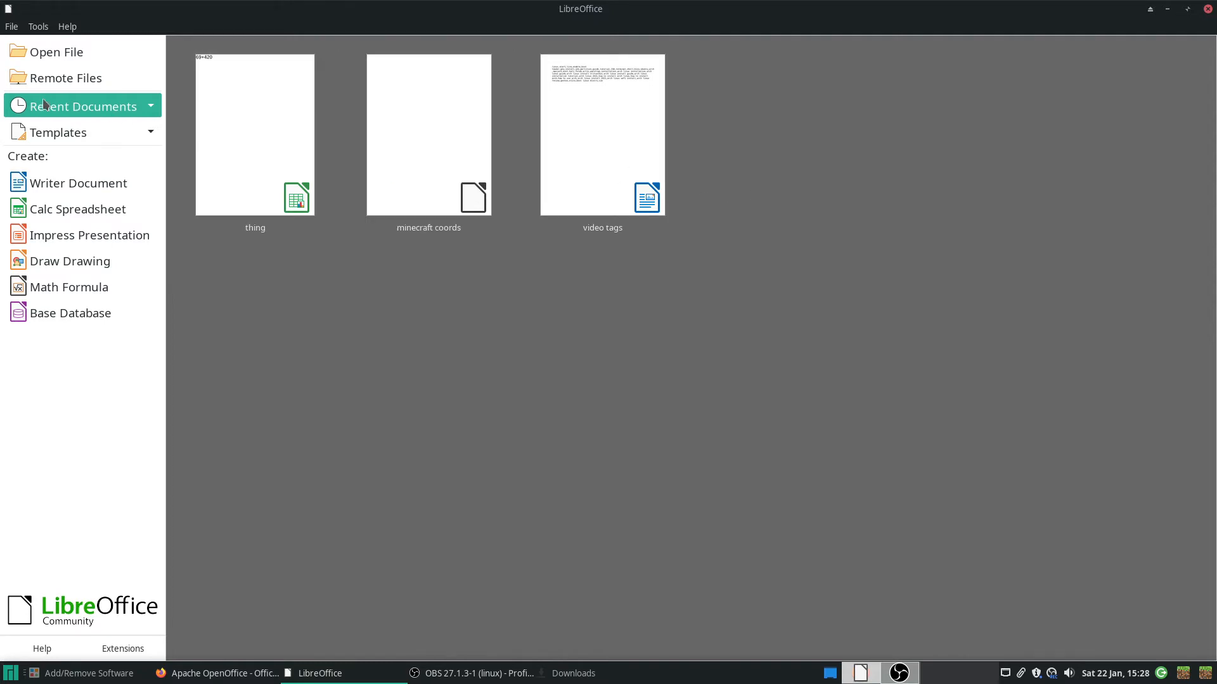
pyautogui.moveTo(395, 144)
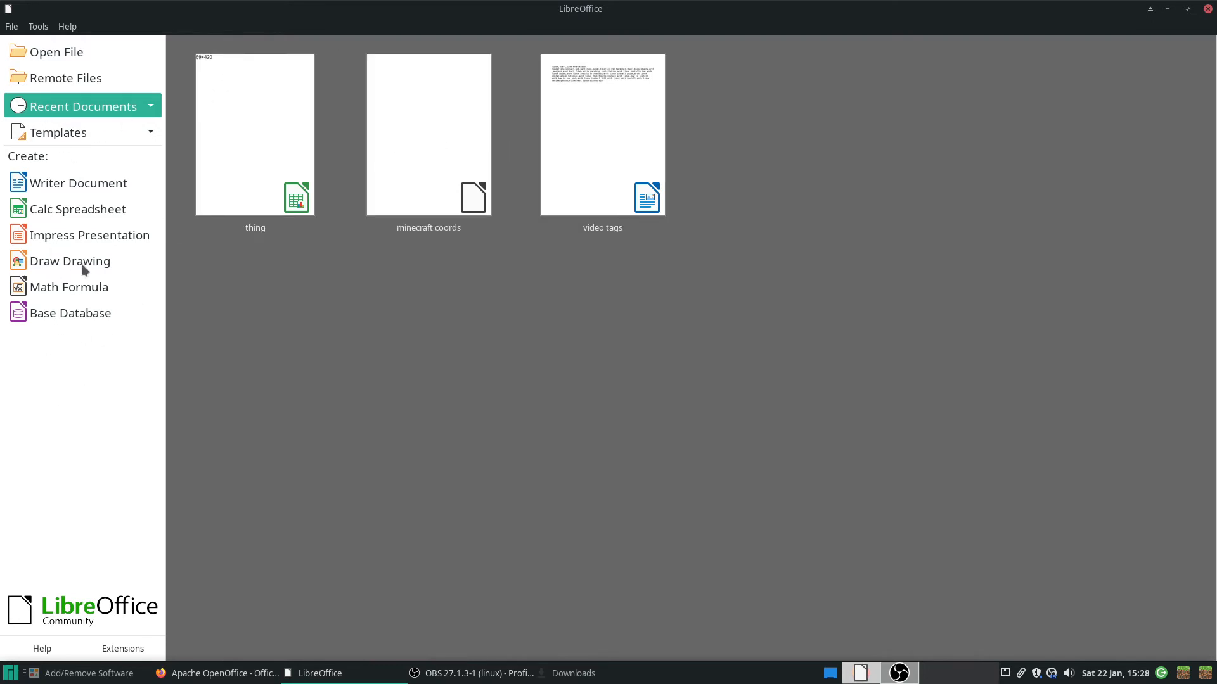
pyautogui.moveTo(53, 354)
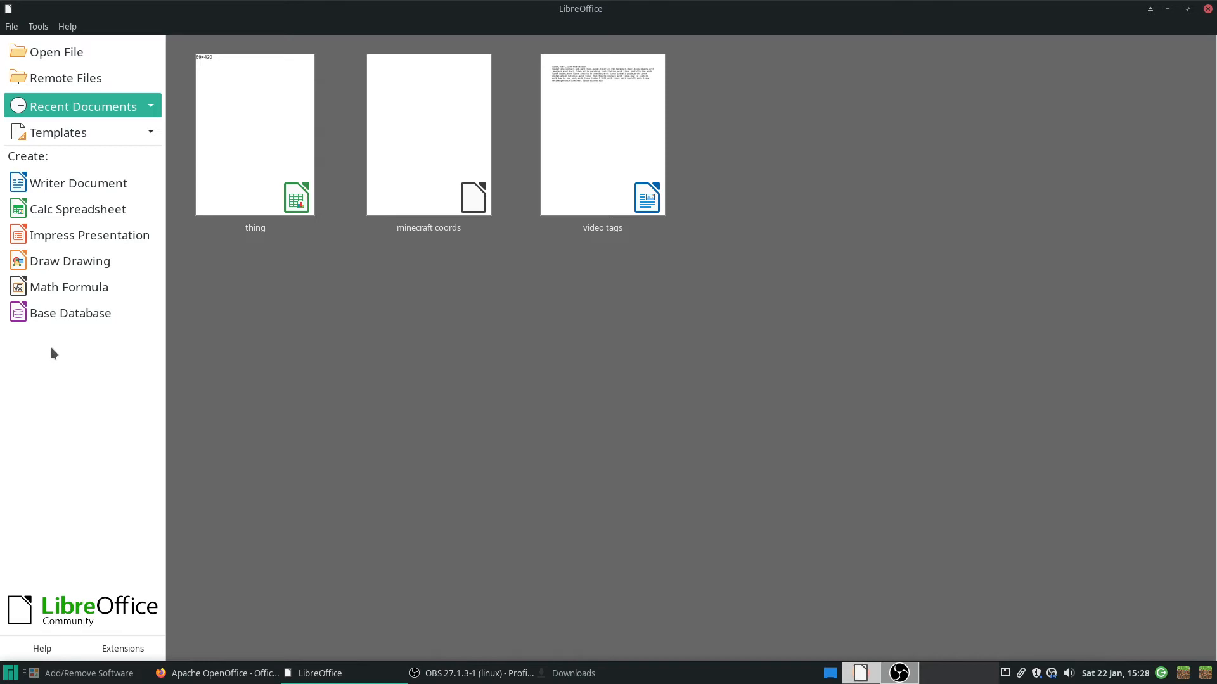
pyautogui.moveTo(406, 387)
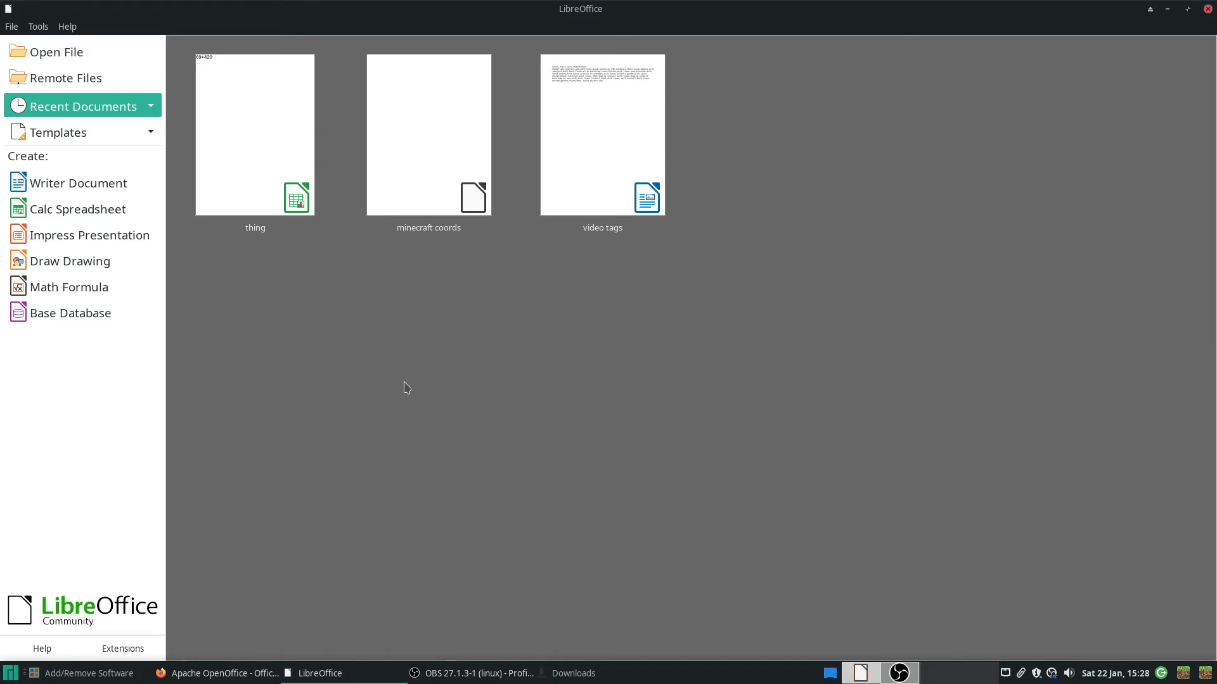
pyautogui.moveTo(395, 380)
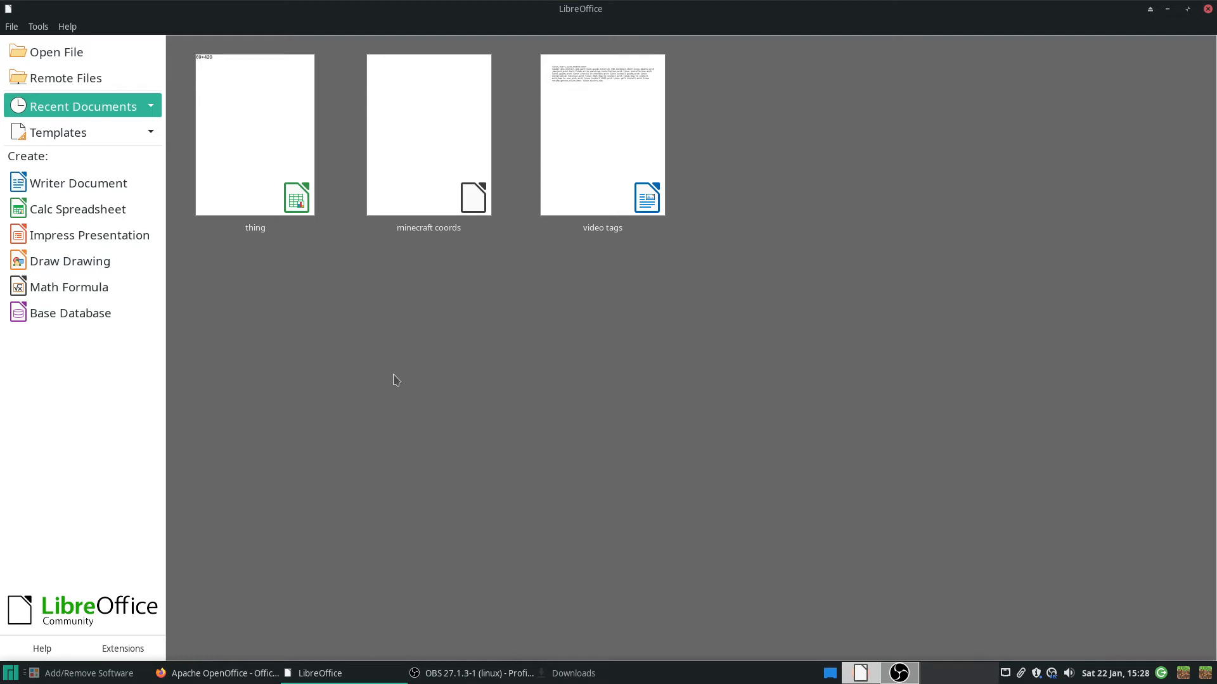
pyautogui.moveTo(59, 58)
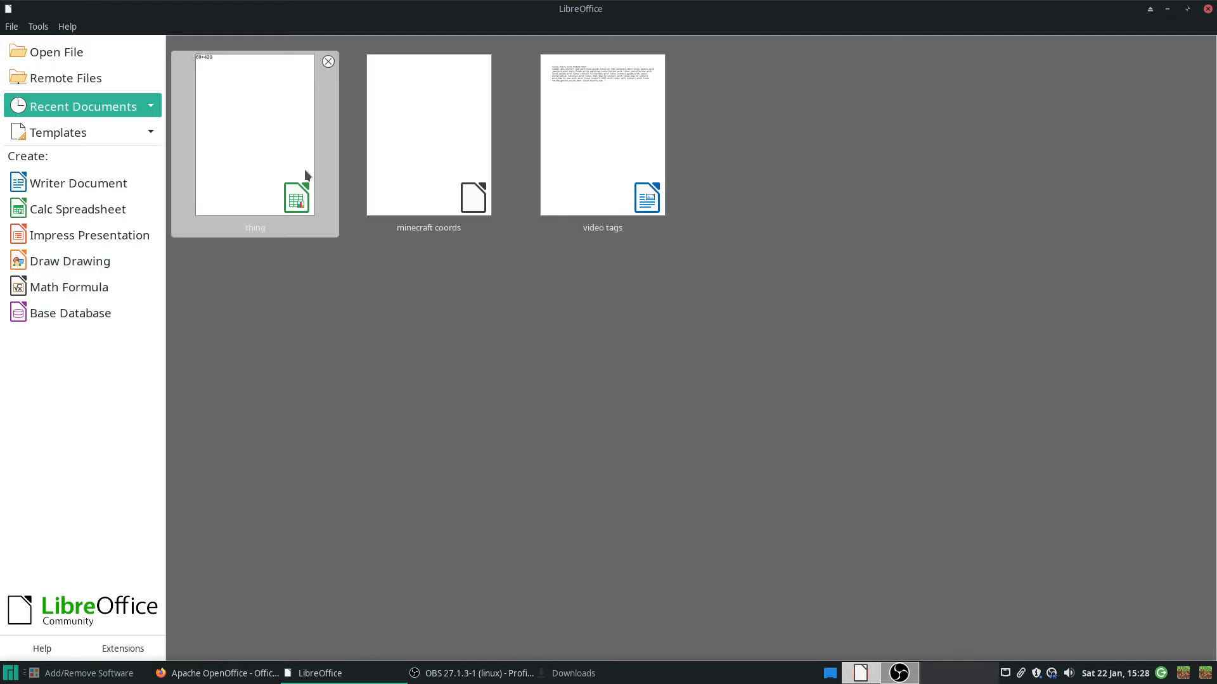
pyautogui.moveTo(750, 207)
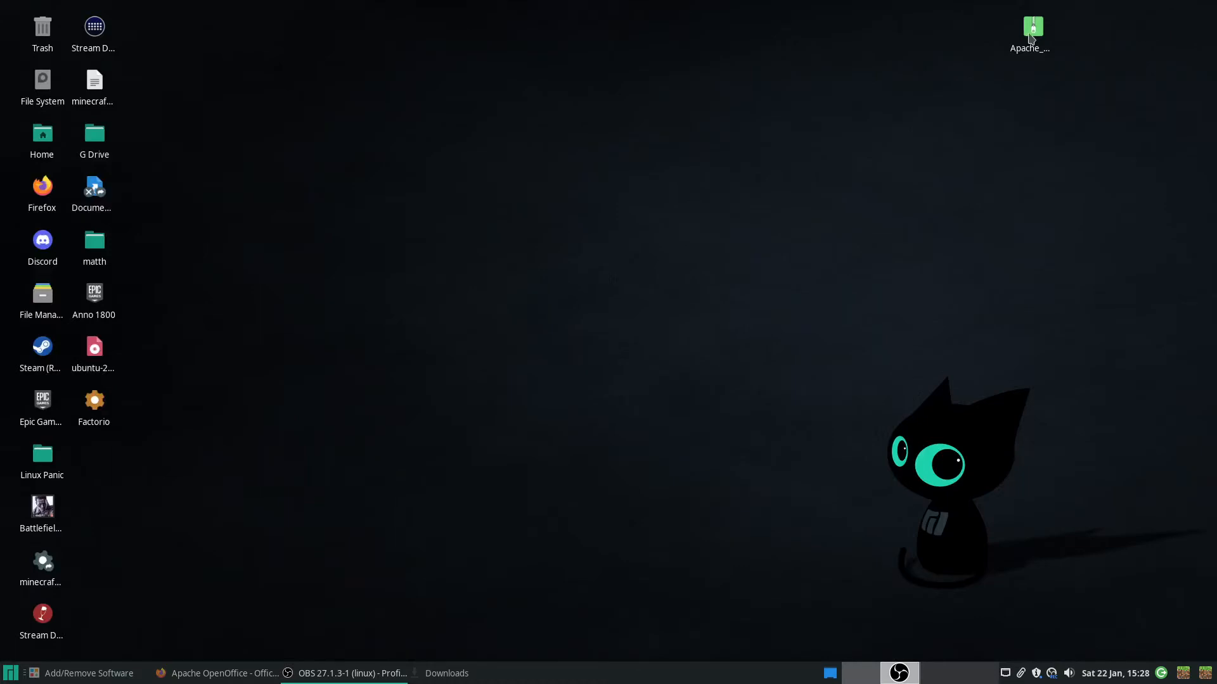
pyautogui.doubleClick(1032, 27)
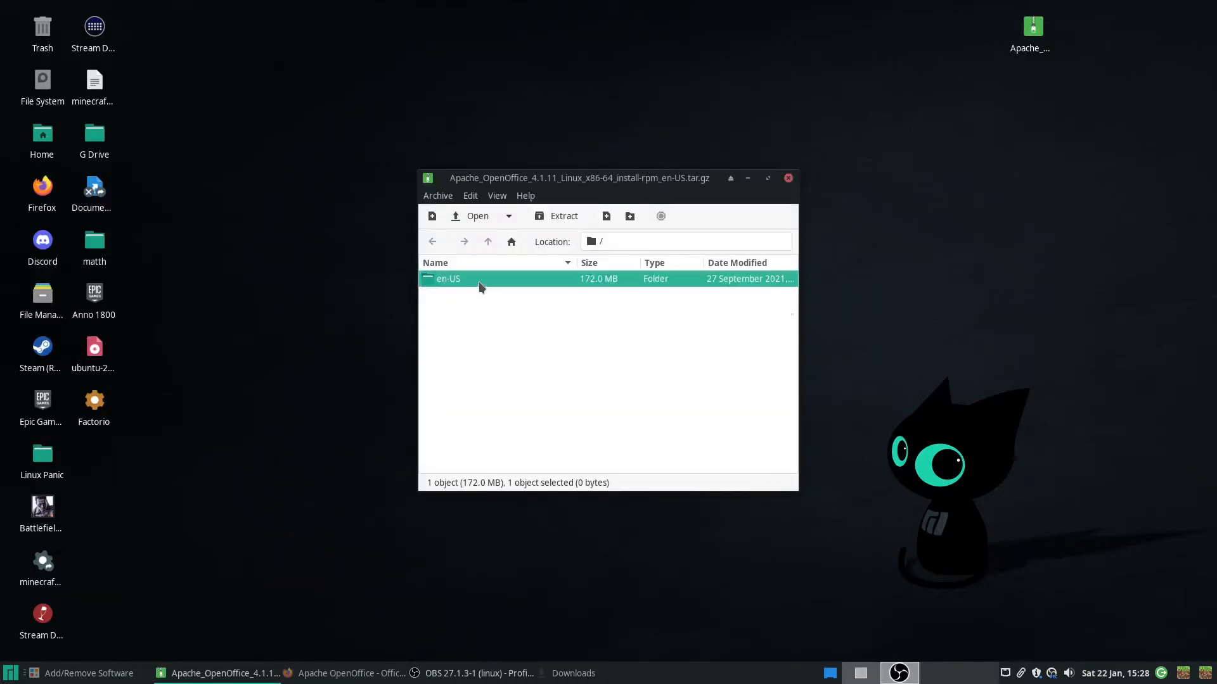
pyautogui.doubleClick(449, 279)
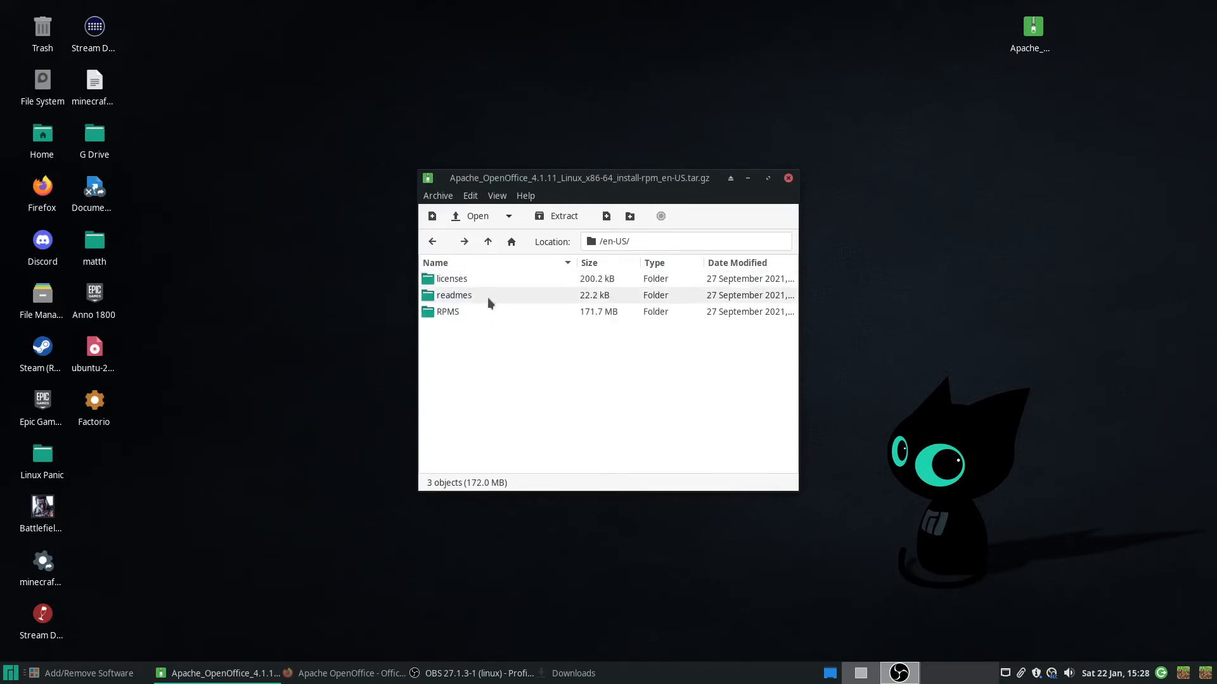
pyautogui.moveTo(481, 317)
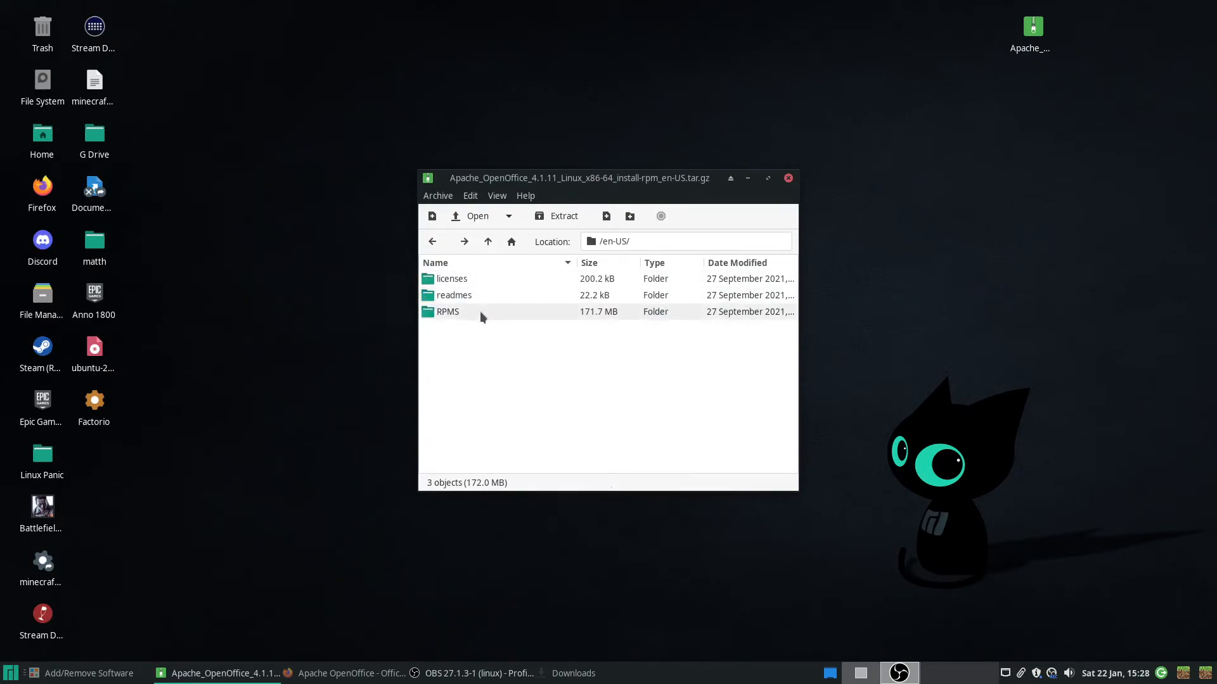
pyautogui.doubleClick(448, 311)
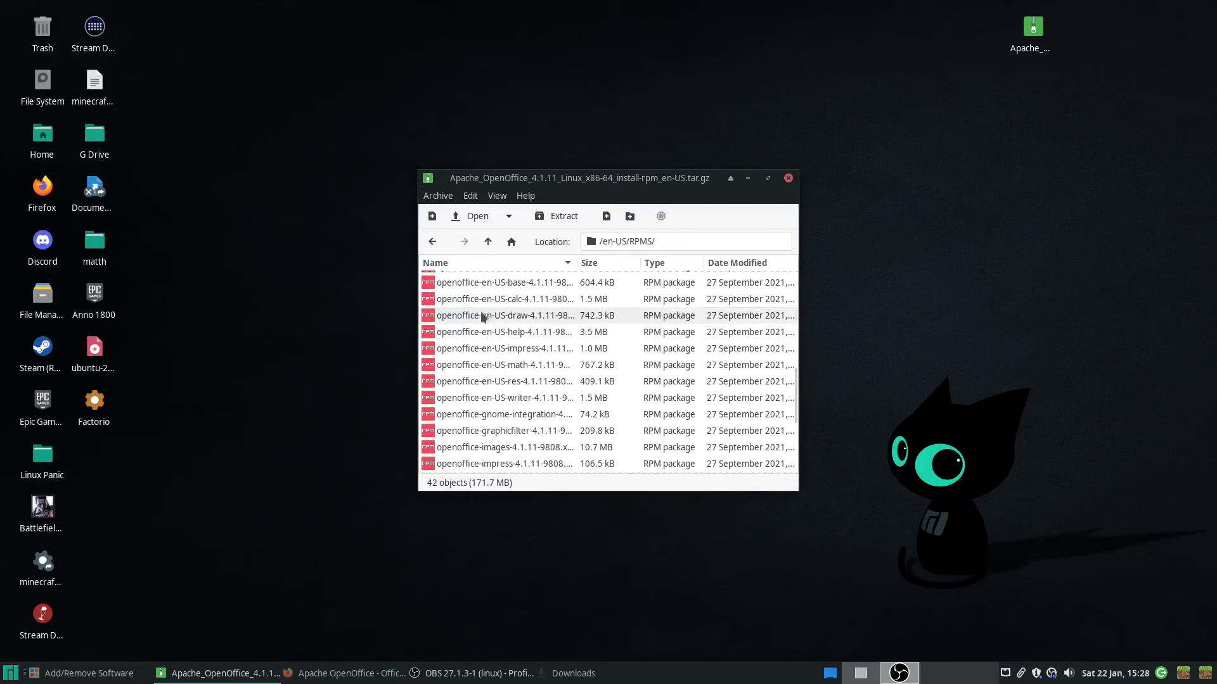
pyautogui.scroll(3)
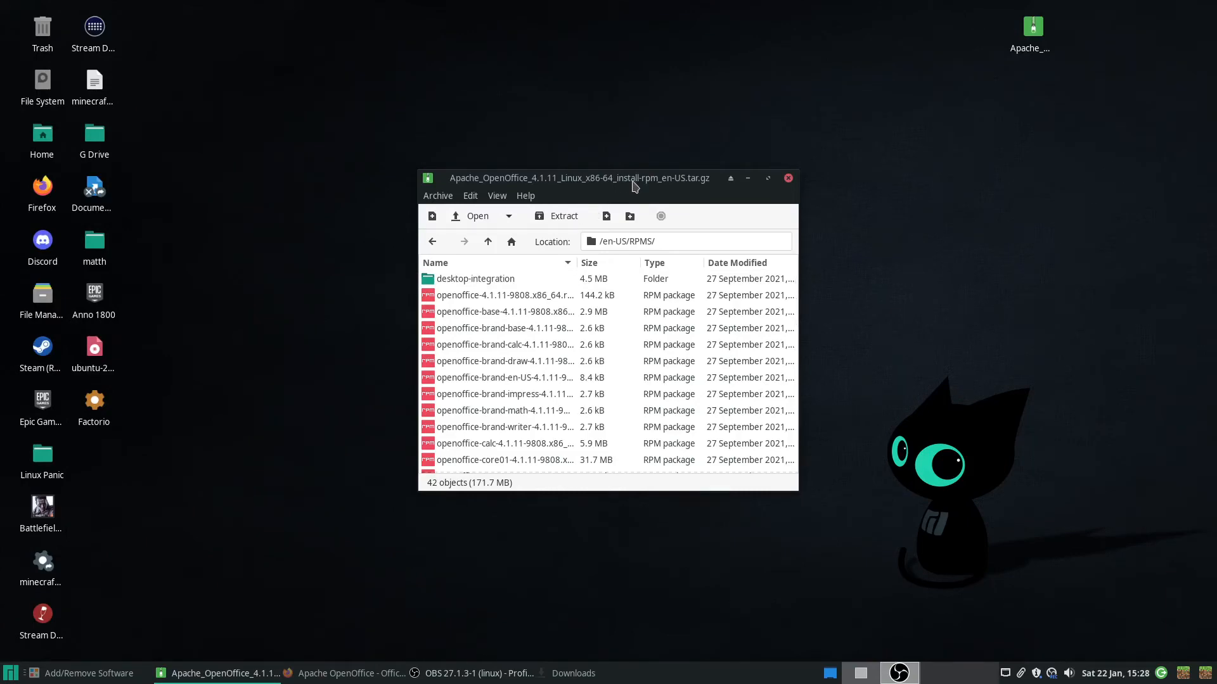
pyautogui.moveTo(660, 360)
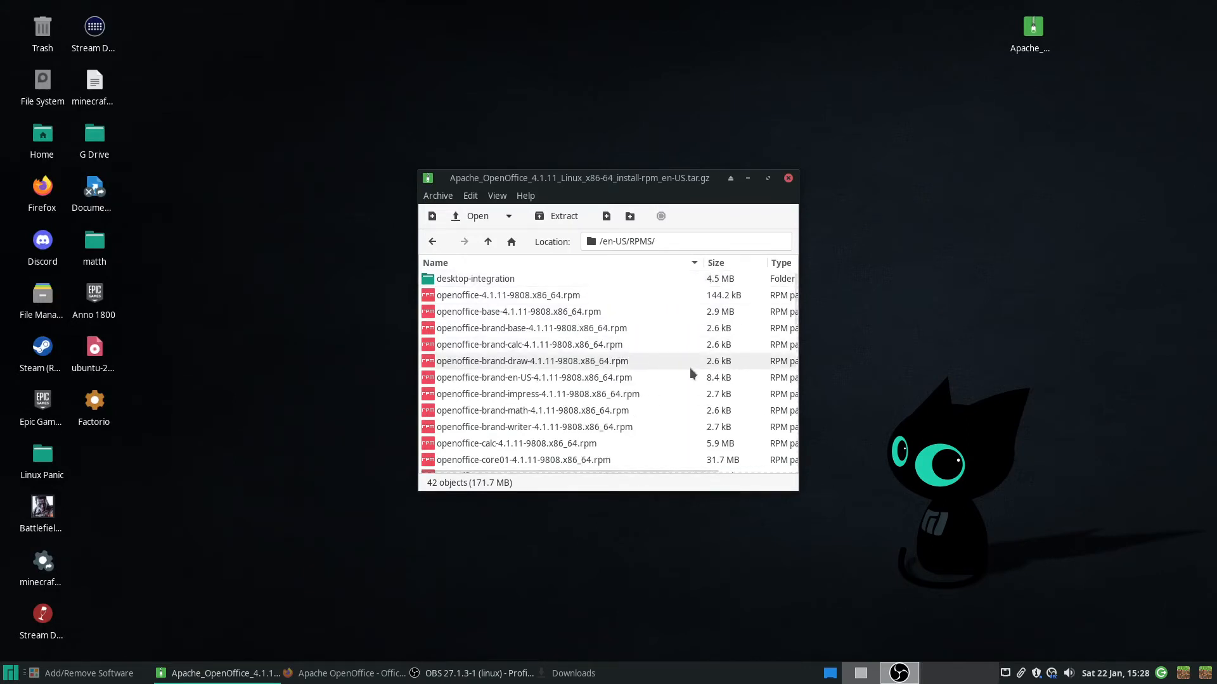
pyautogui.scroll(-3)
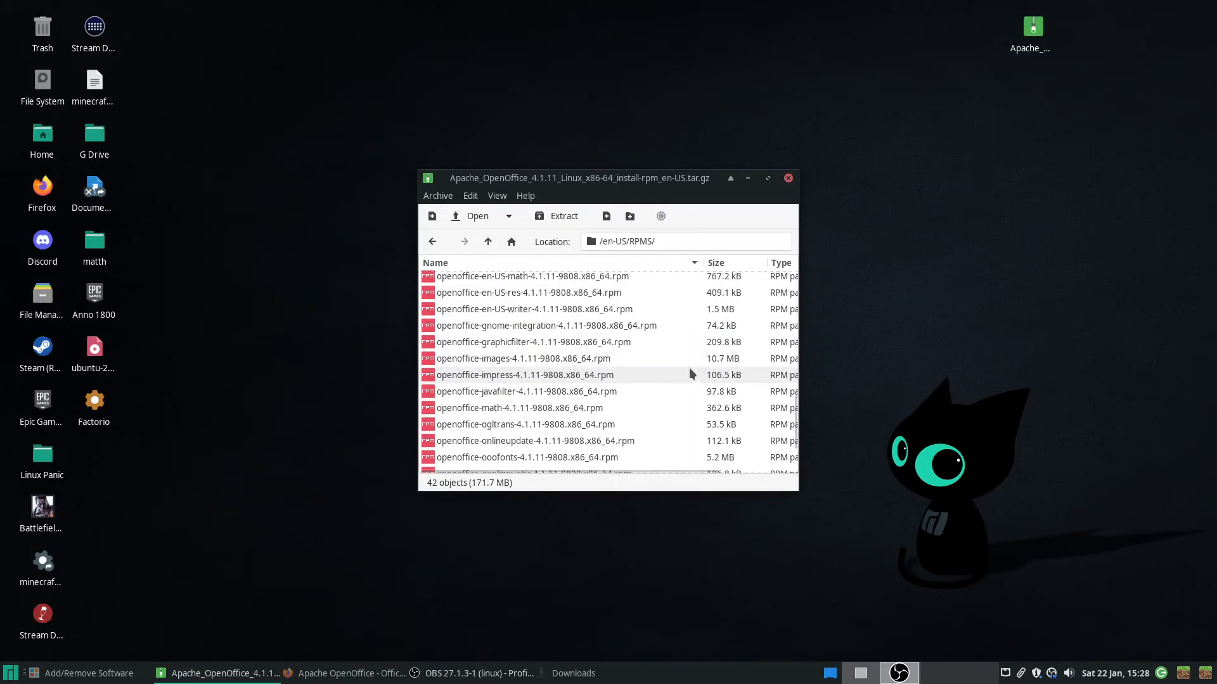
pyautogui.scroll(3)
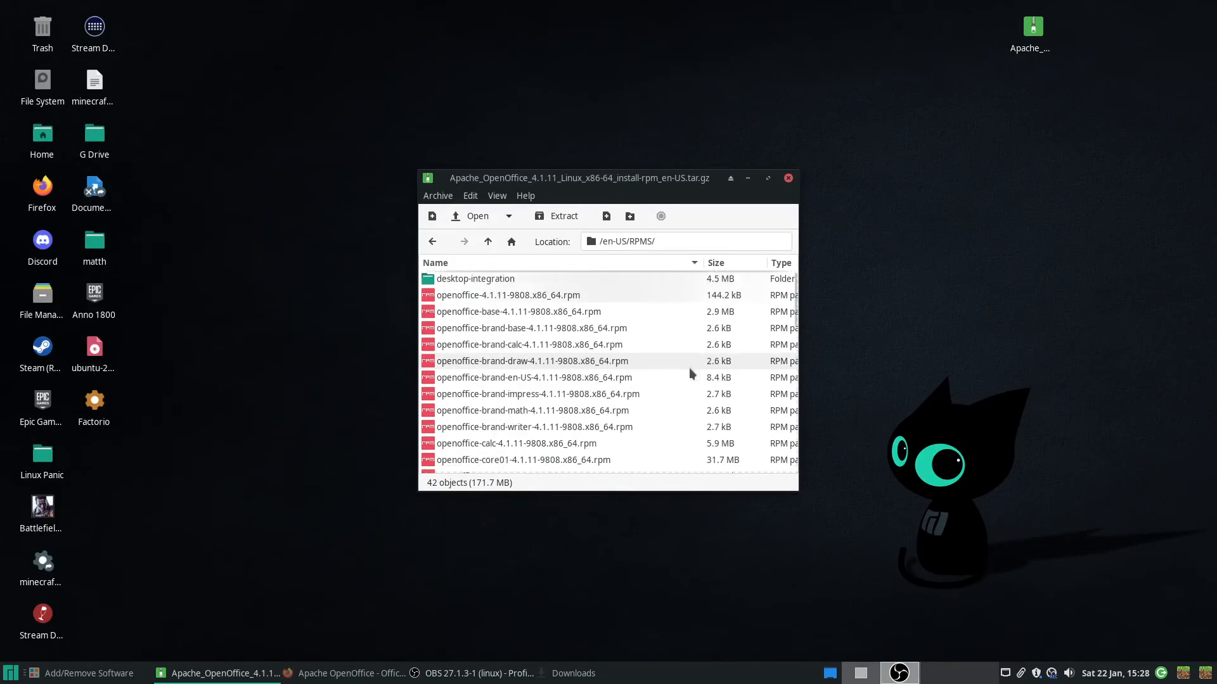
pyautogui.click(788, 177)
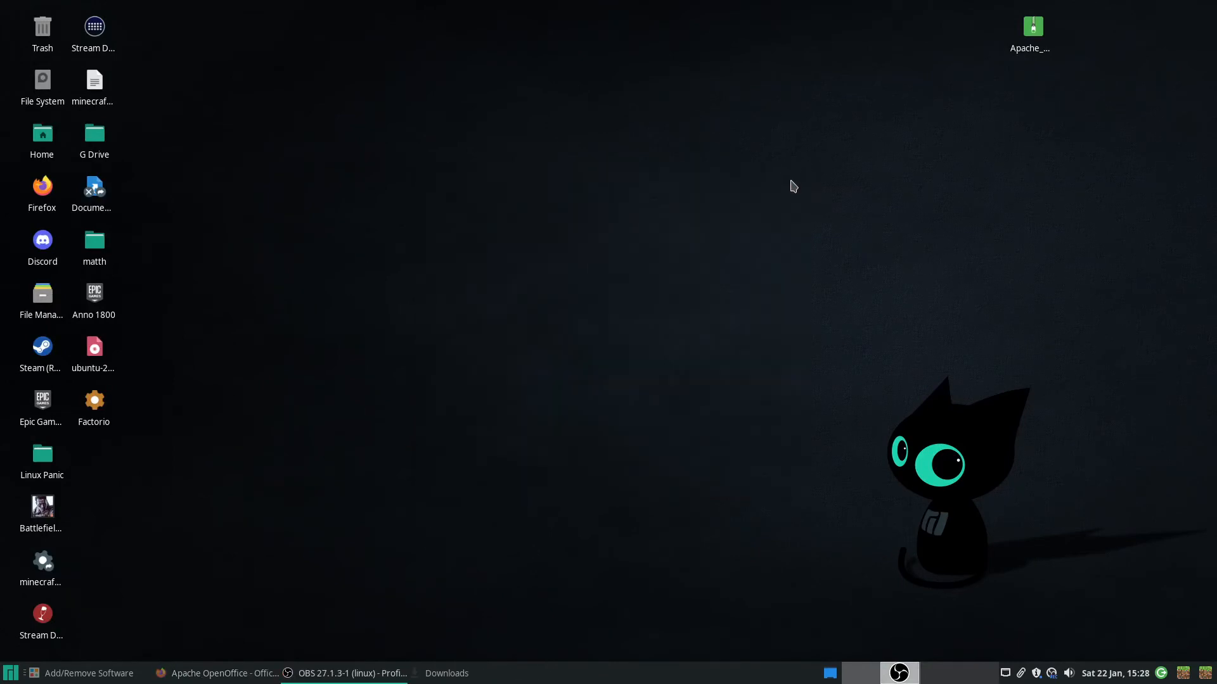
pyautogui.moveTo(307, 635)
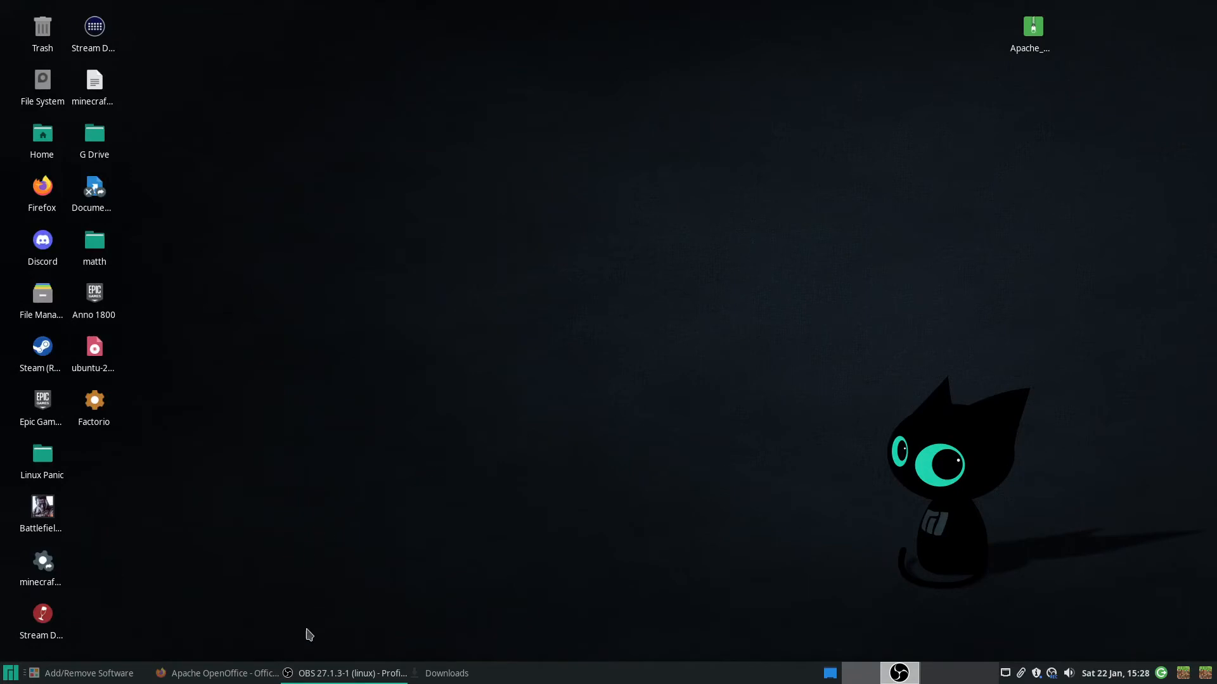
# Search the application menu for 'lib' and launch LibreOffice
pyautogui.click(11, 673)
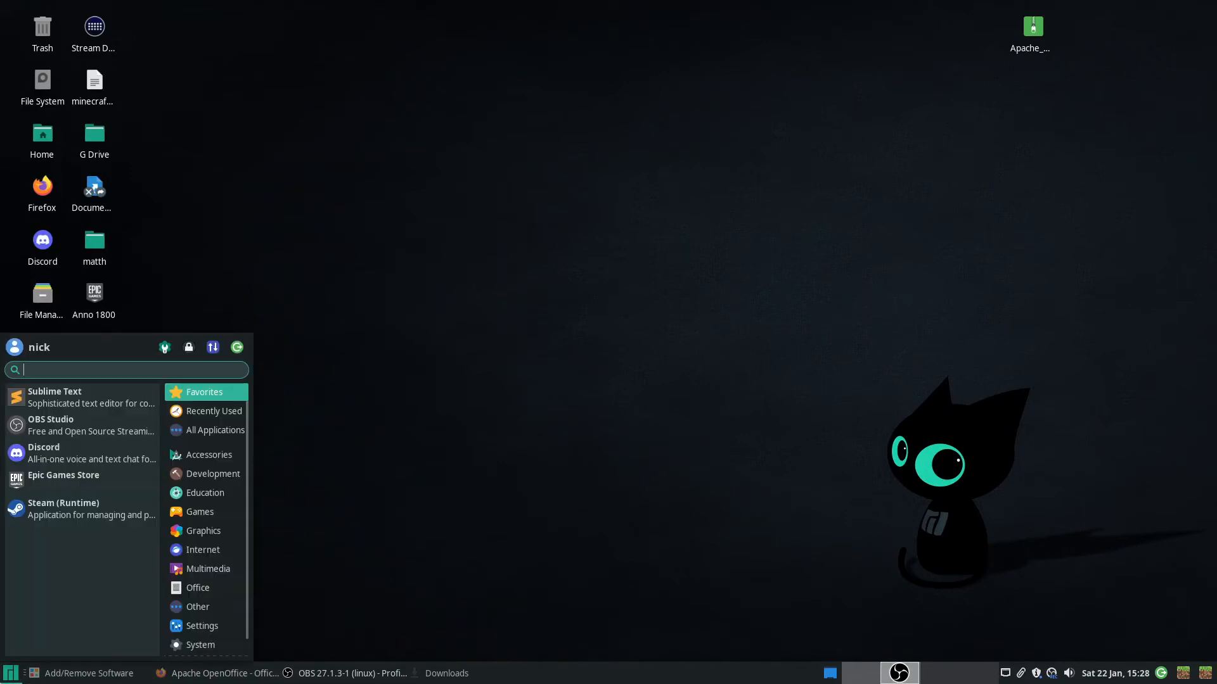
pyautogui.write('lib')
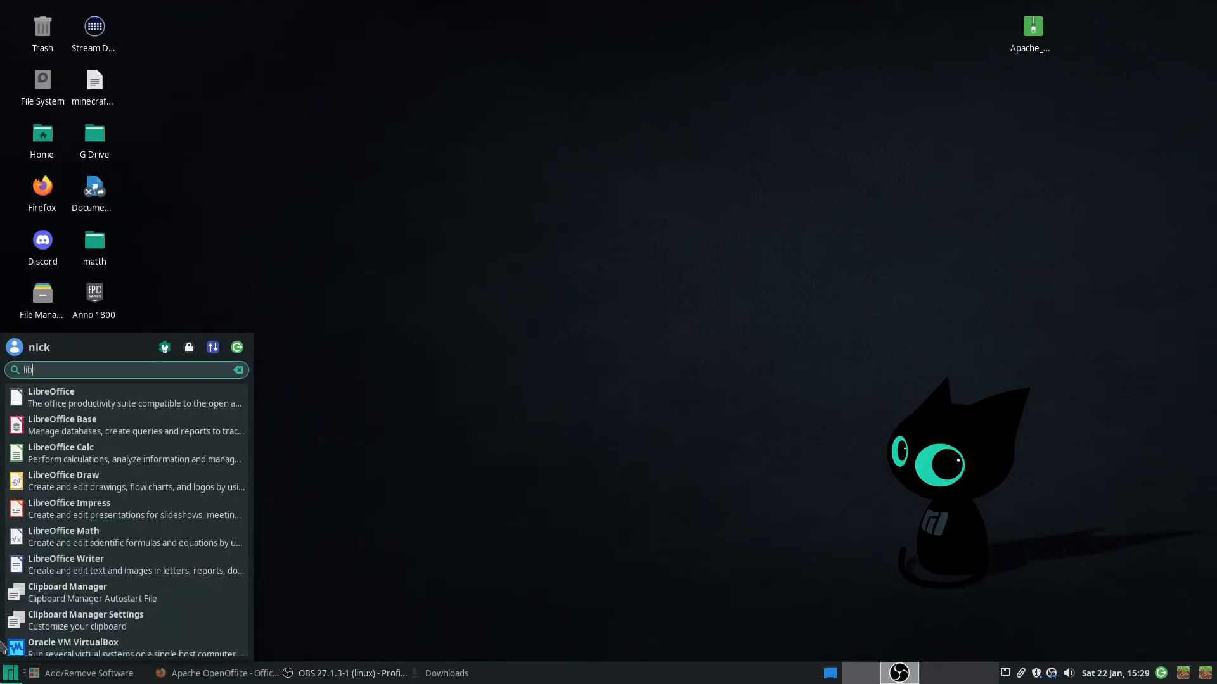
pyautogui.click(51, 397)
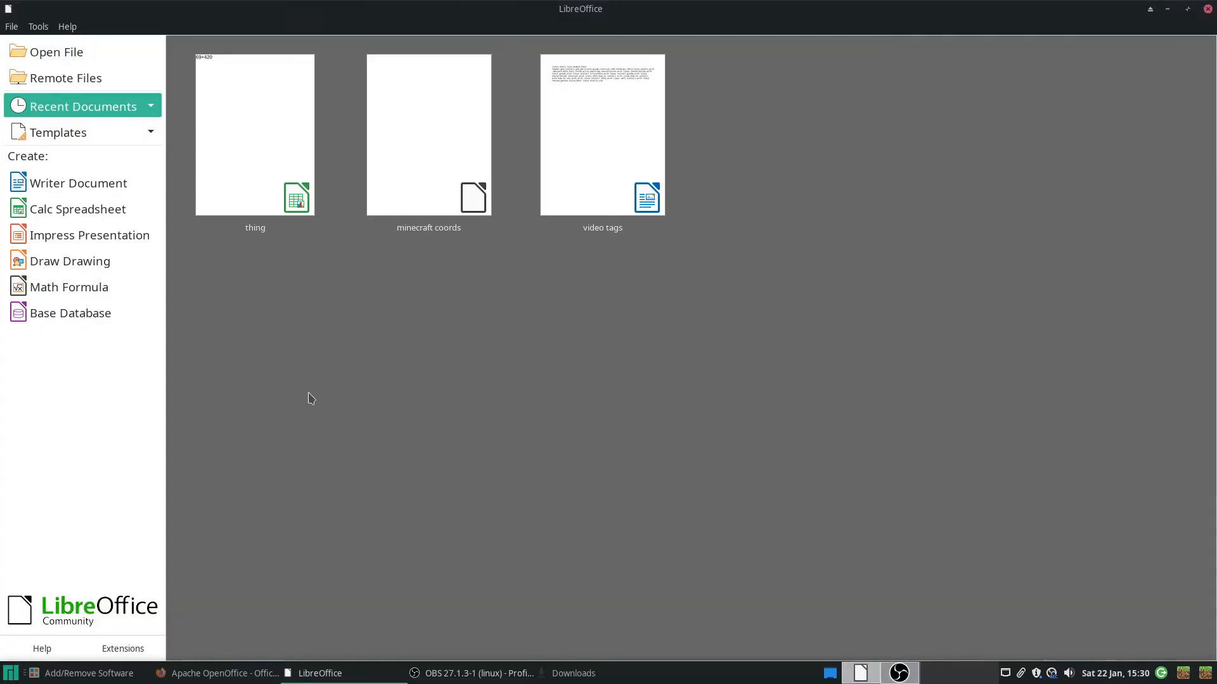
pyautogui.moveTo(295, 421)
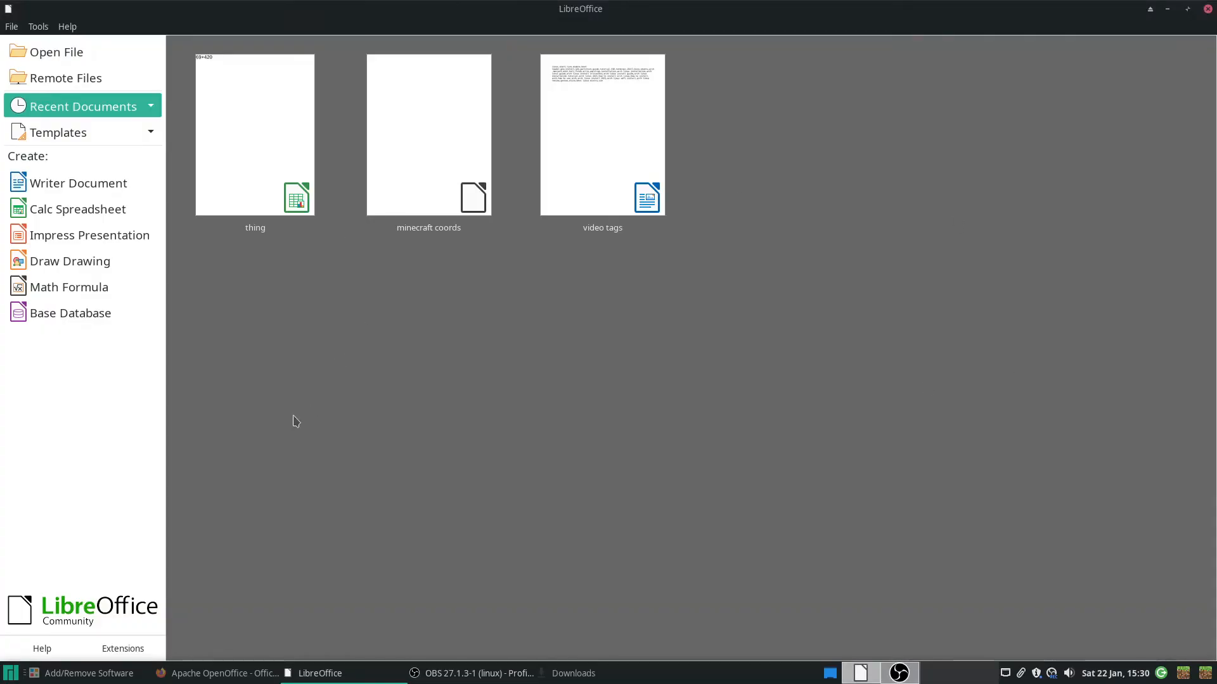
pyautogui.moveTo(261, 430)
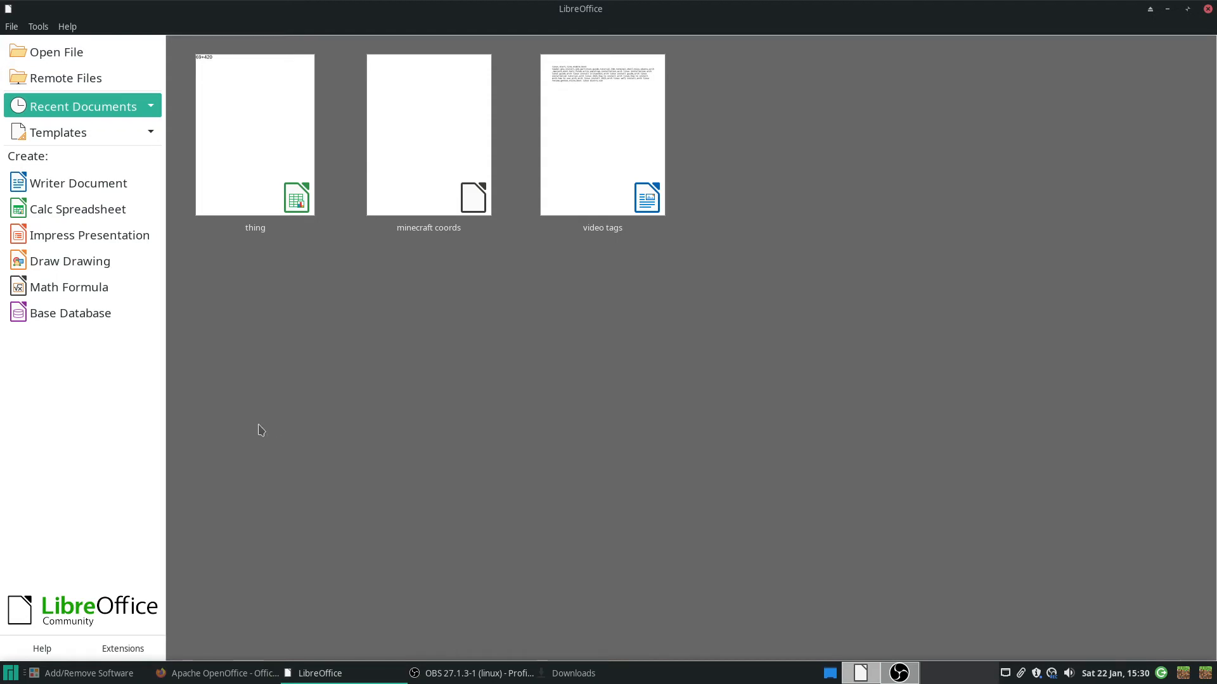
pyautogui.moveTo(156, 670)
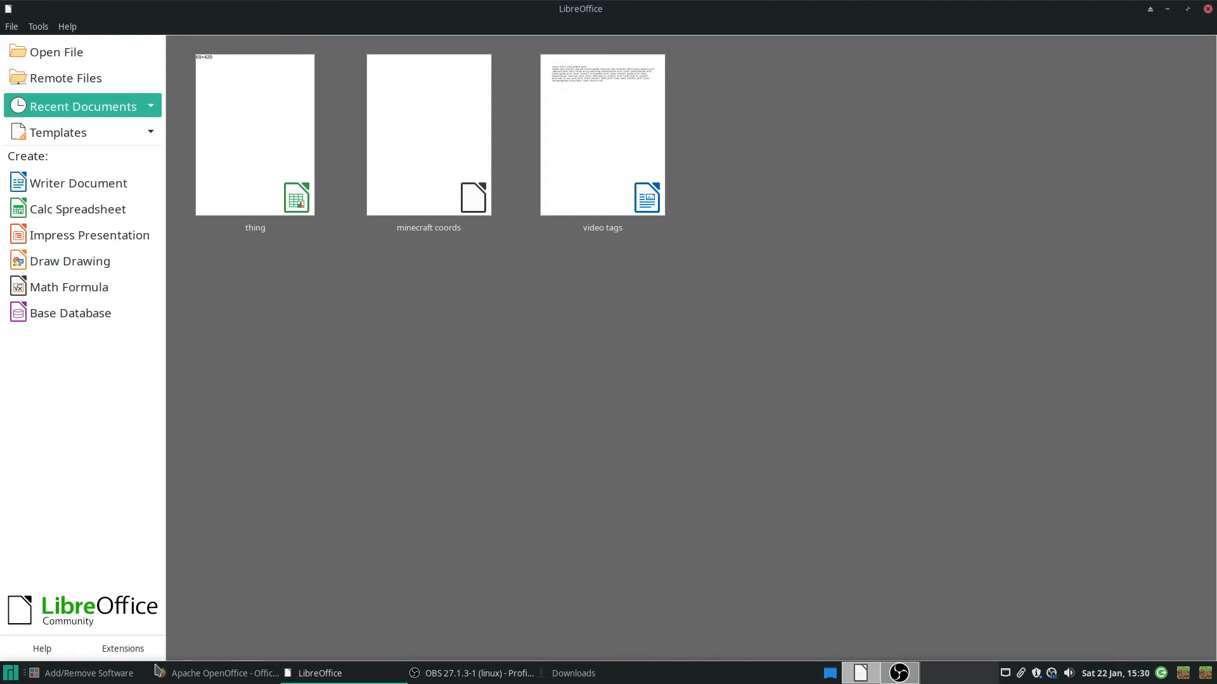
# Set the OpenOffice download page platform to More platforms / operating systems in Firefox
pyautogui.click(220, 673)
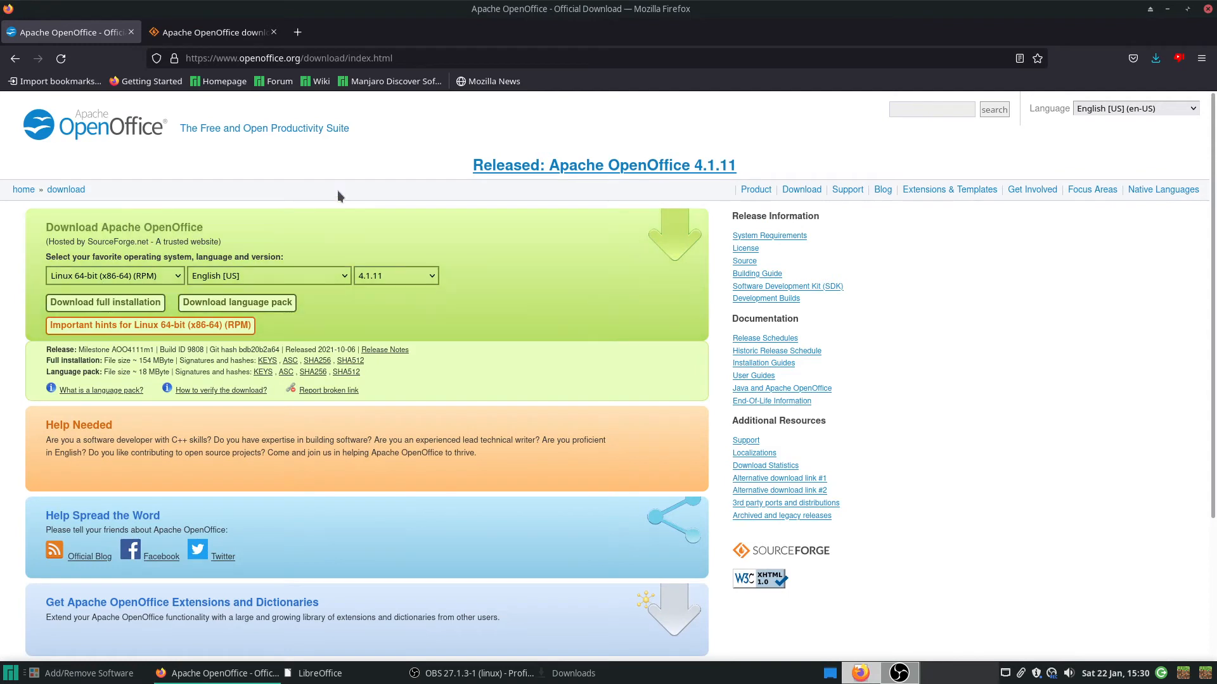
pyautogui.moveTo(147, 281)
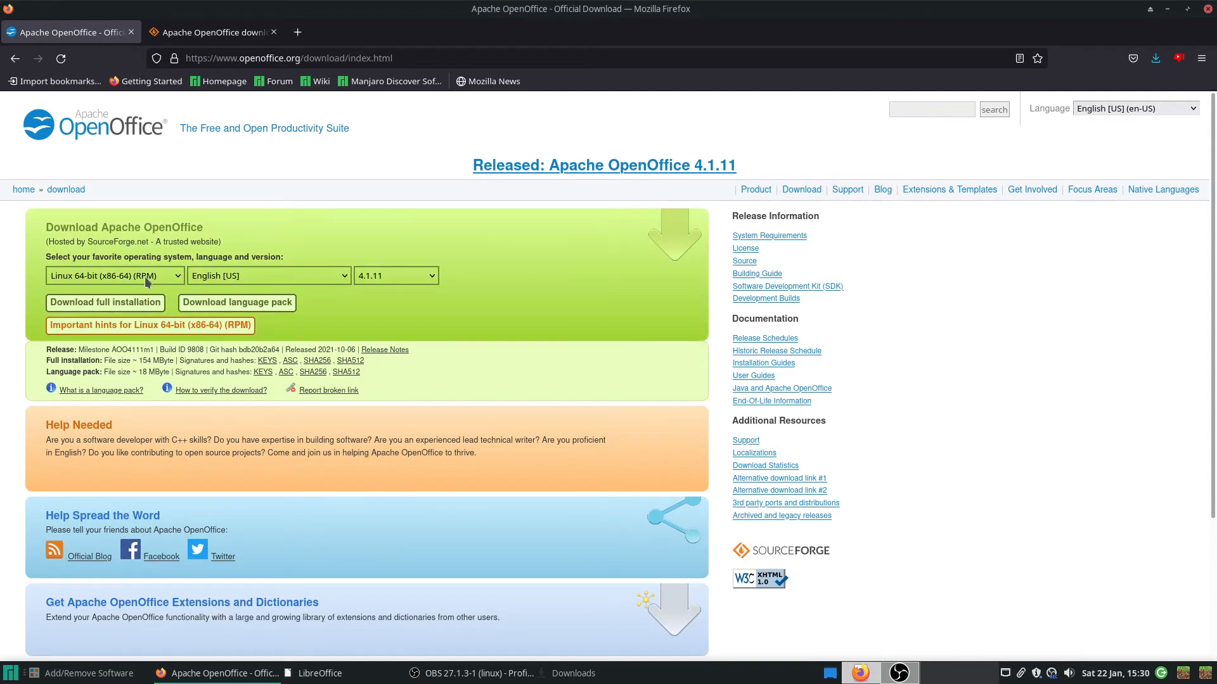
pyautogui.click(114, 276)
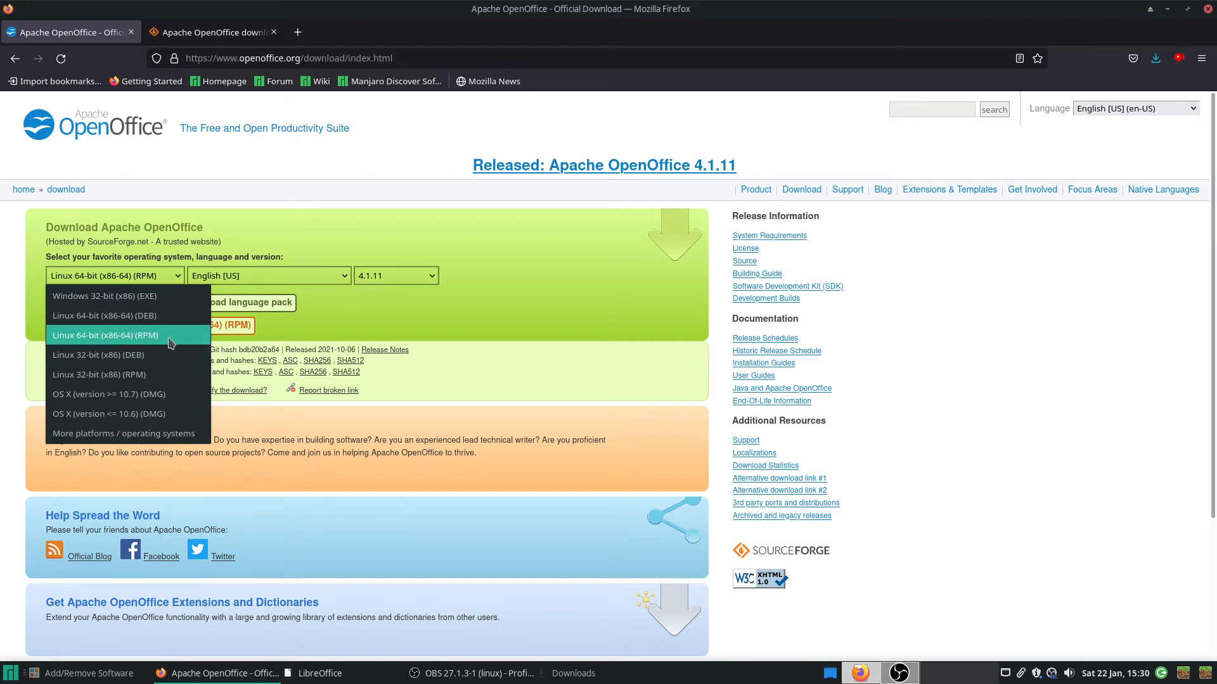
pyautogui.moveTo(169, 355)
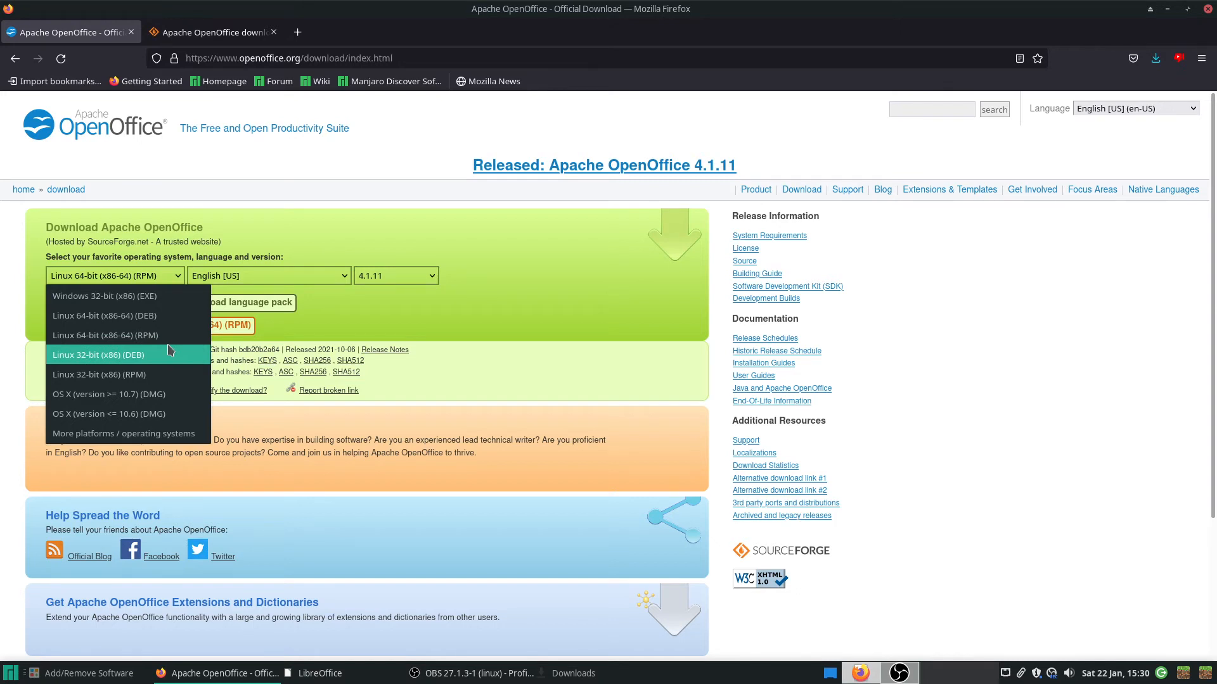
pyautogui.click(124, 433)
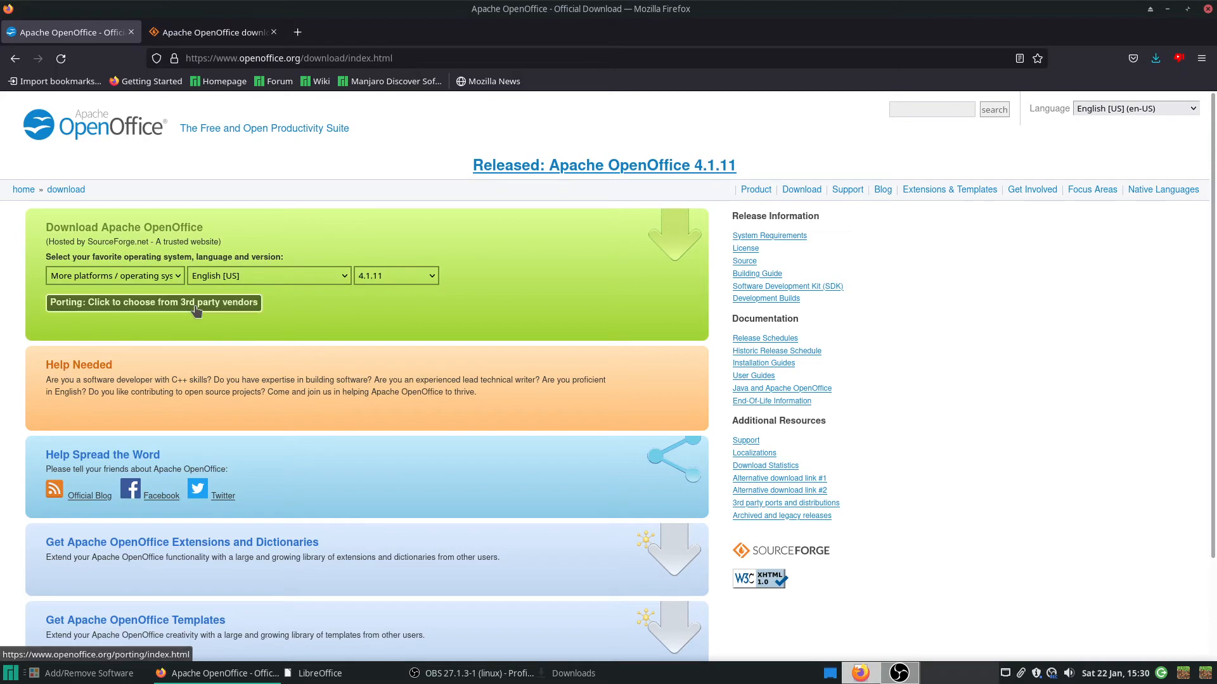
# Open the third-party ports and distributions page, scroll through it, then return to the top
pyautogui.click(153, 302)
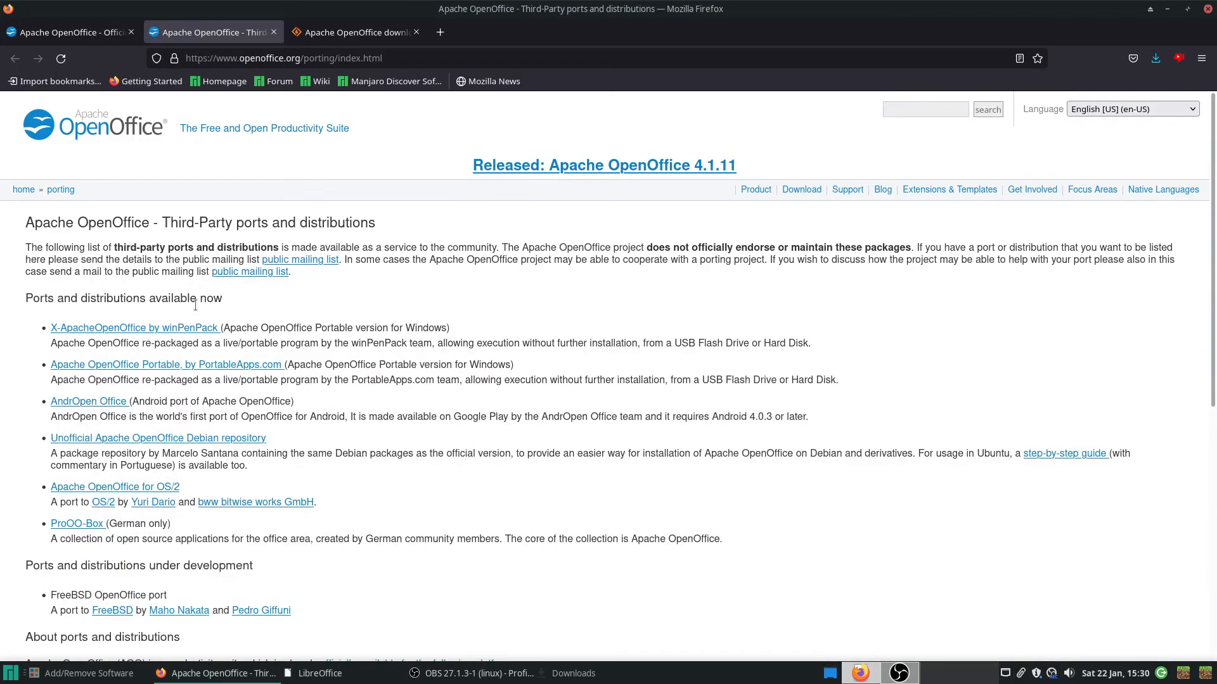
pyautogui.scroll(-3)
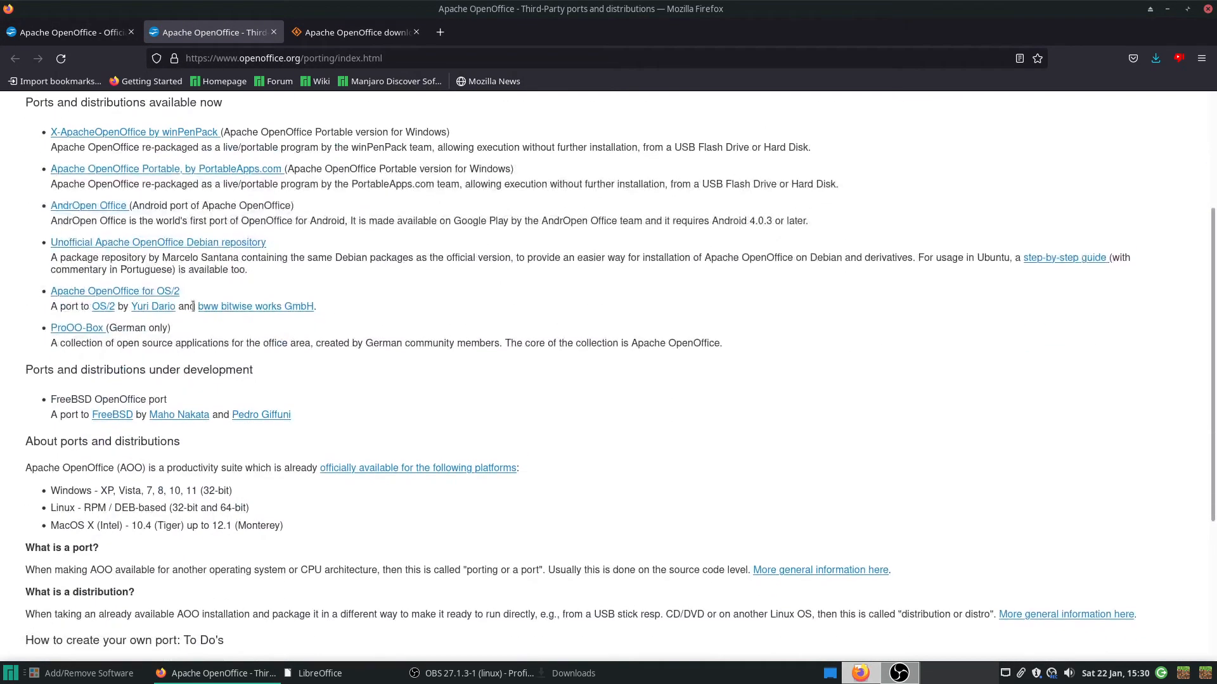
pyautogui.scroll(-3)
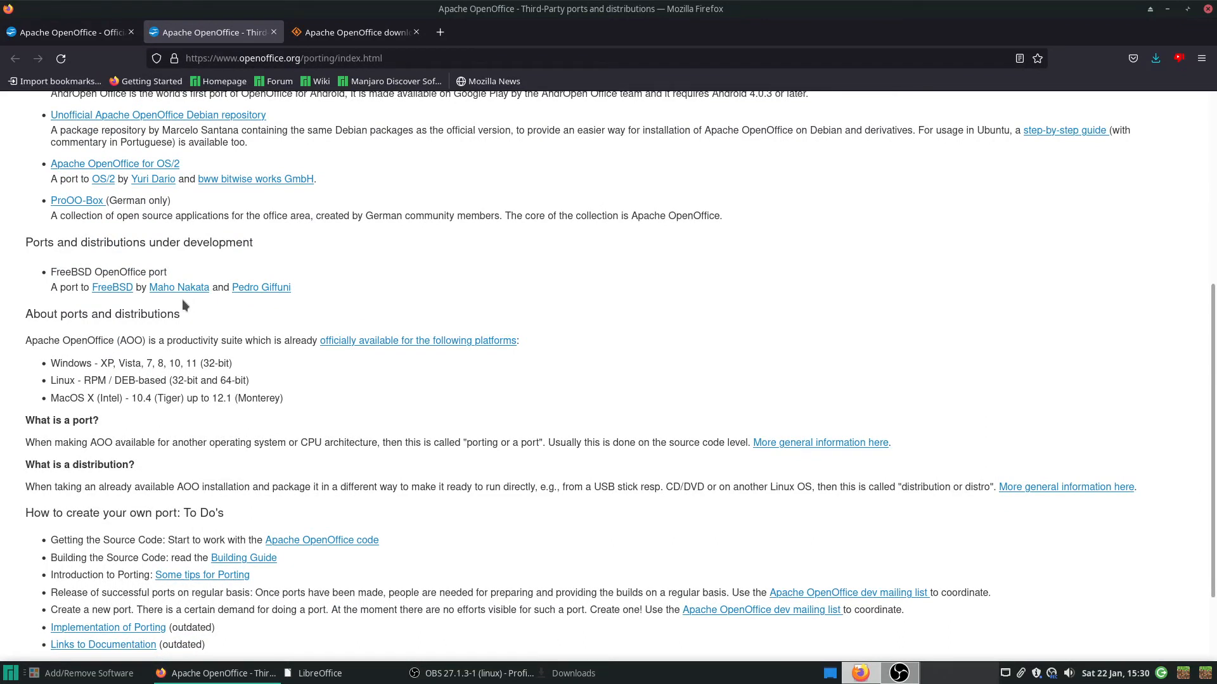
pyautogui.moveTo(155, 312)
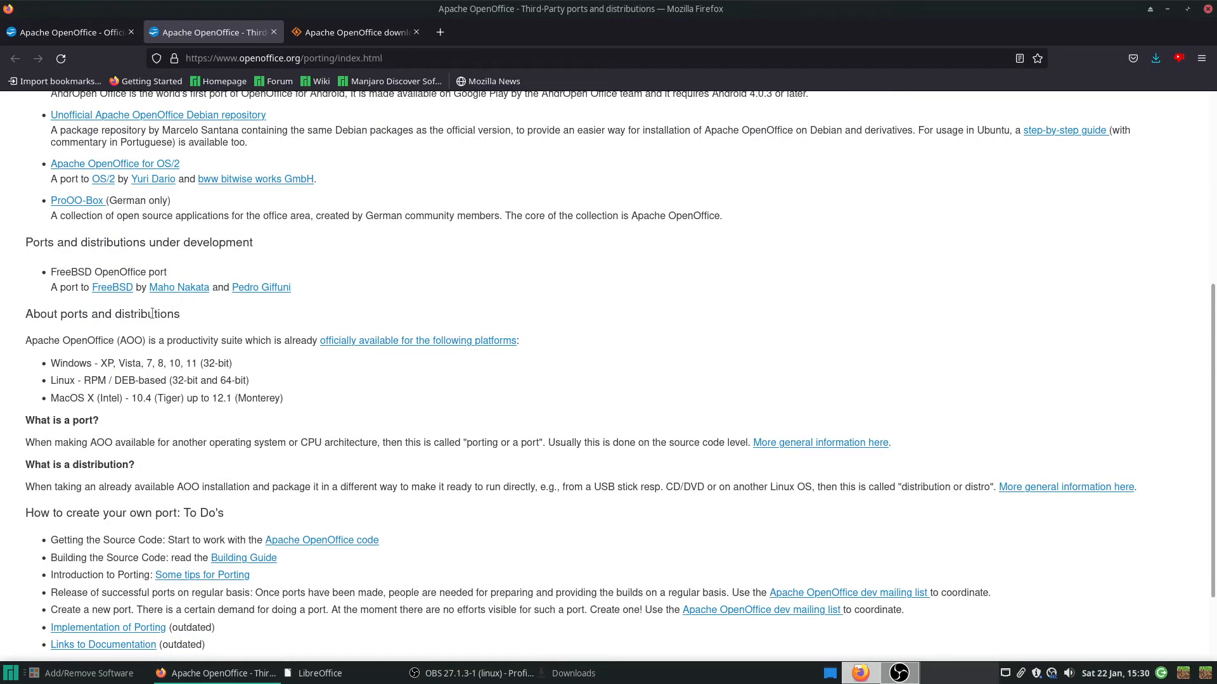
pyautogui.scroll(-3)
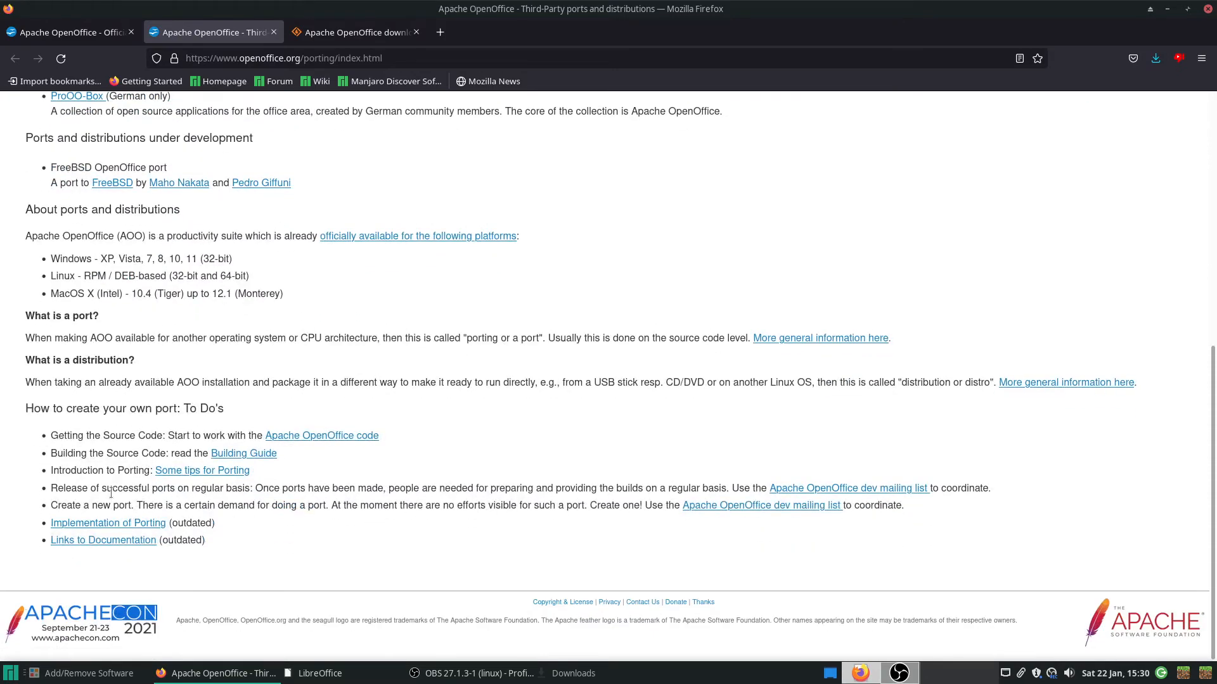
pyautogui.scroll(3)
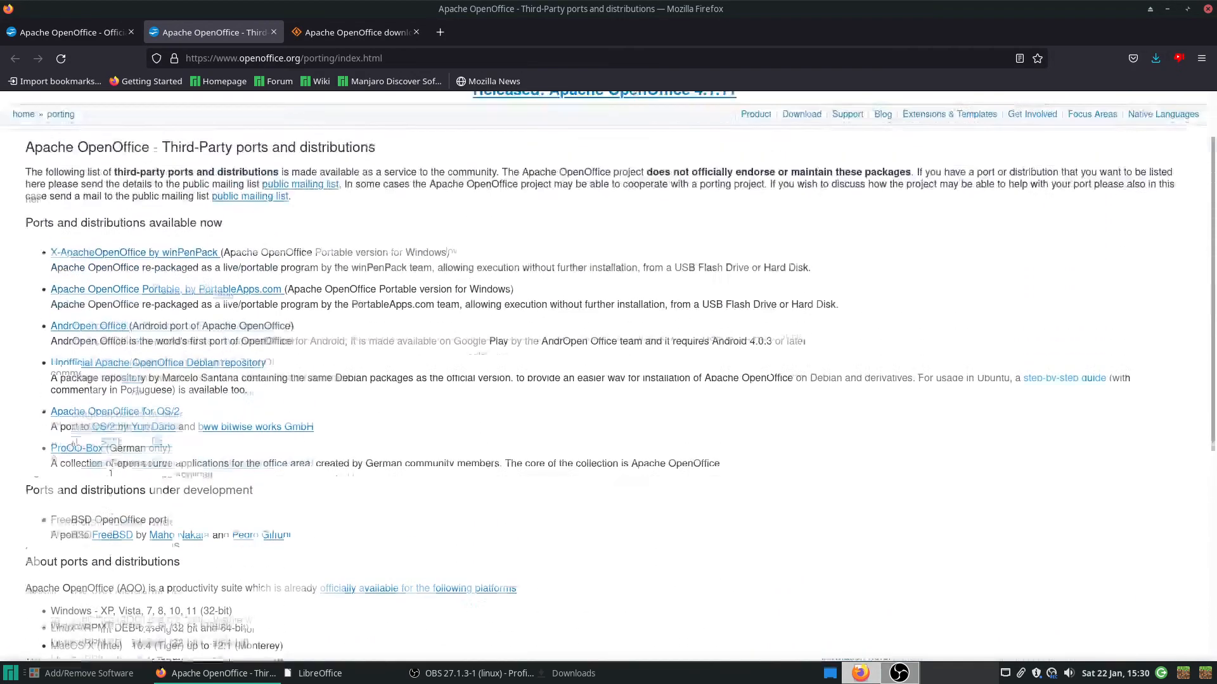
pyautogui.scroll(3)
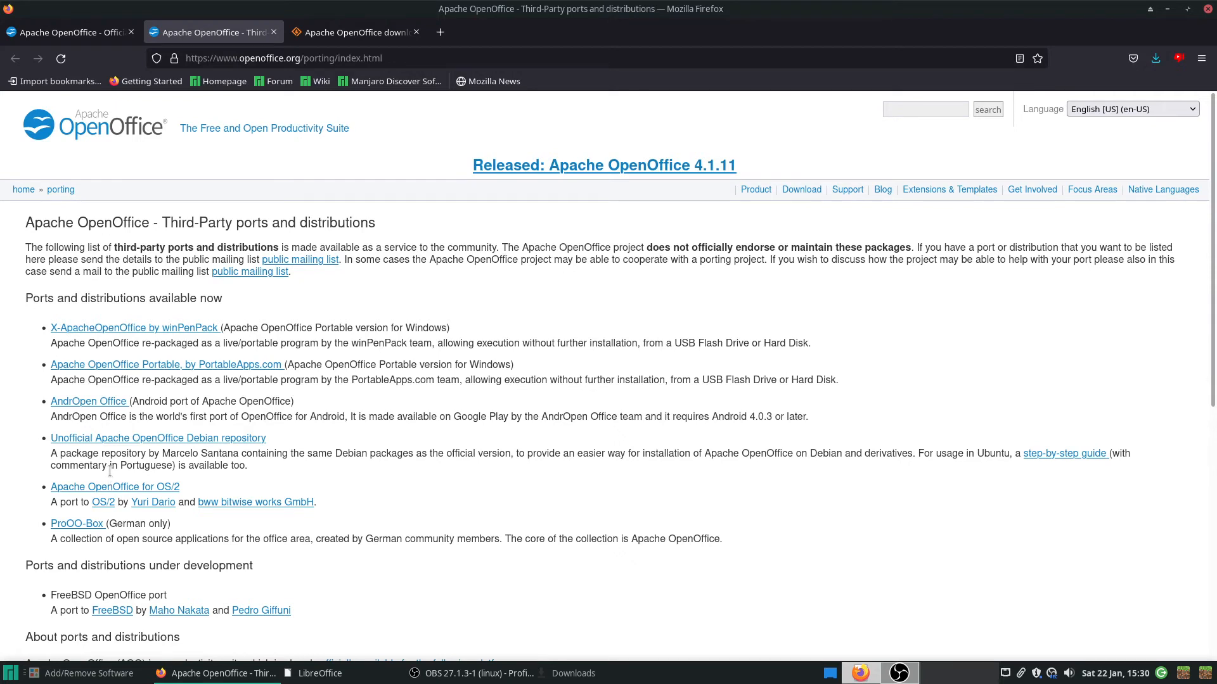
pyautogui.moveTo(173, 674)
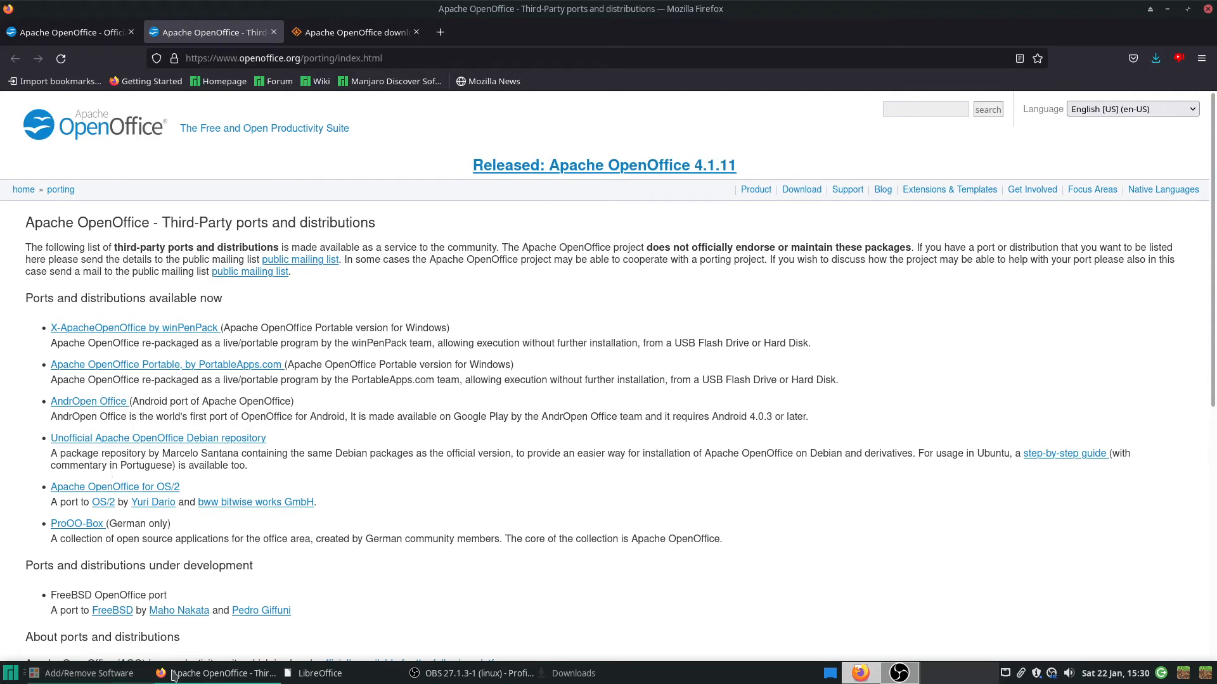
pyautogui.click(320, 673)
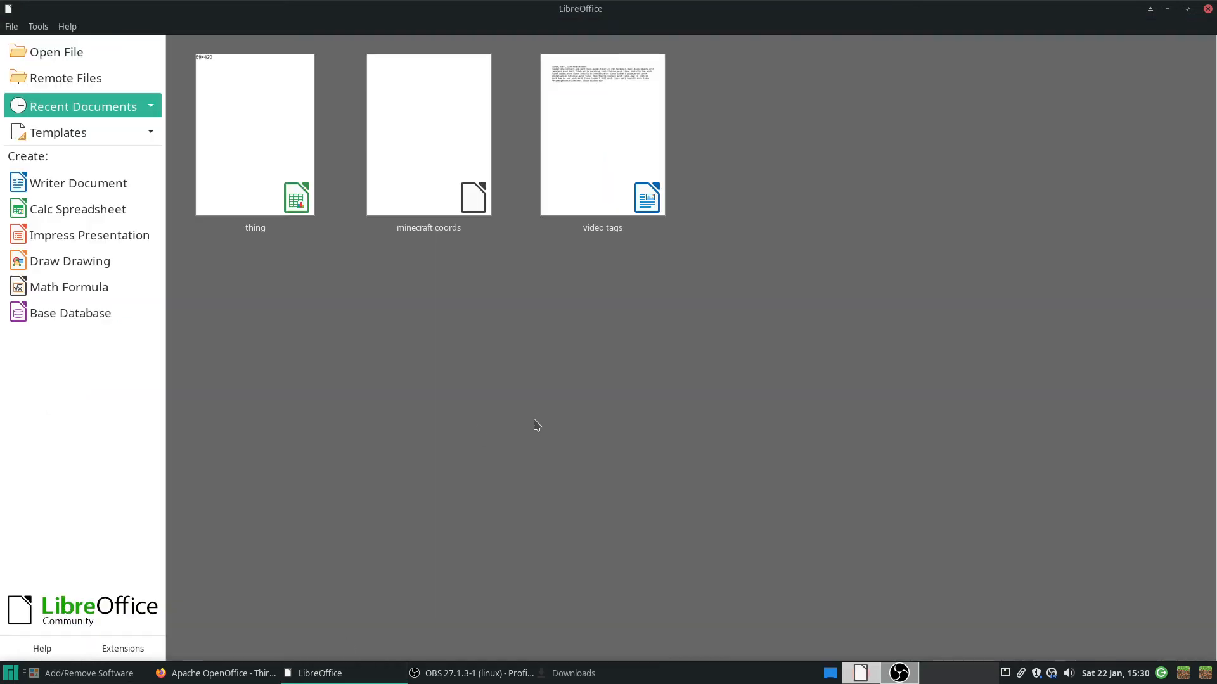
pyautogui.moveTo(1004, 225)
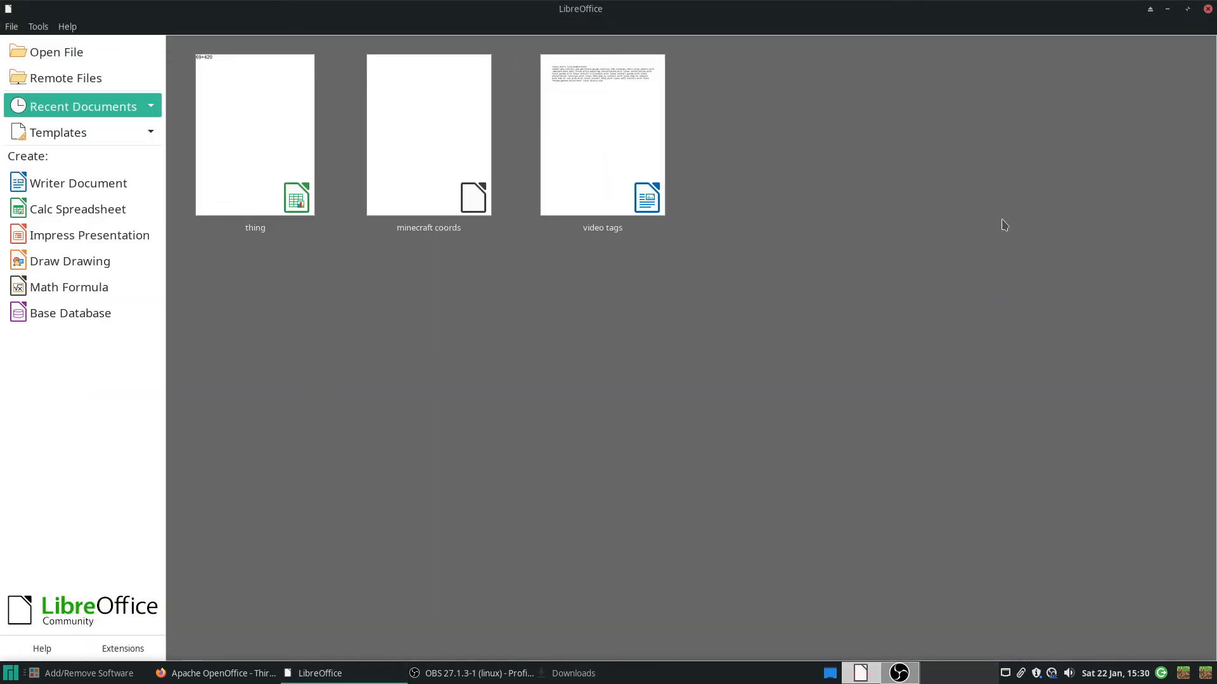
pyautogui.moveTo(48, 353)
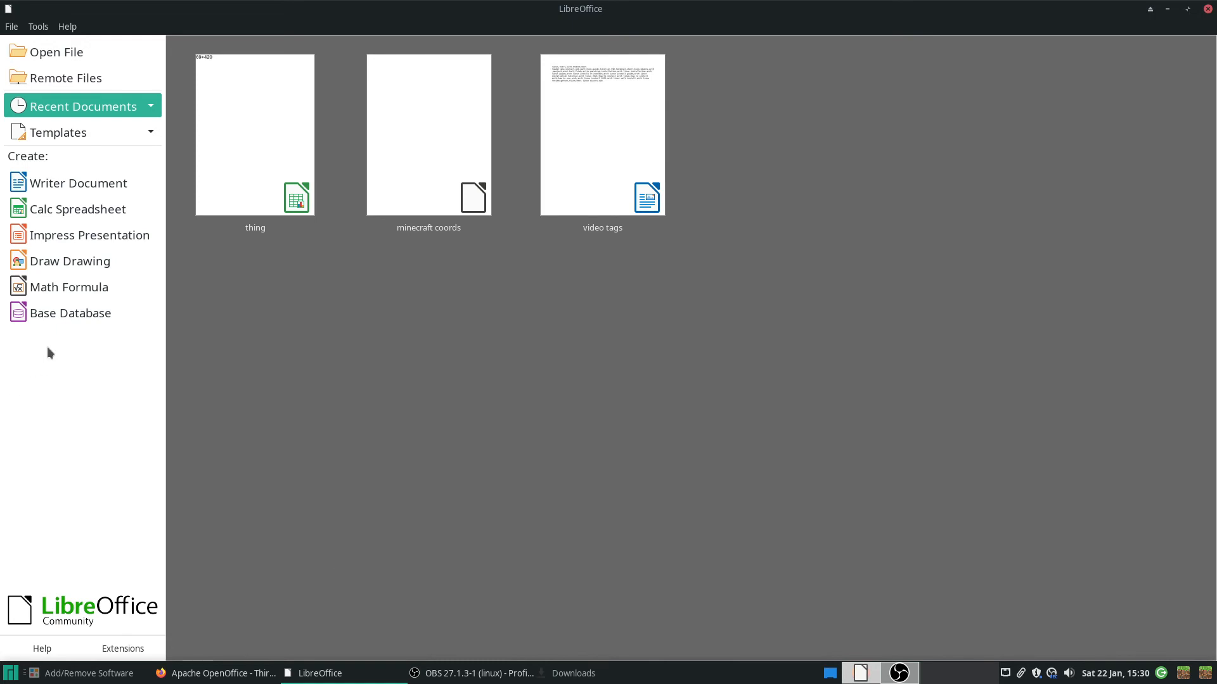
pyautogui.click(70, 312)
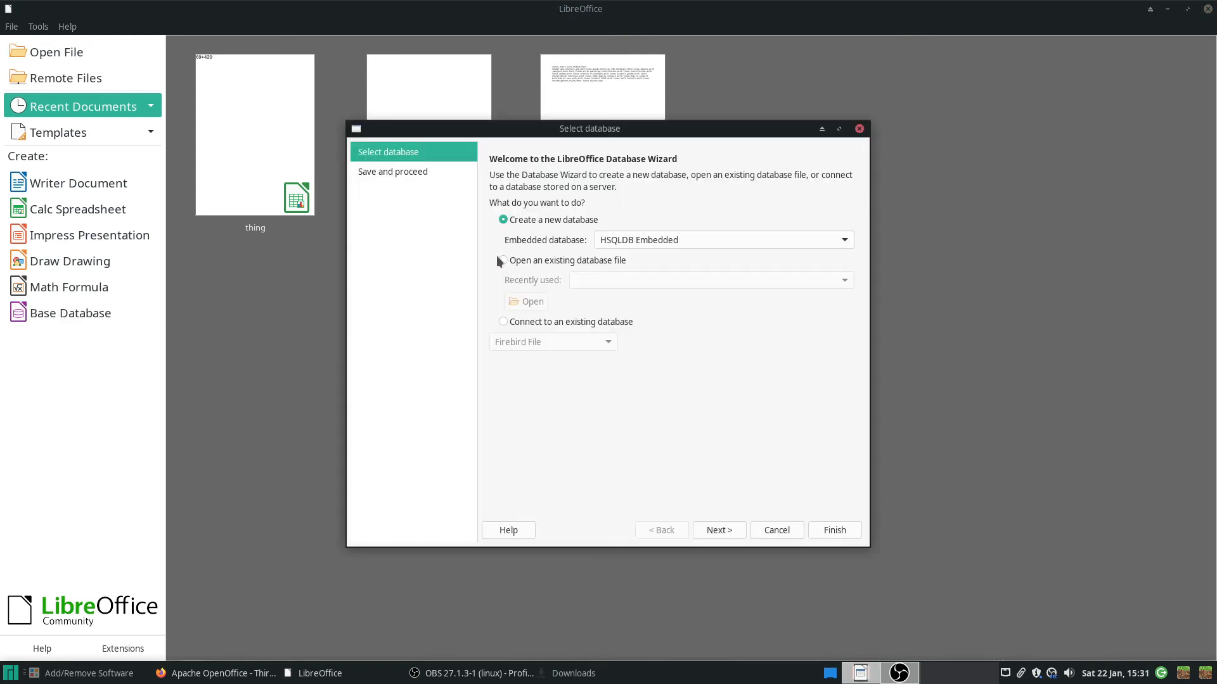
pyautogui.click(717, 530)
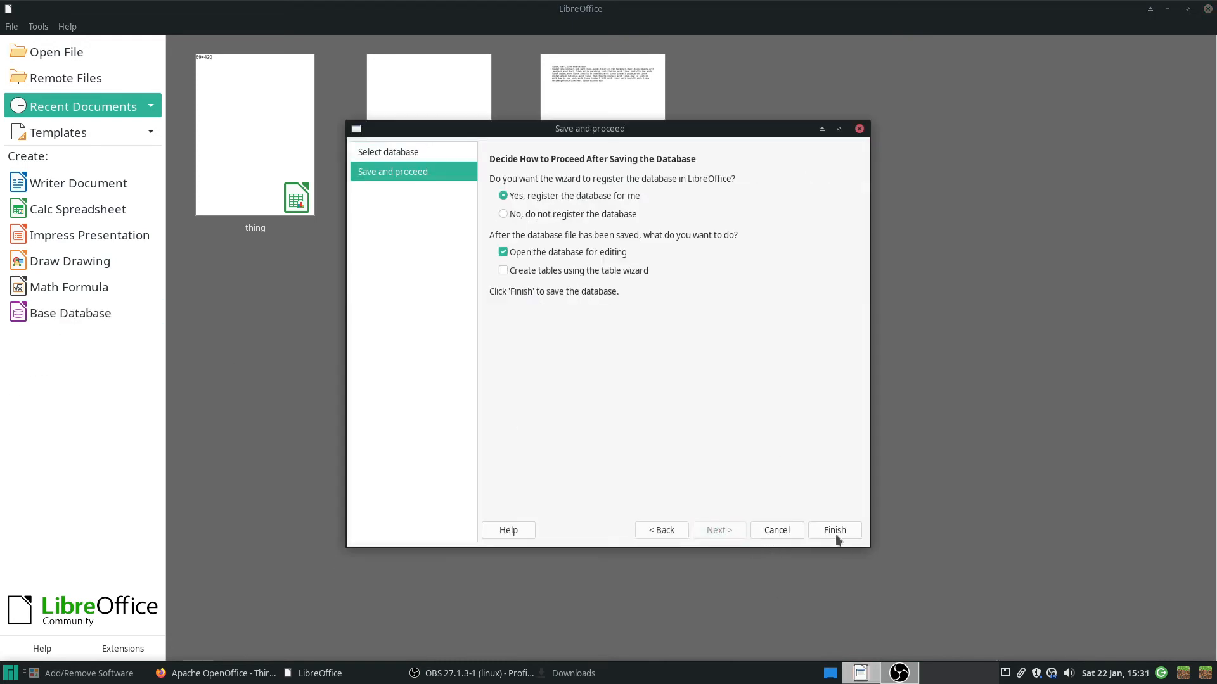
pyautogui.click(833, 530)
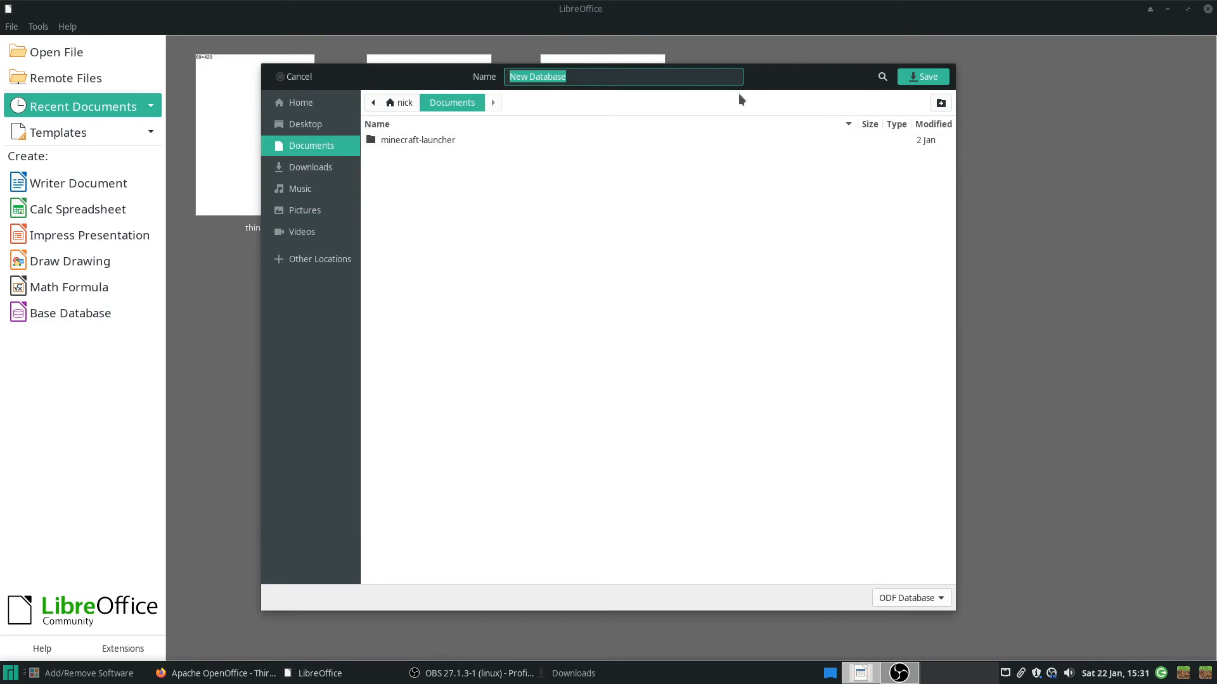
pyautogui.click(923, 76)
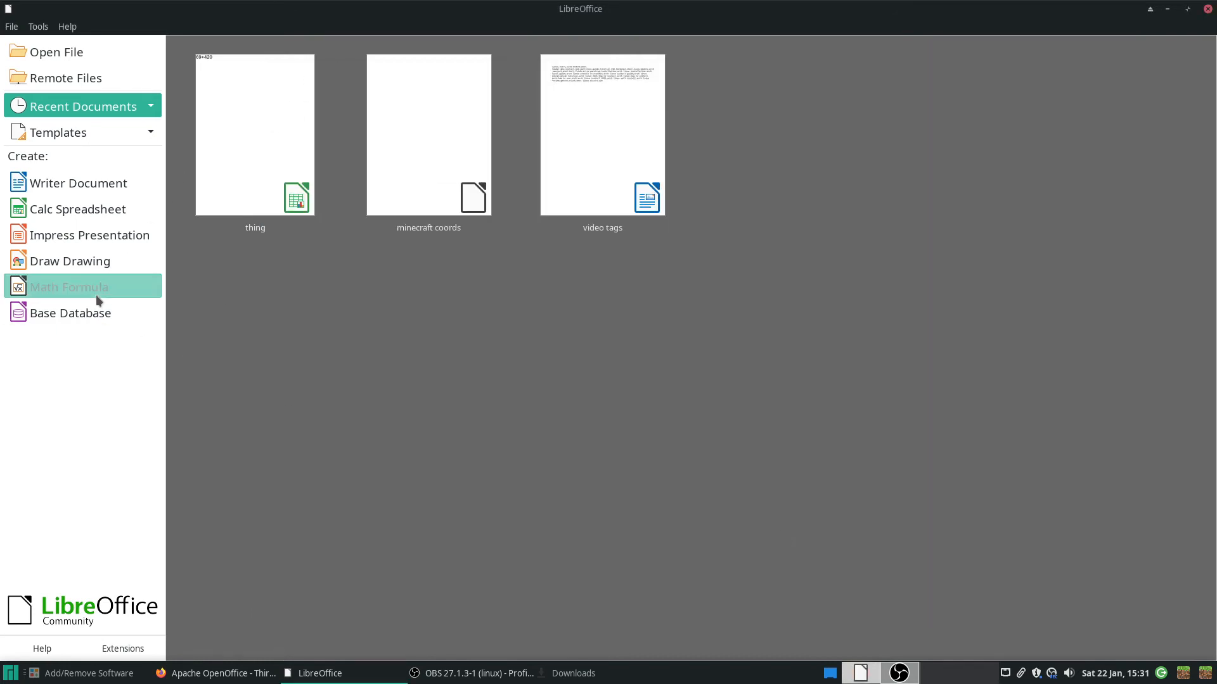
# Create a new Math formula showing "<?> and <?>", then cancel its close prompt
pyautogui.click(68, 287)
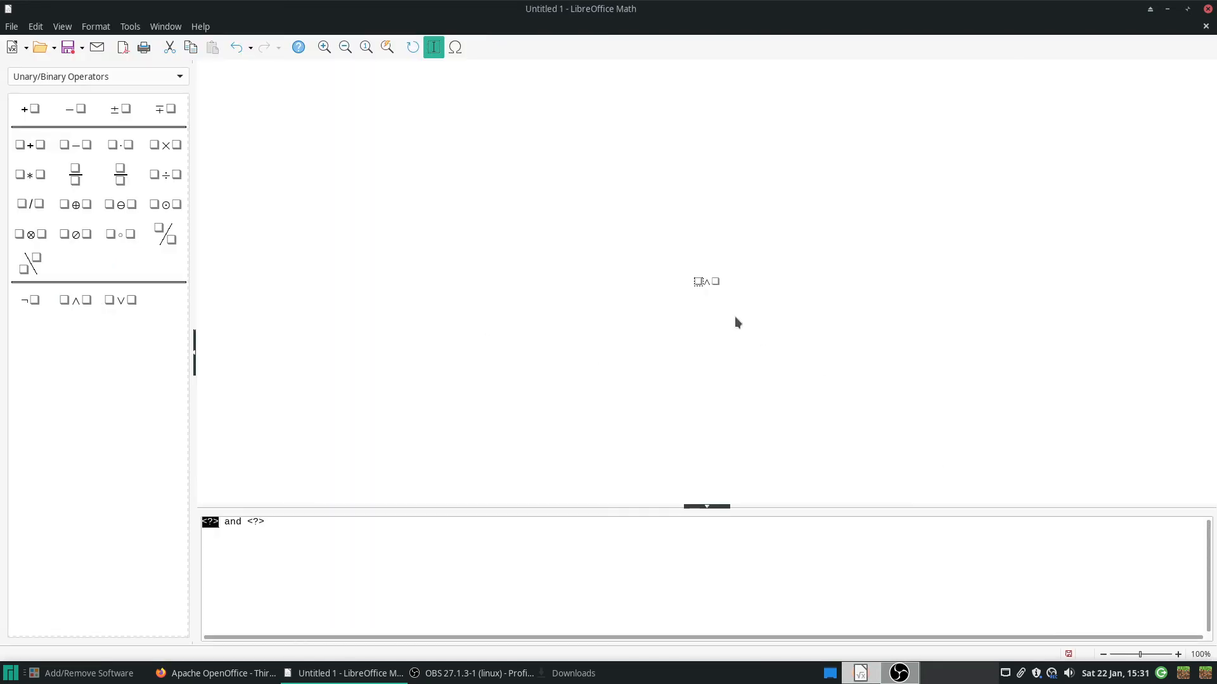
pyautogui.moveTo(549, 232)
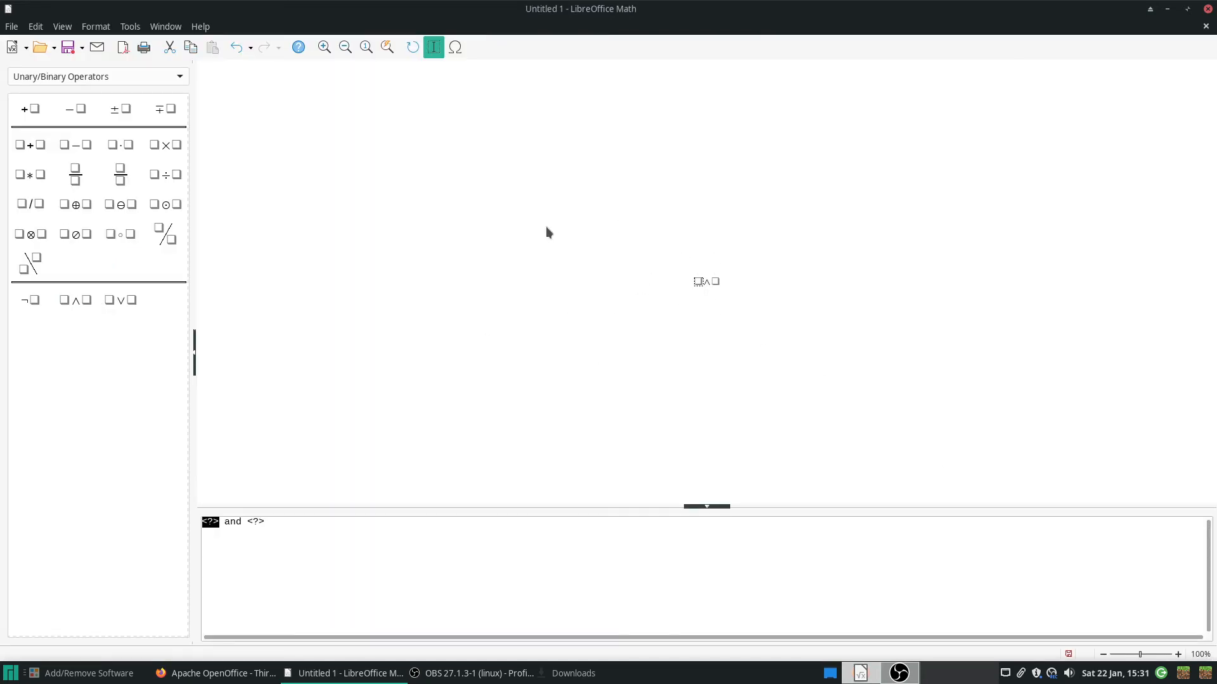
pyautogui.moveTo(692, 266)
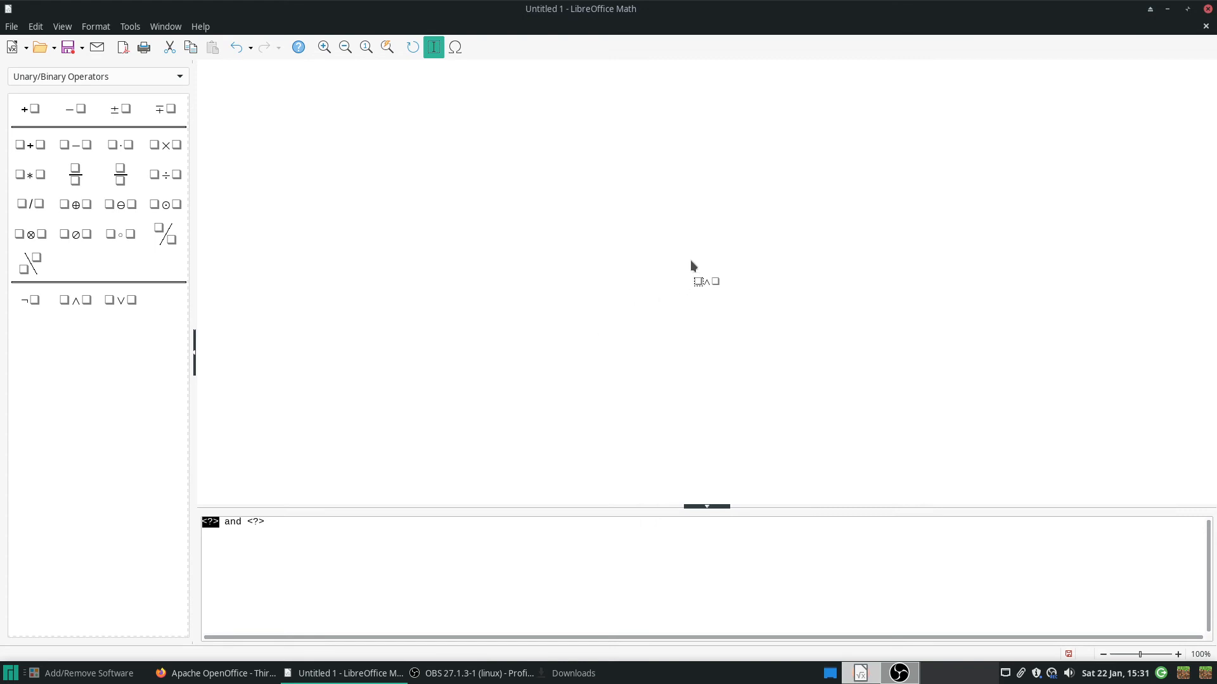
pyautogui.moveTo(1193, 33)
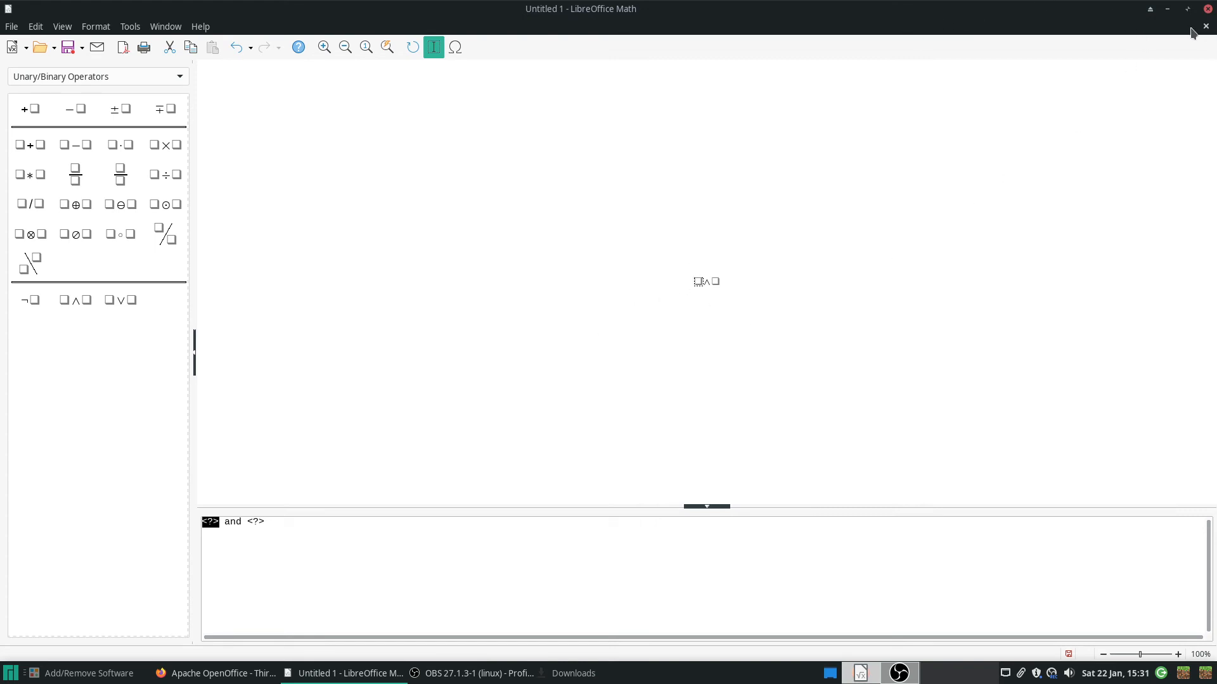
pyautogui.moveTo(1166, 9)
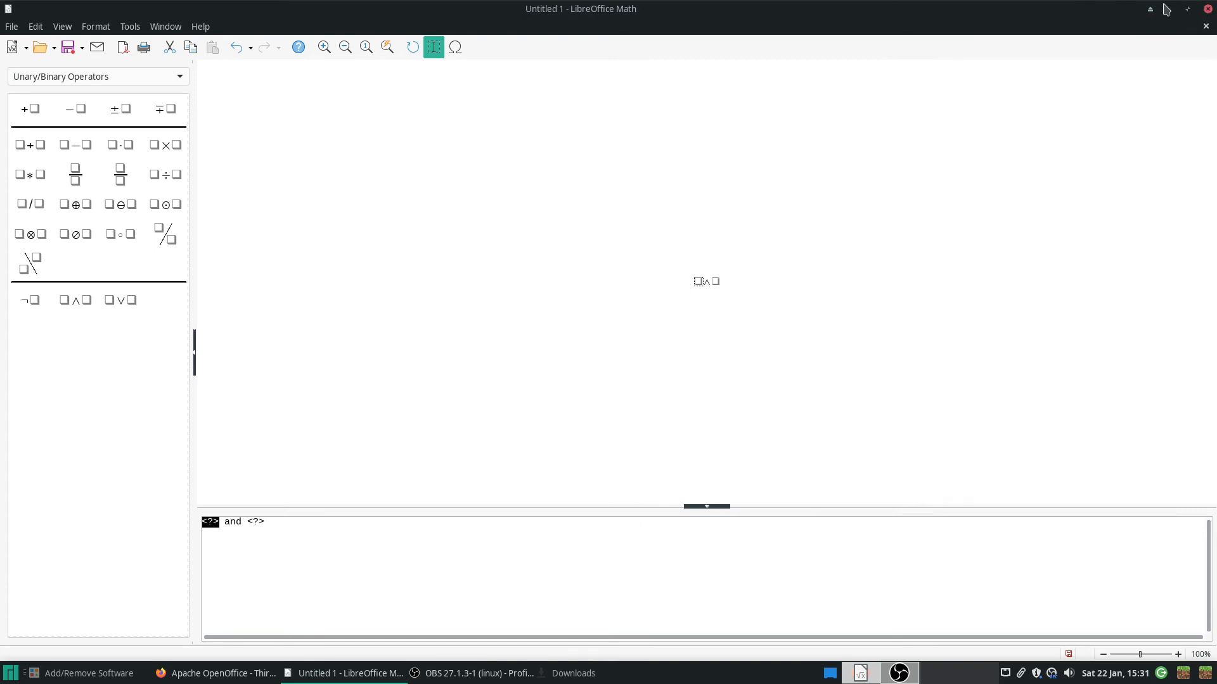
pyautogui.click(1204, 8)
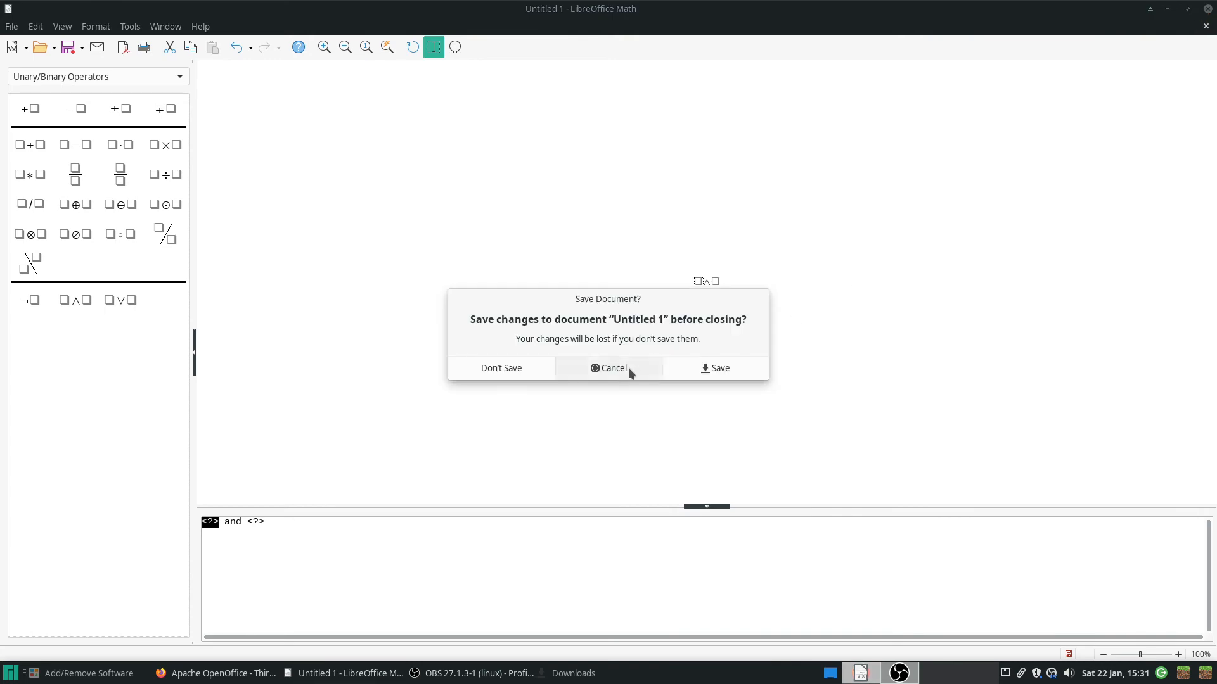
pyautogui.click(608, 367)
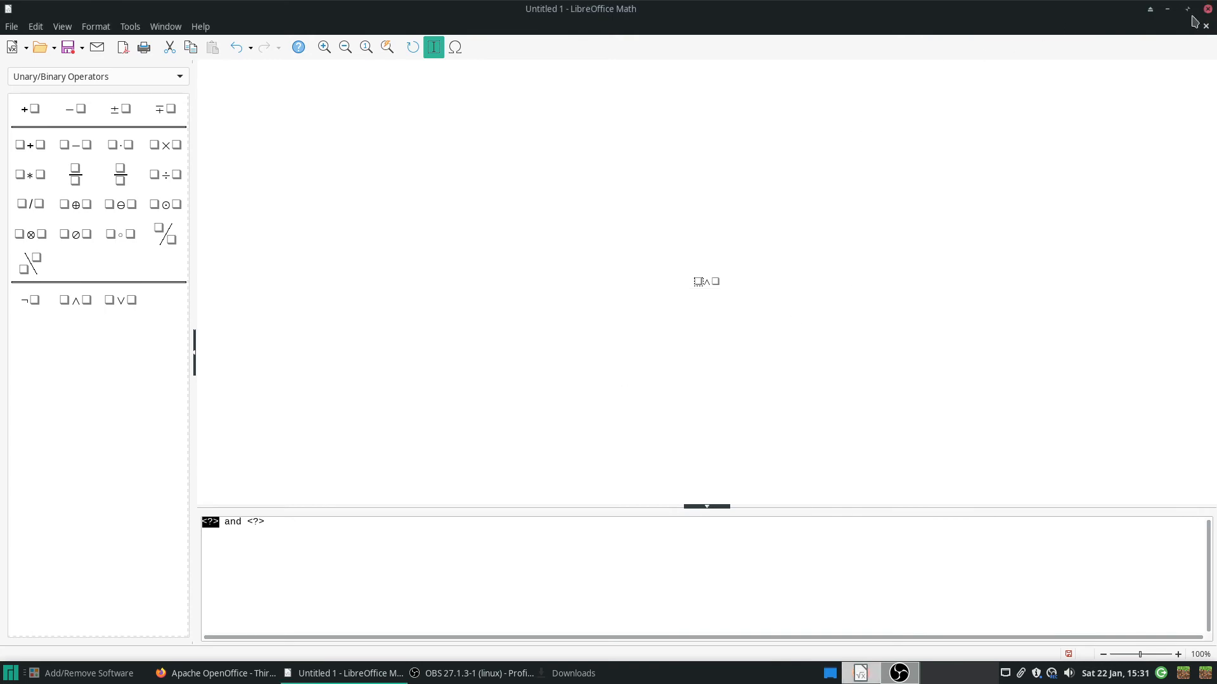
# Close the Untitled 1 formula and search the application menu for "livre"
pyautogui.click(218, 673)
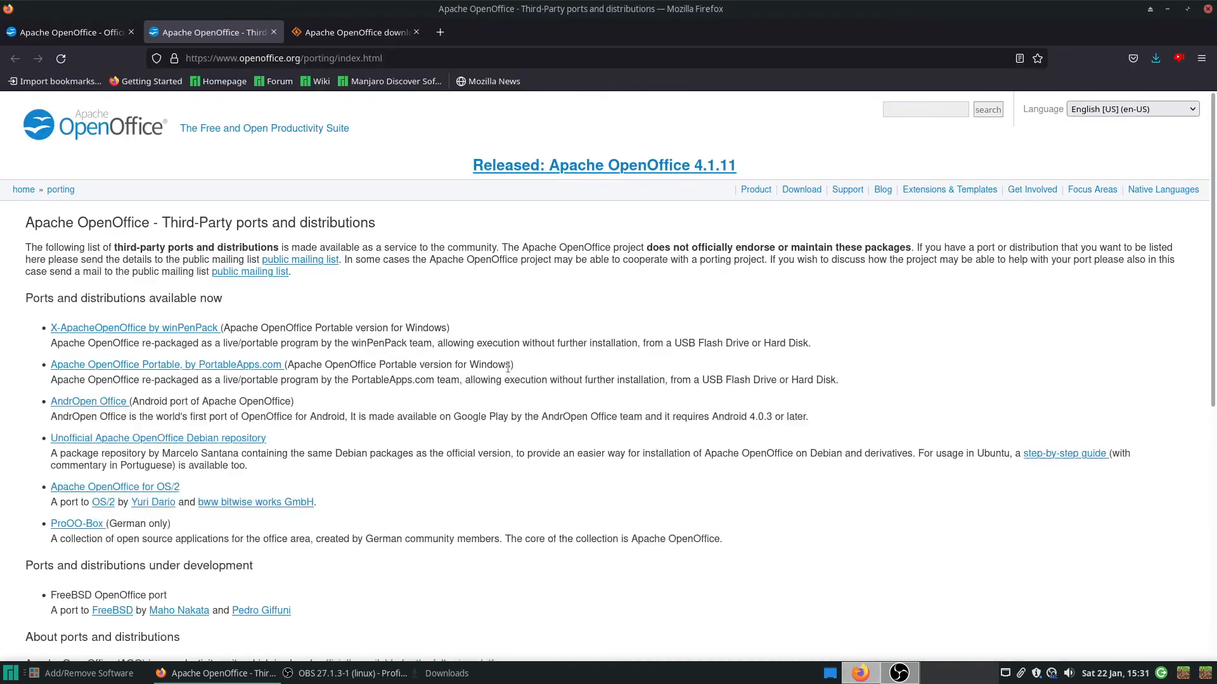
pyautogui.moveTo(435, 518)
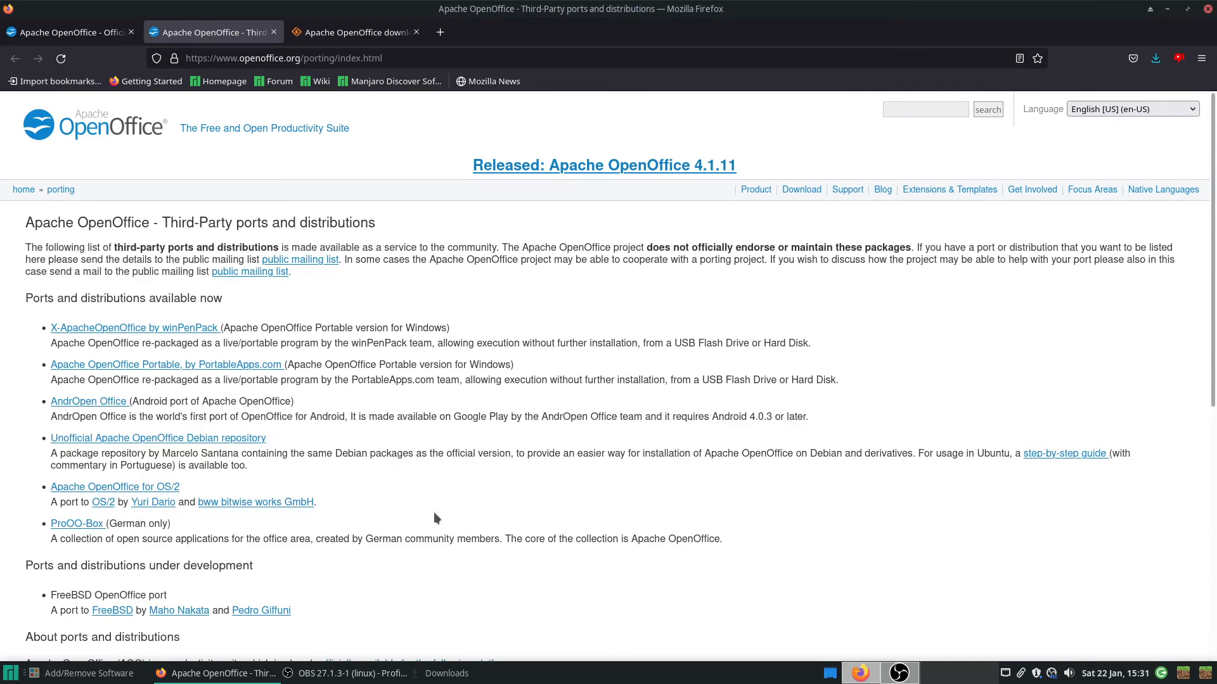
pyautogui.click(11, 673)
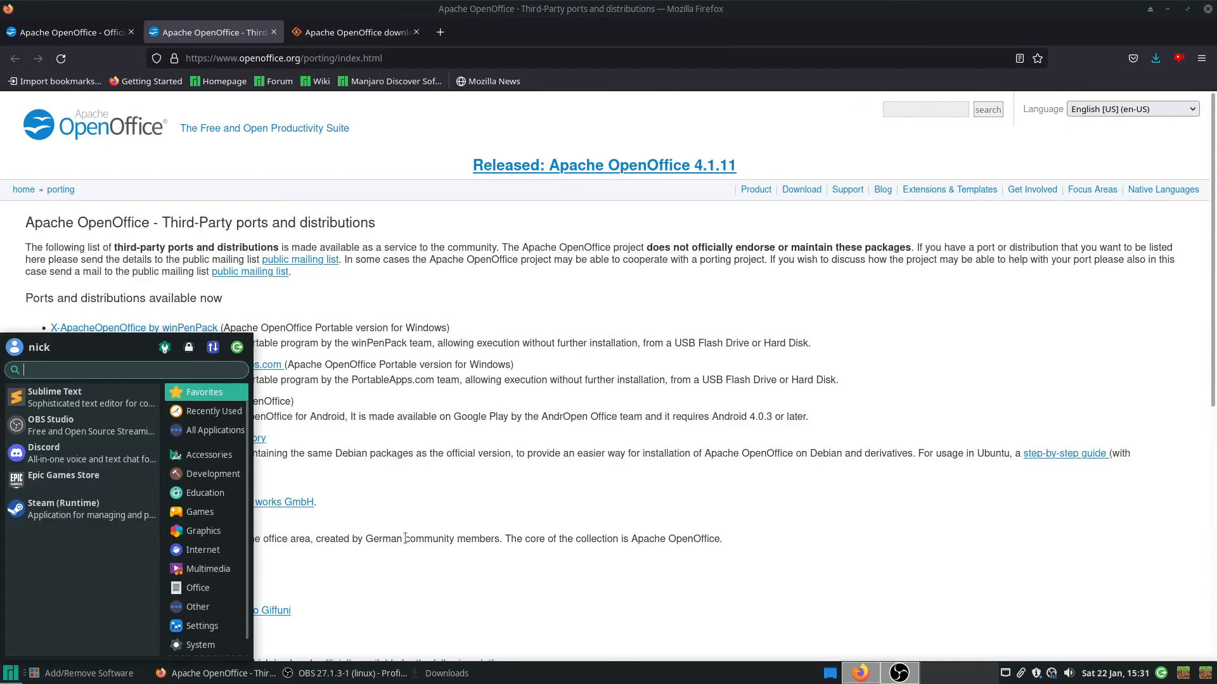
pyautogui.write('livre')
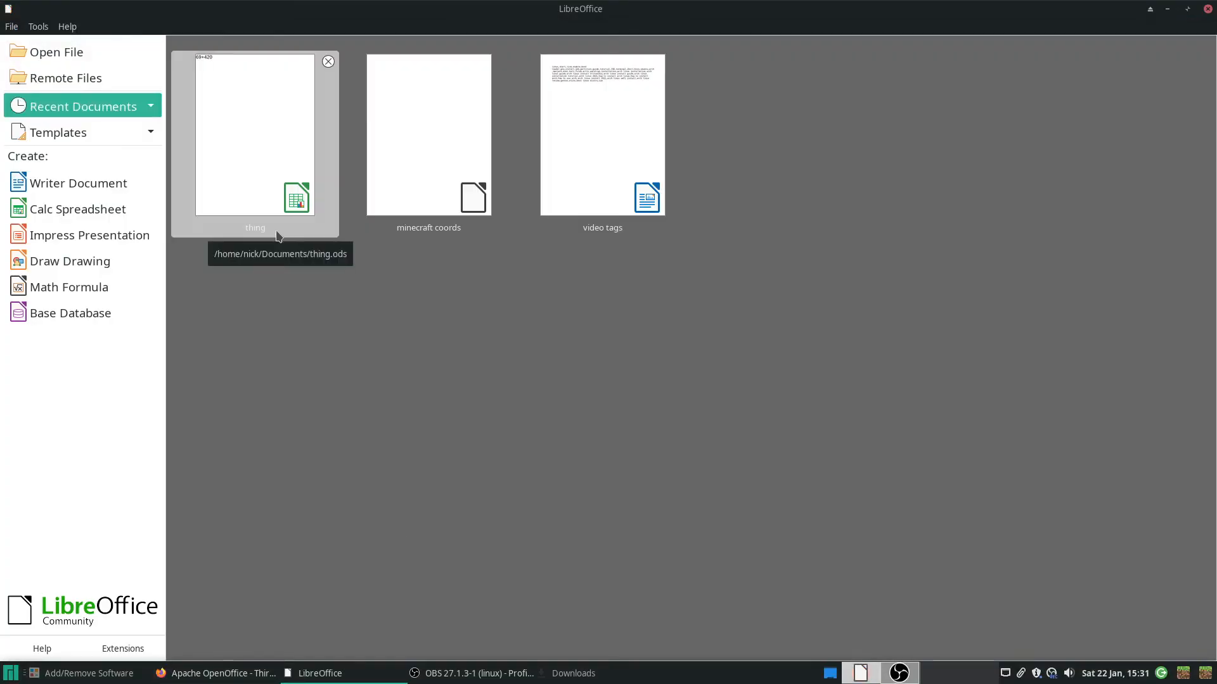
pyautogui.moveTo(1046, 241)
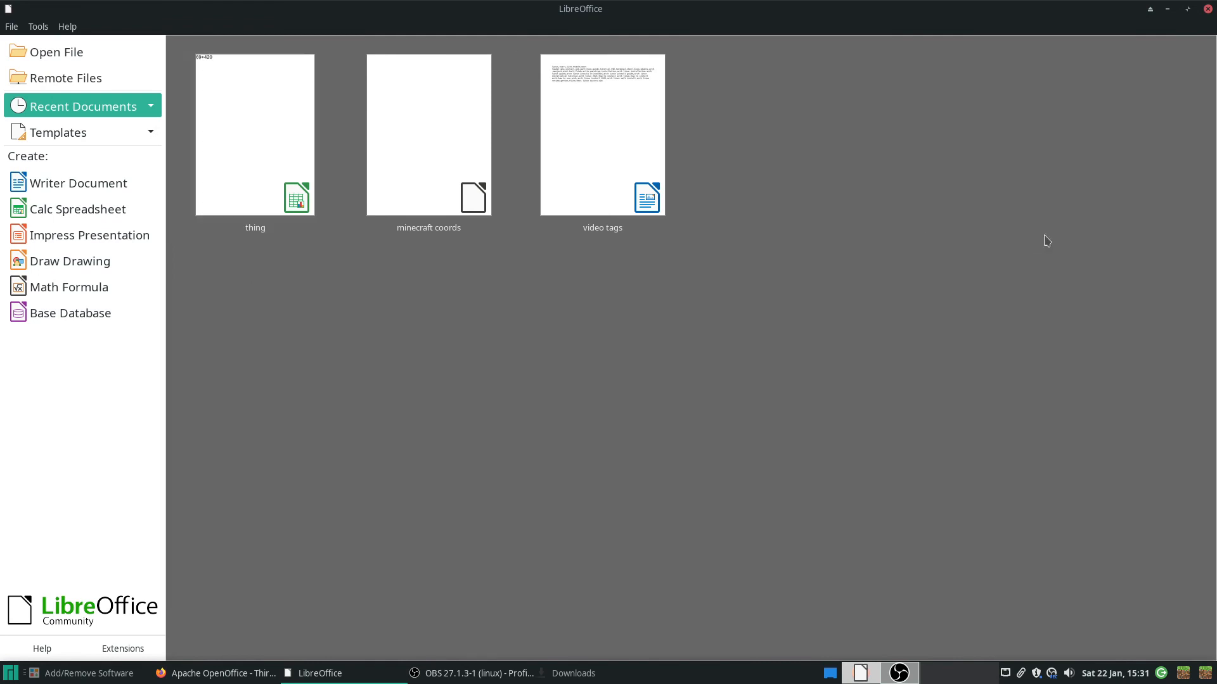
# Expand the Templates list to reveal Writer, Calc, Impress and Draw templates
pyautogui.click(152, 133)
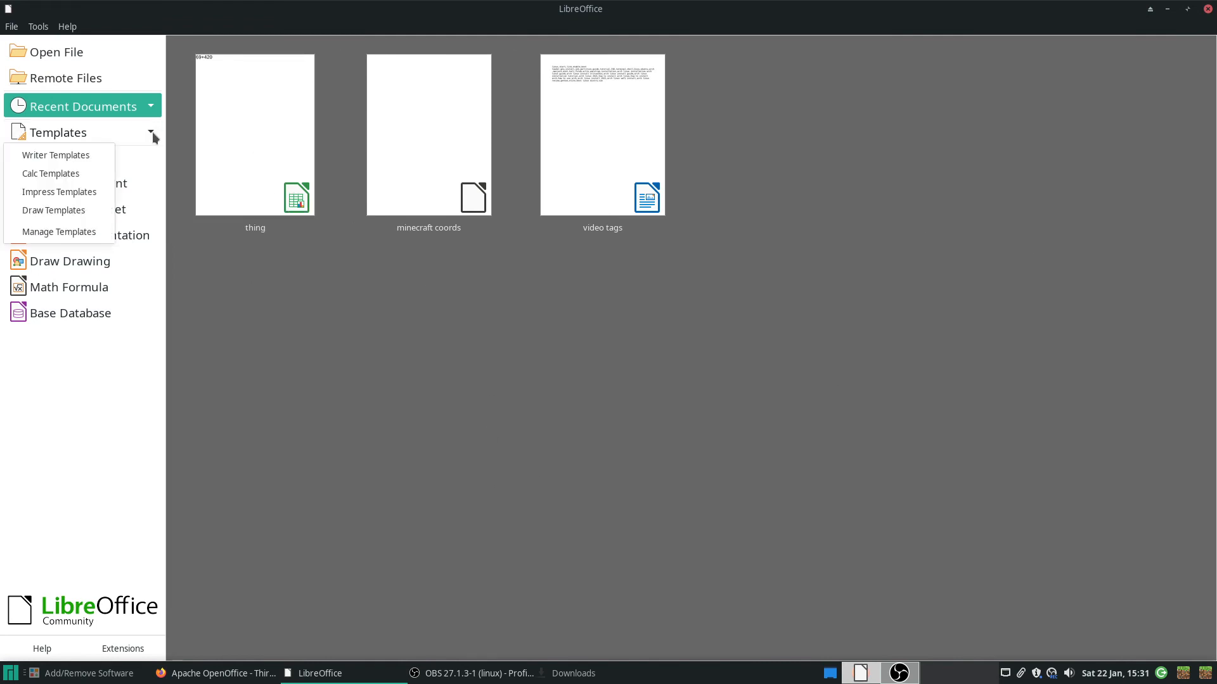
pyautogui.moveTo(134, 106)
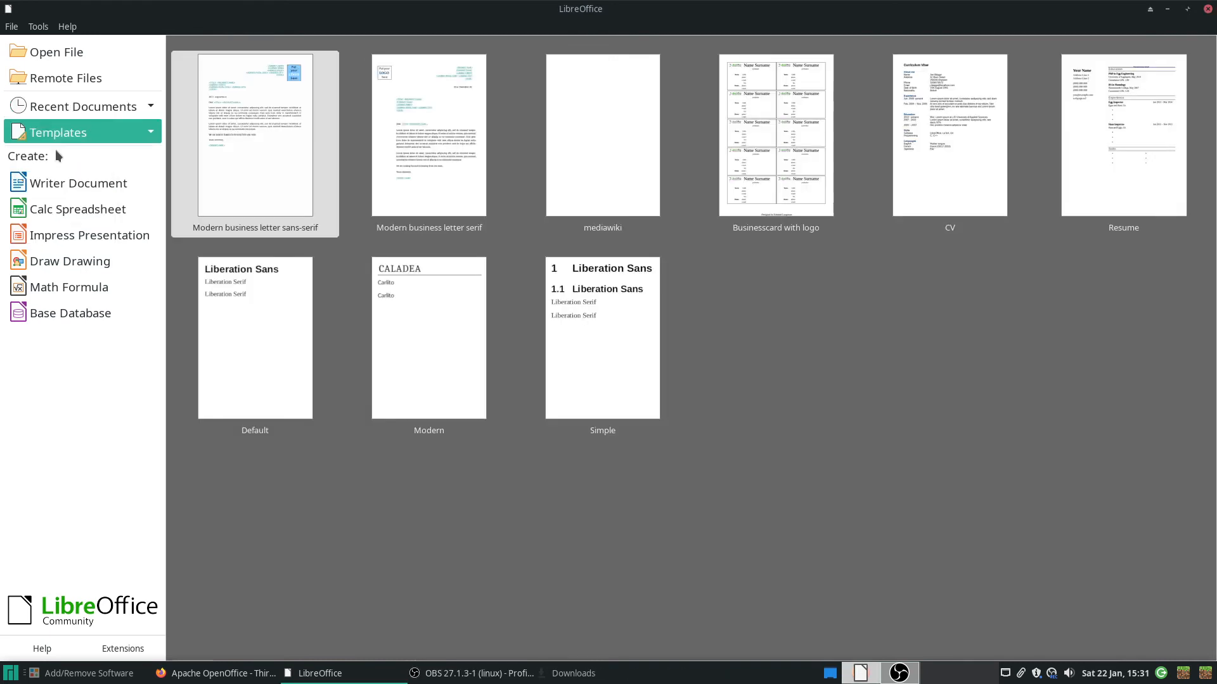
pyautogui.moveTo(1078, 380)
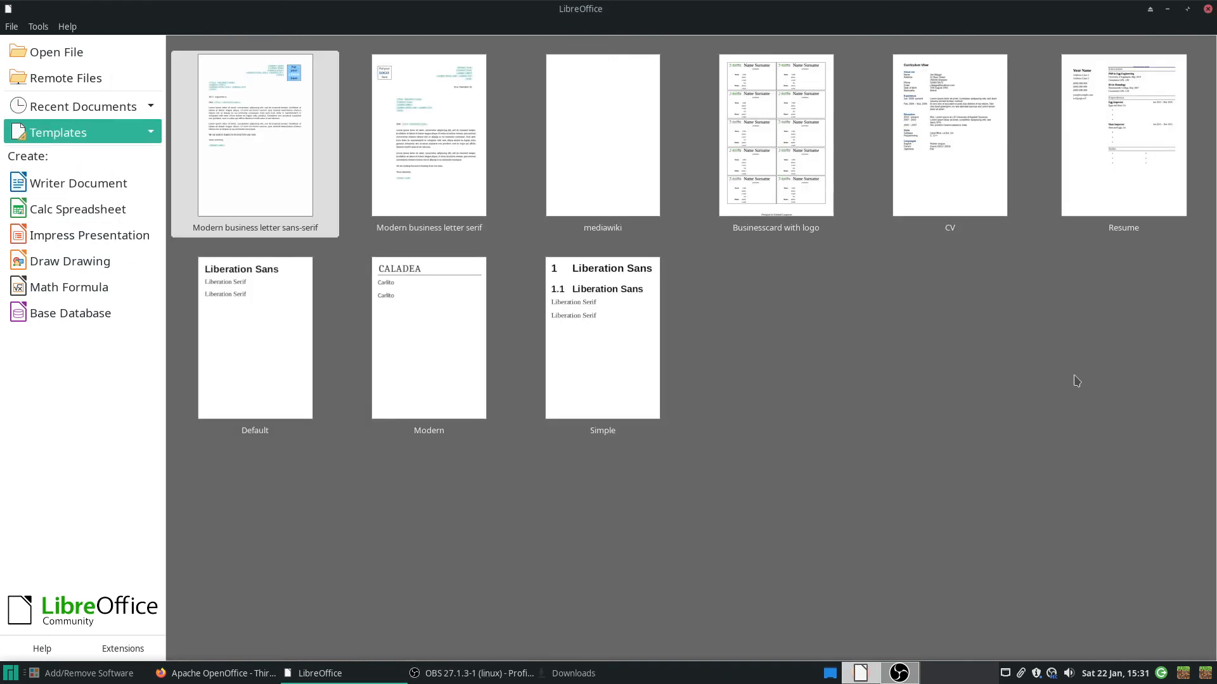
pyautogui.moveTo(998, 388)
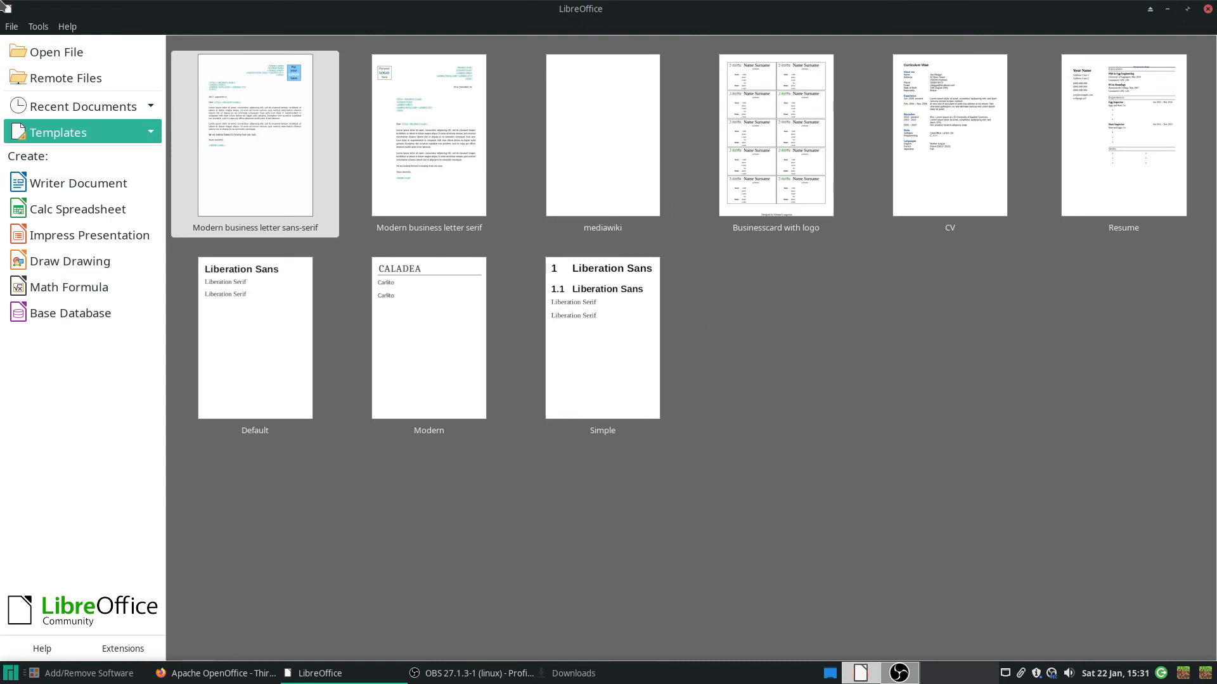
# Browse the Impress templates gallery, then return to the Recent Documents list
pyautogui.click(151, 131)
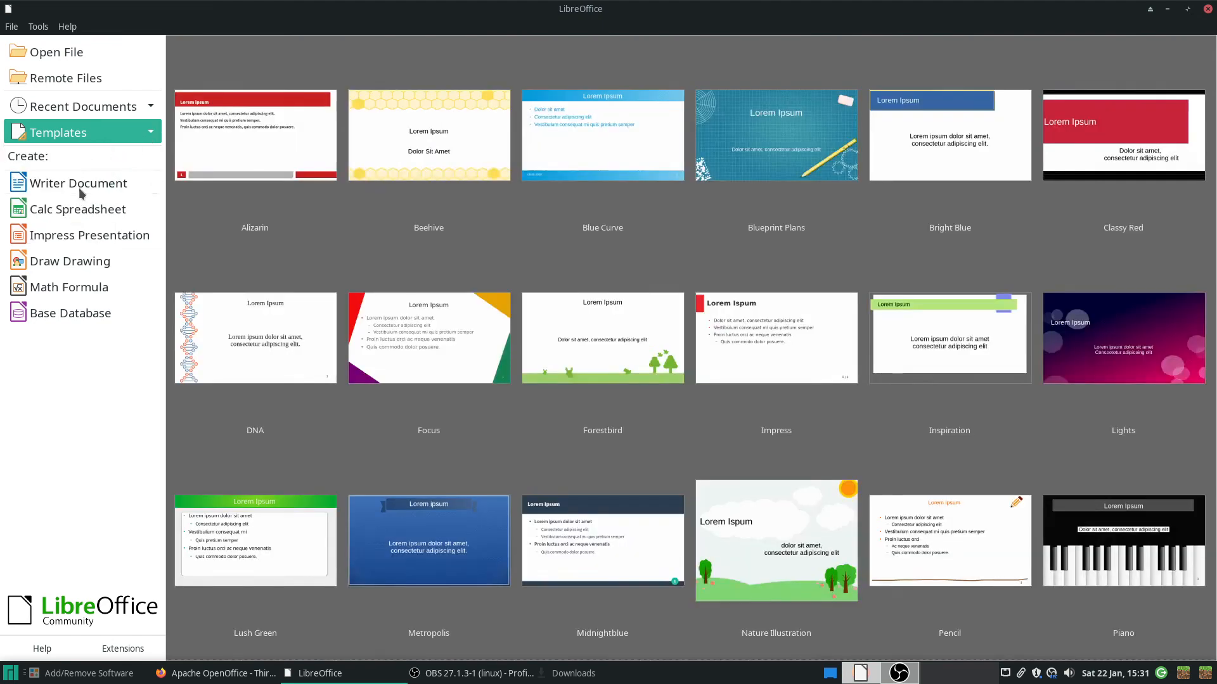
pyautogui.scroll(-3)
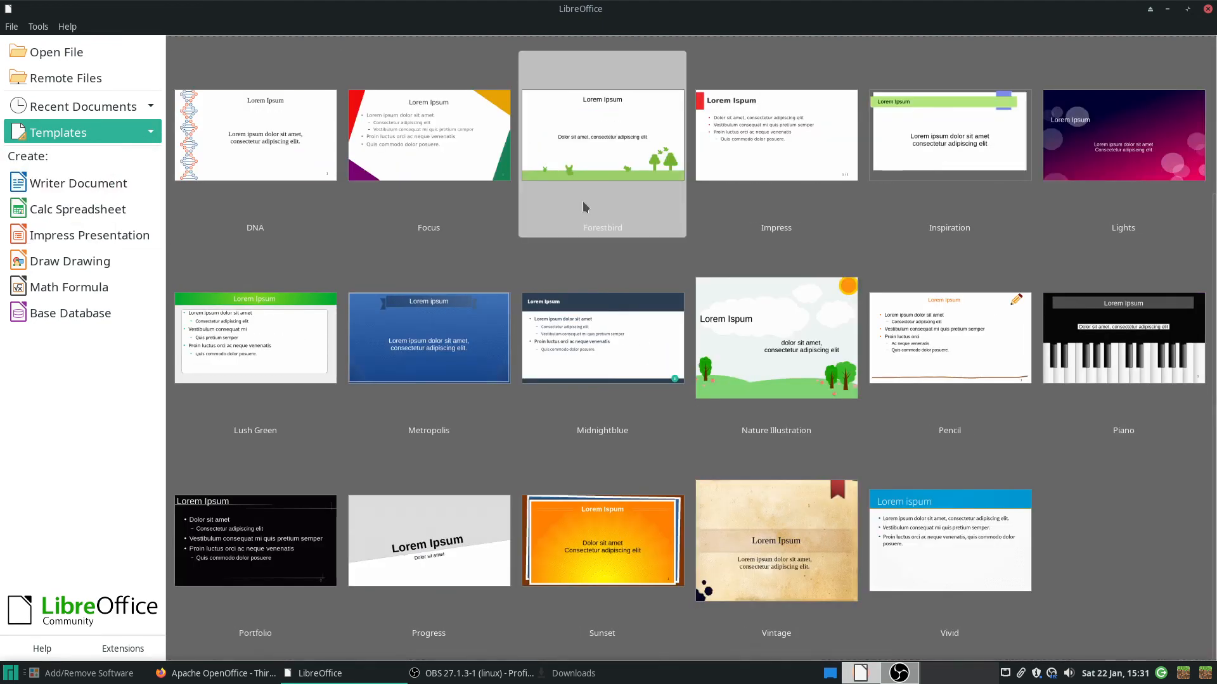
pyautogui.moveTo(1120, 339)
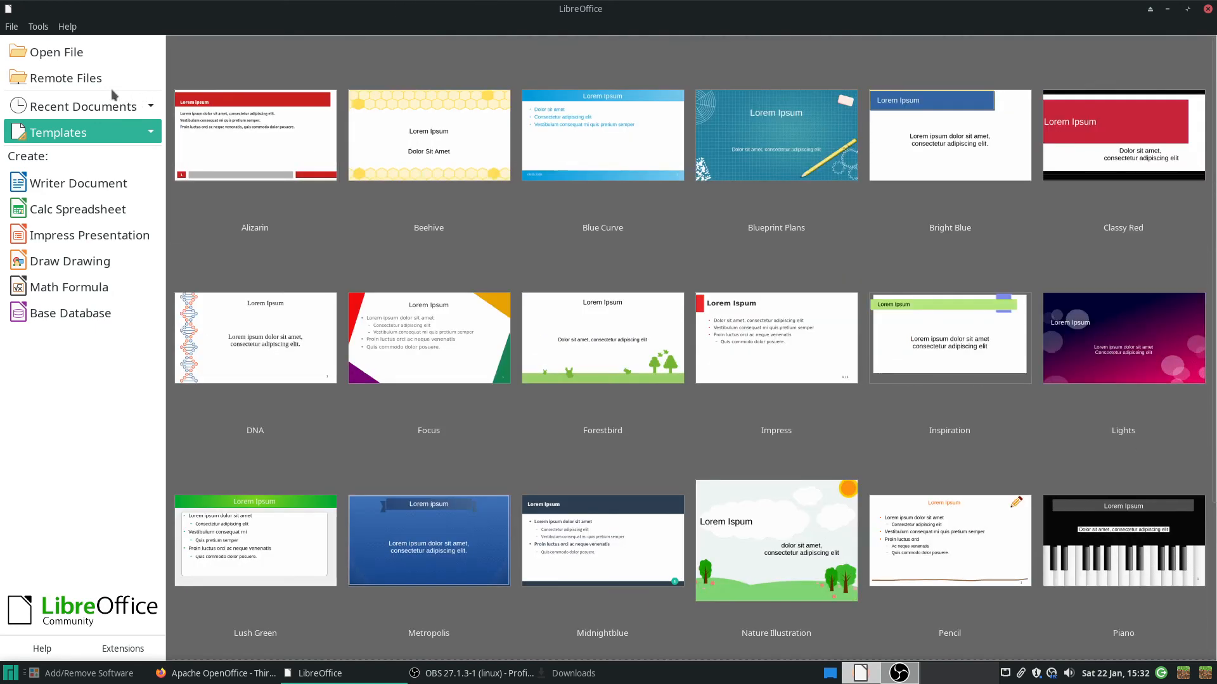
pyautogui.click(83, 106)
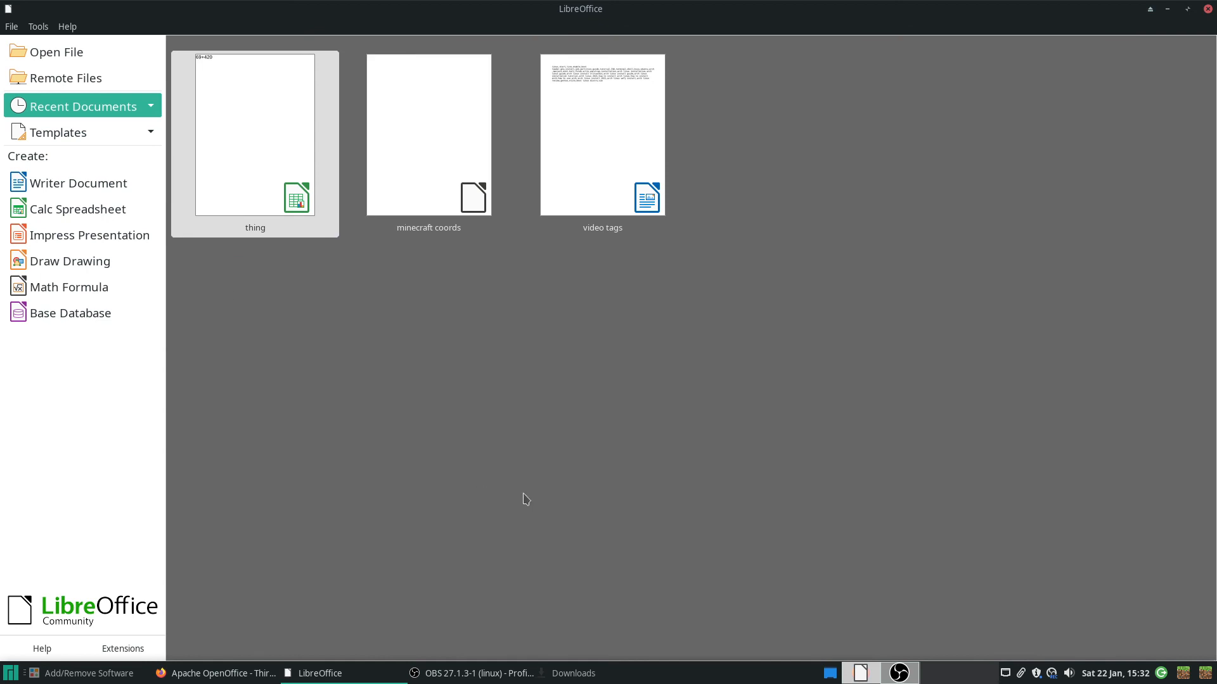
pyautogui.moveTo(534, 512)
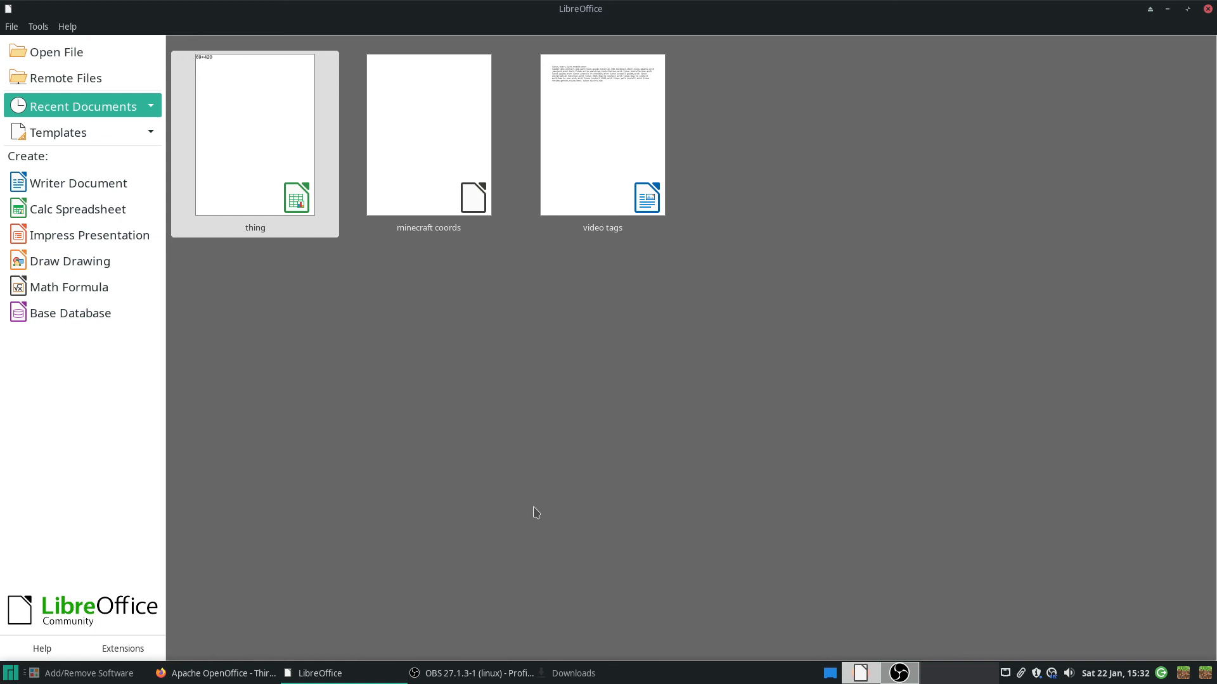